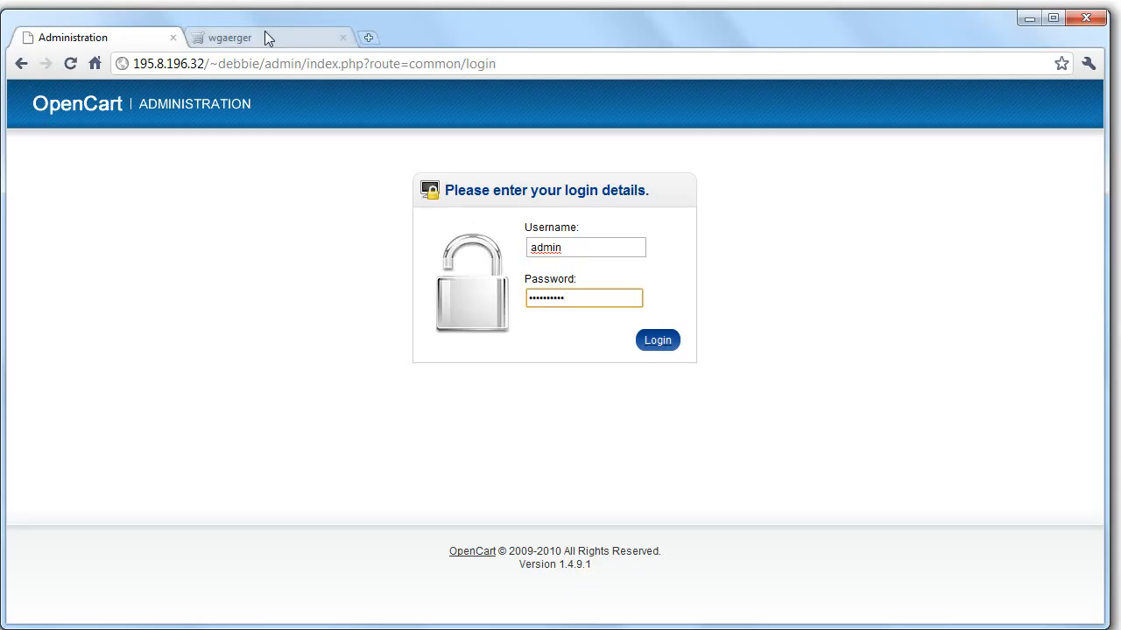
Step: Preview the storefront, log in to the admin, and return to the dashboard's Extensions menu
click(226, 37)
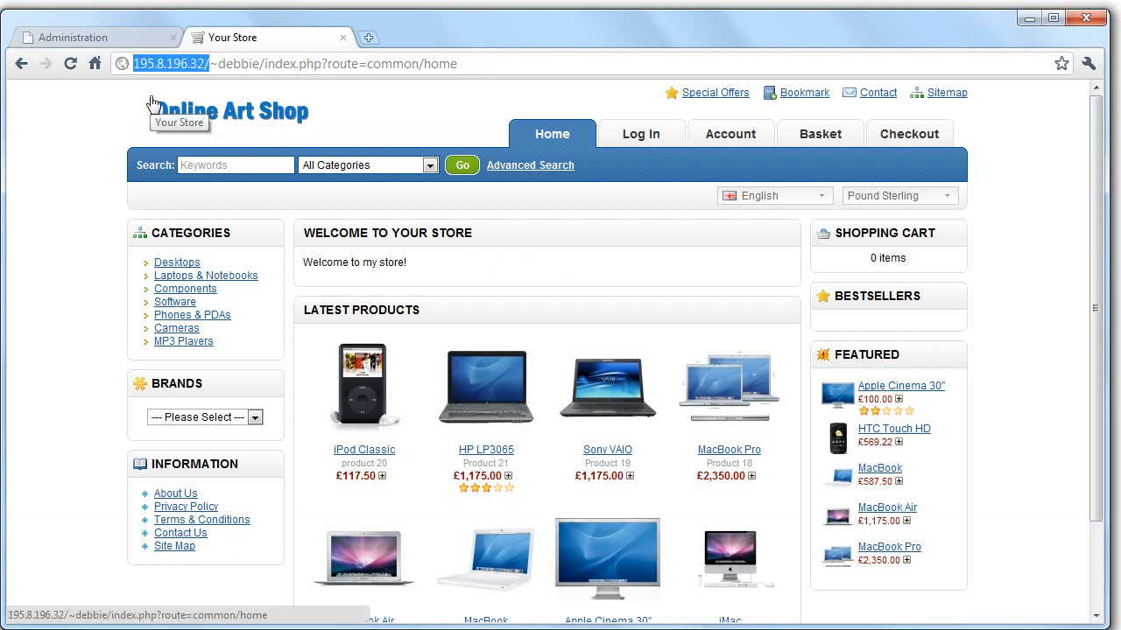
mouse_move(131, 42)
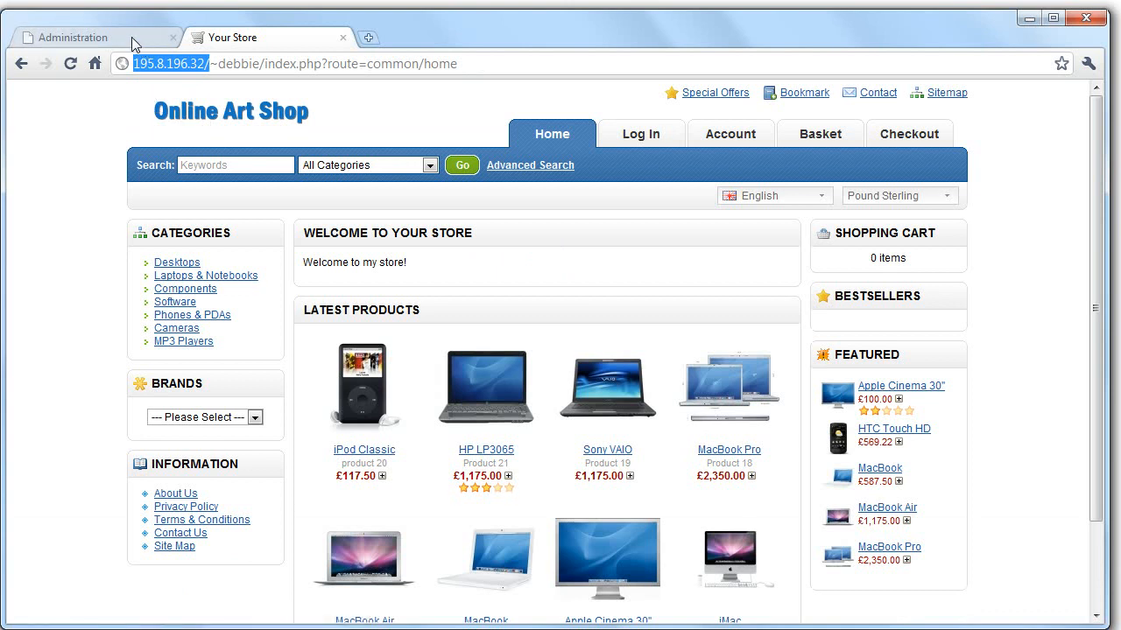
click(88, 36)
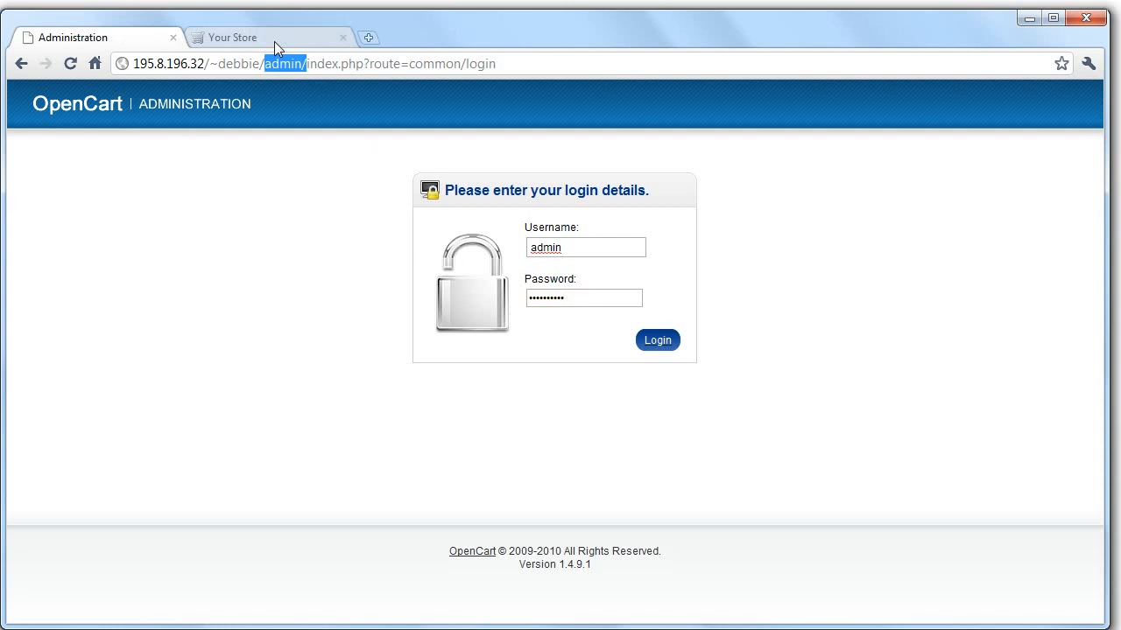
click(656, 340)
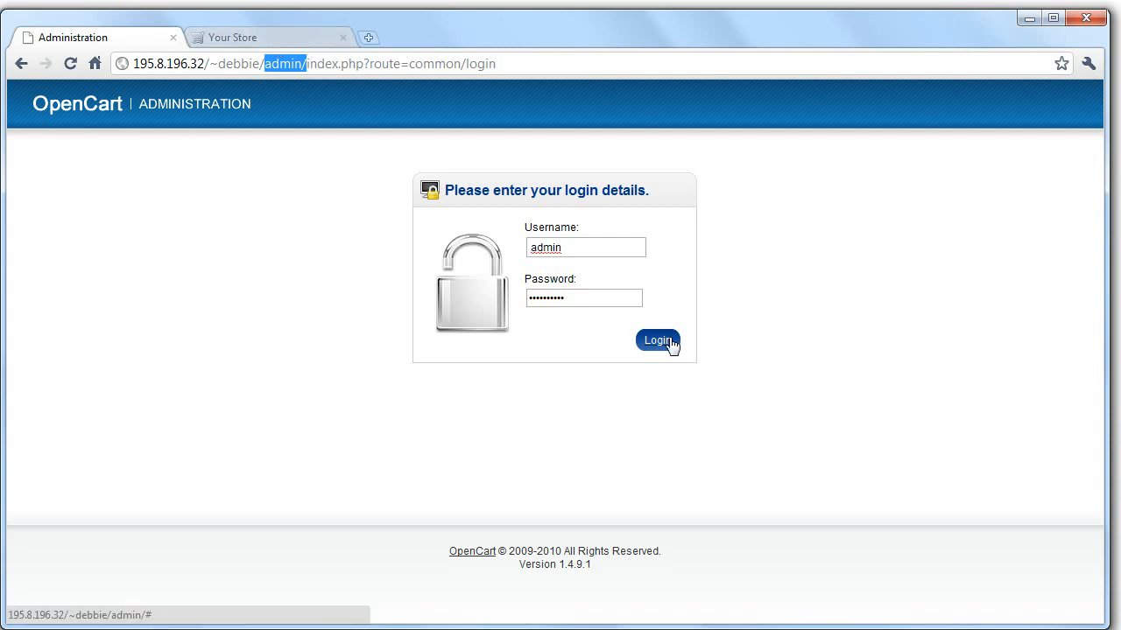
click(658, 341)
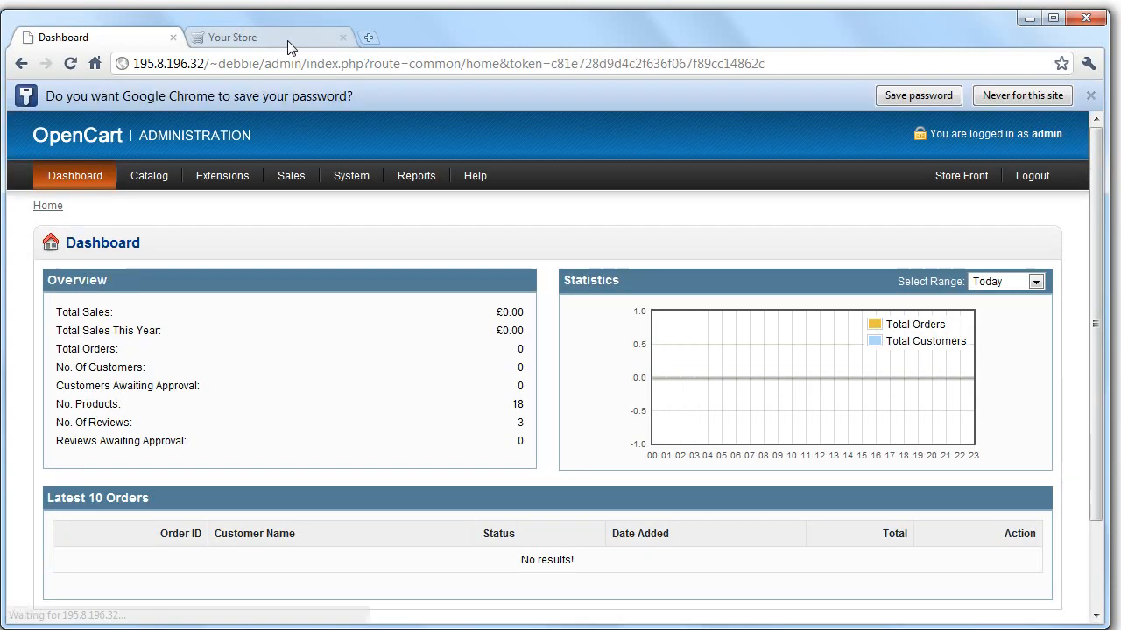
mouse_move(302, 51)
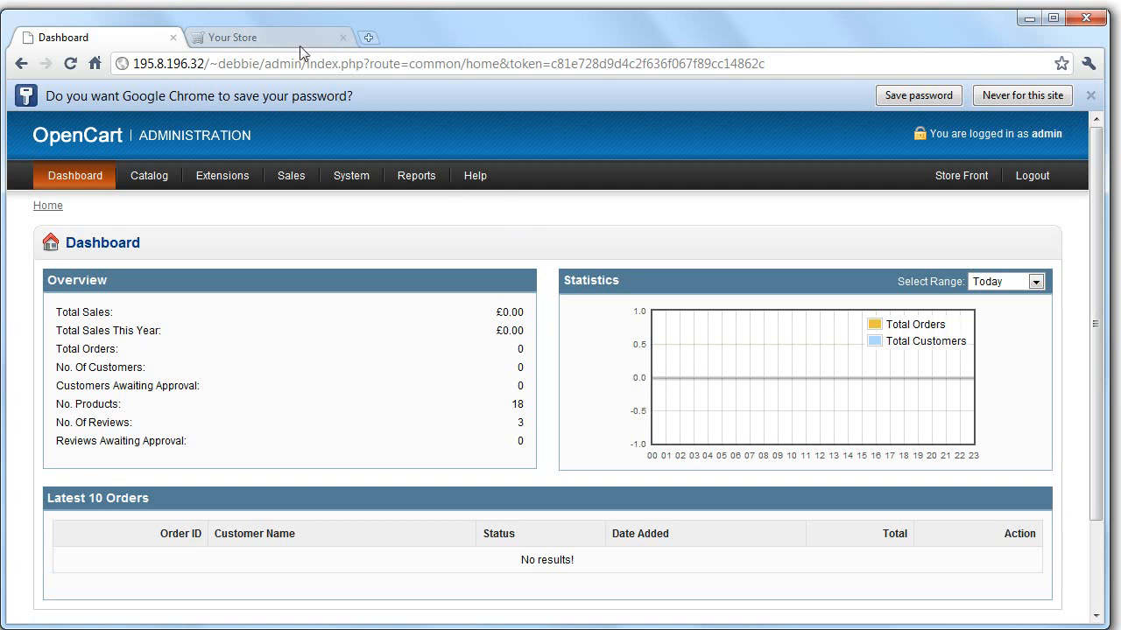
click(254, 37)
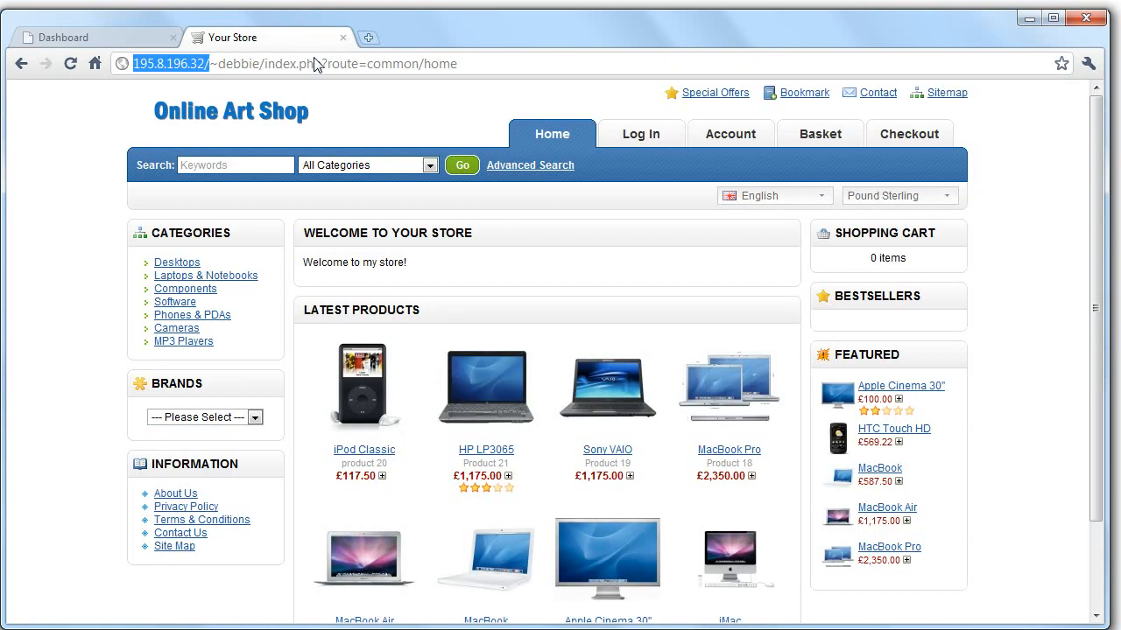
click(61, 37)
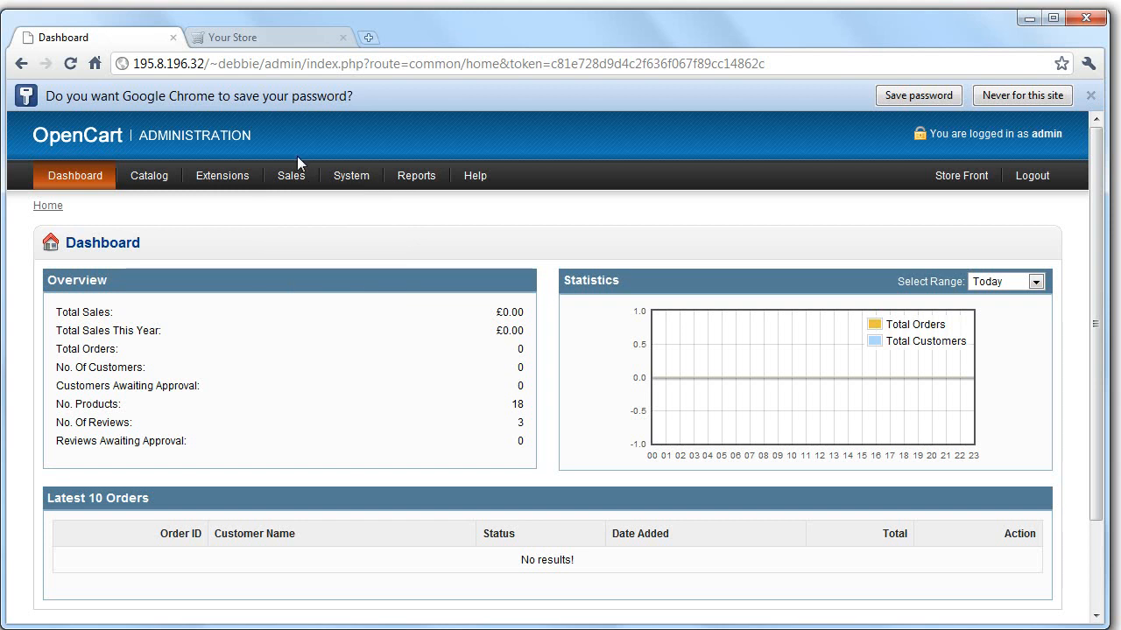
click(222, 175)
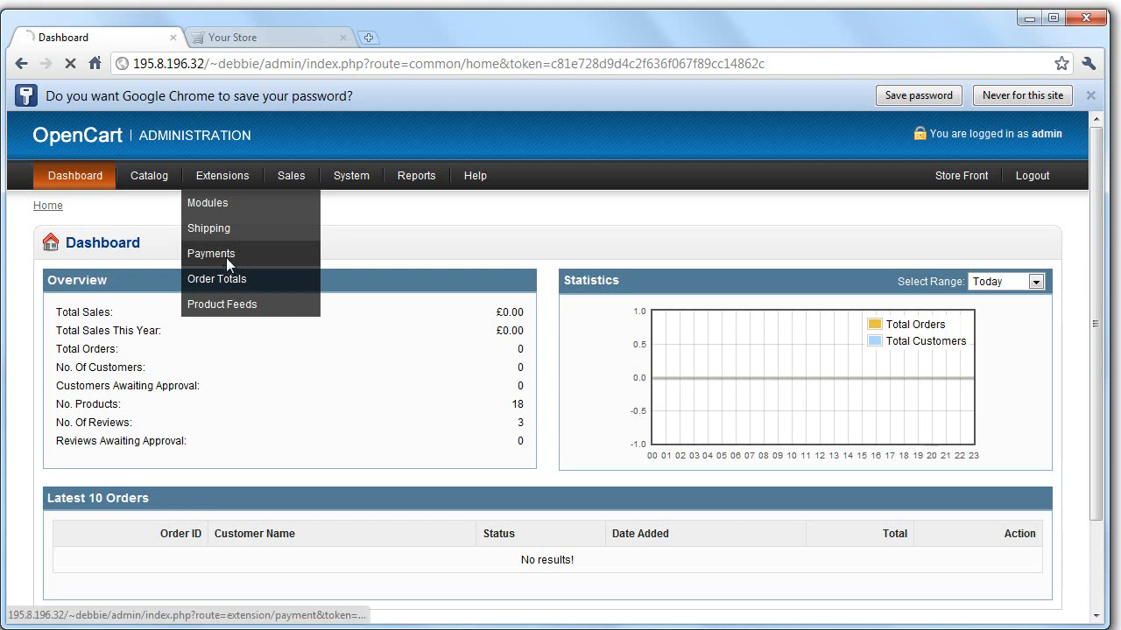
Step: Go to Extensions > Payments and open PayPal Standard's settings form
click(210, 253)
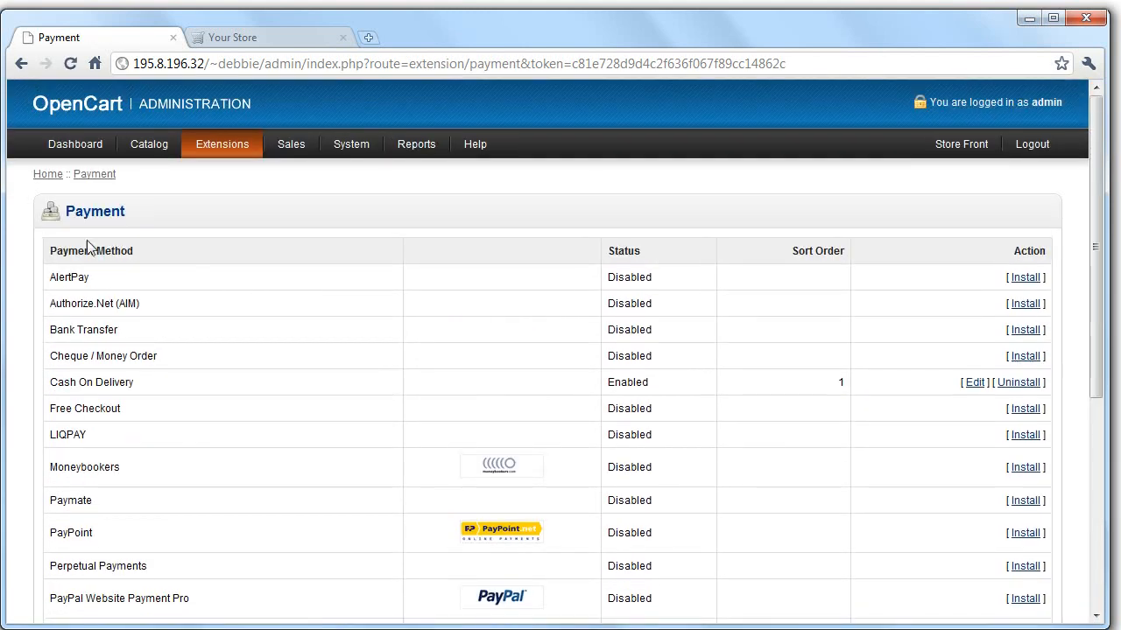
scroll(down, 3)
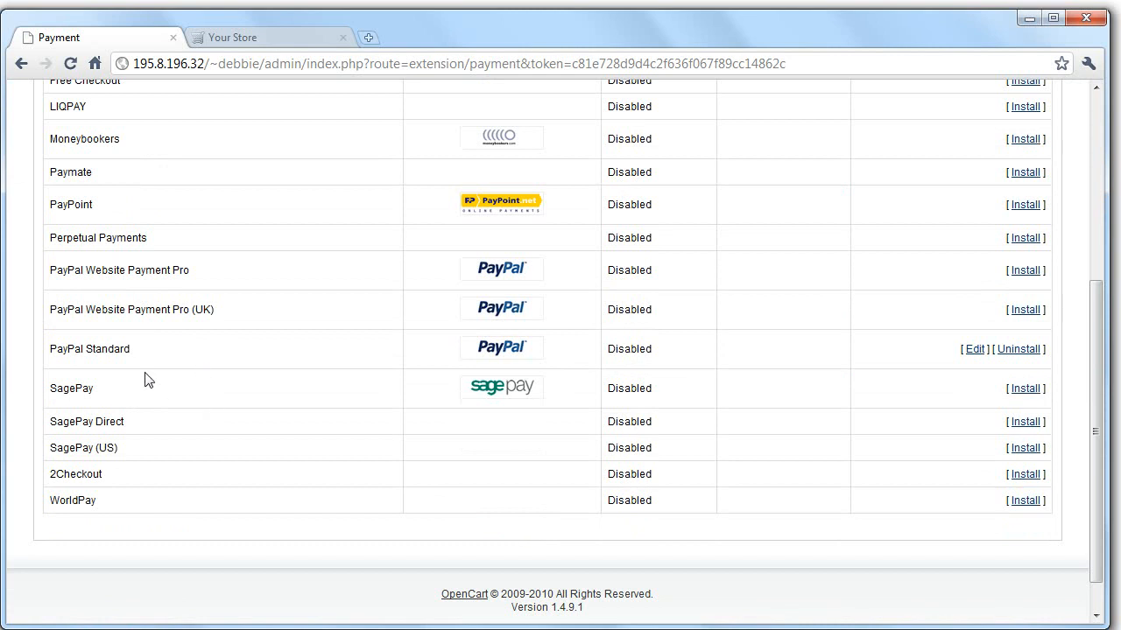
double_click(88, 349)
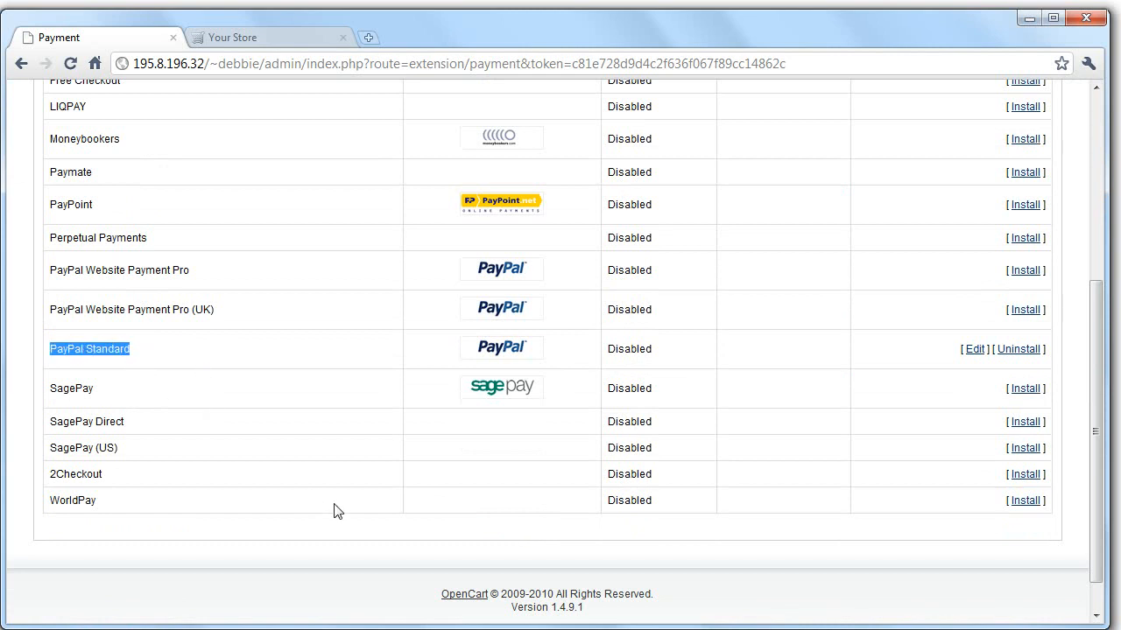
mouse_move(1024, 310)
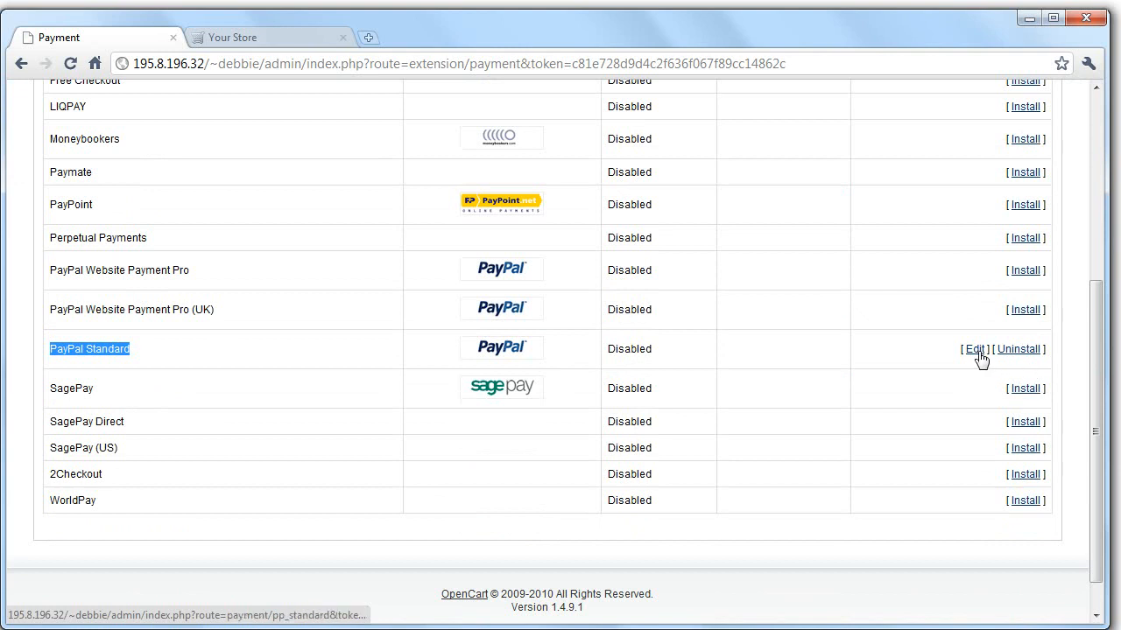
click(974, 348)
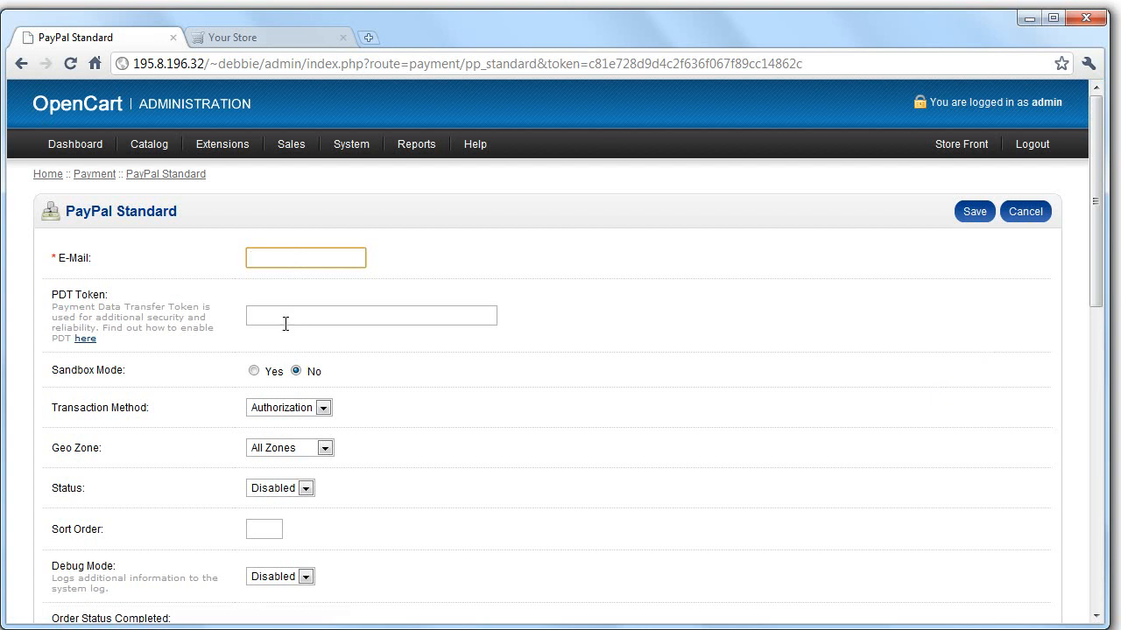
click(371, 315)
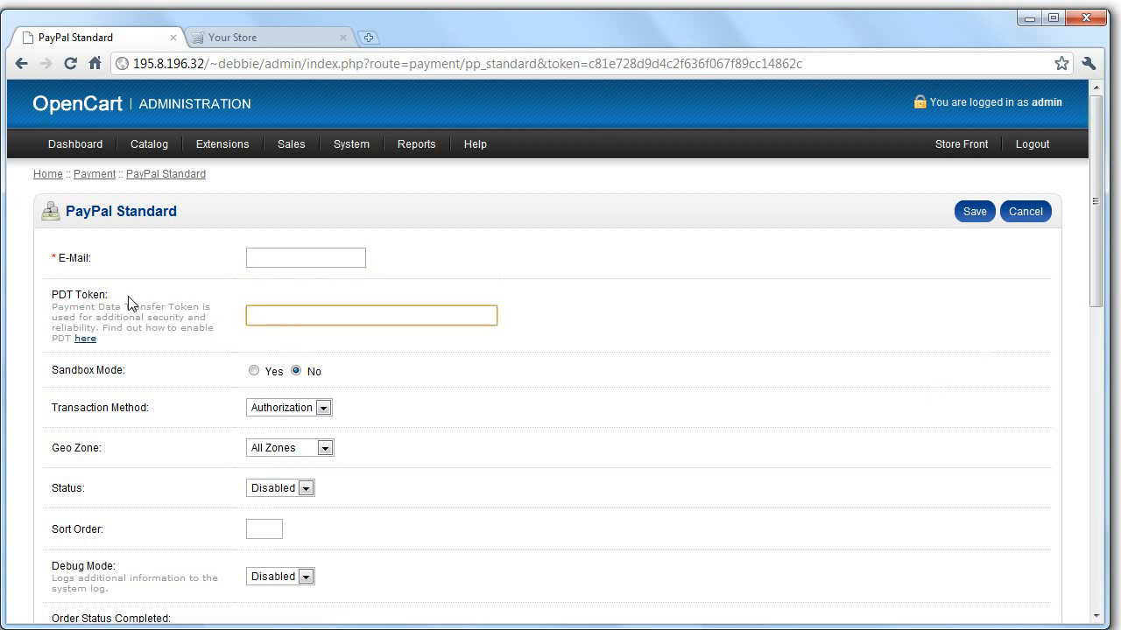
double_click(79, 294)
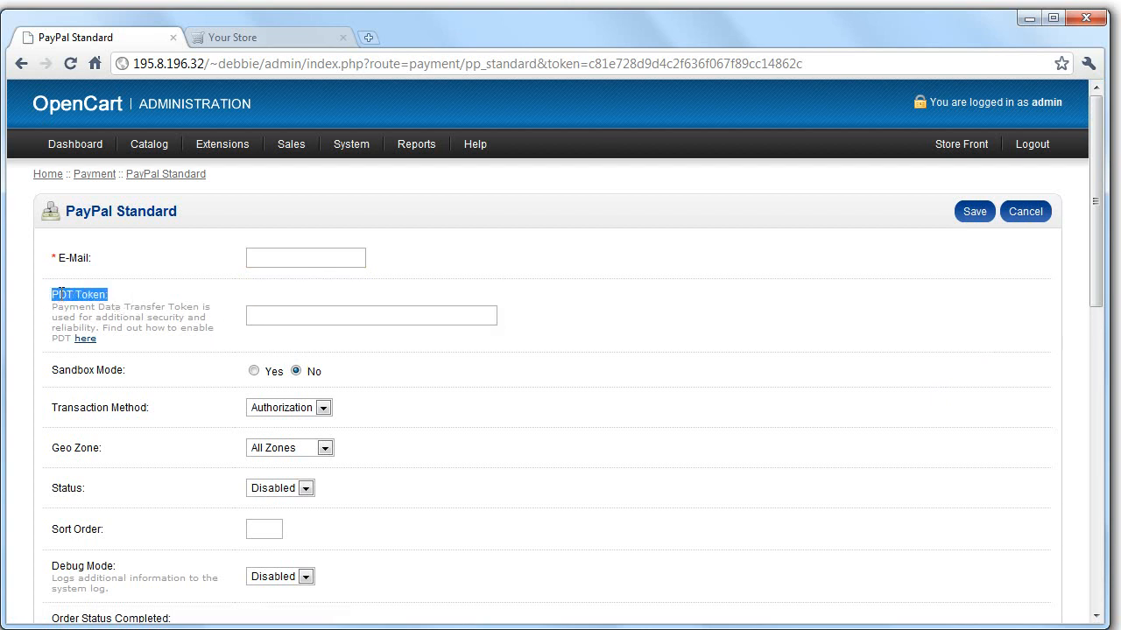
click(371, 315)
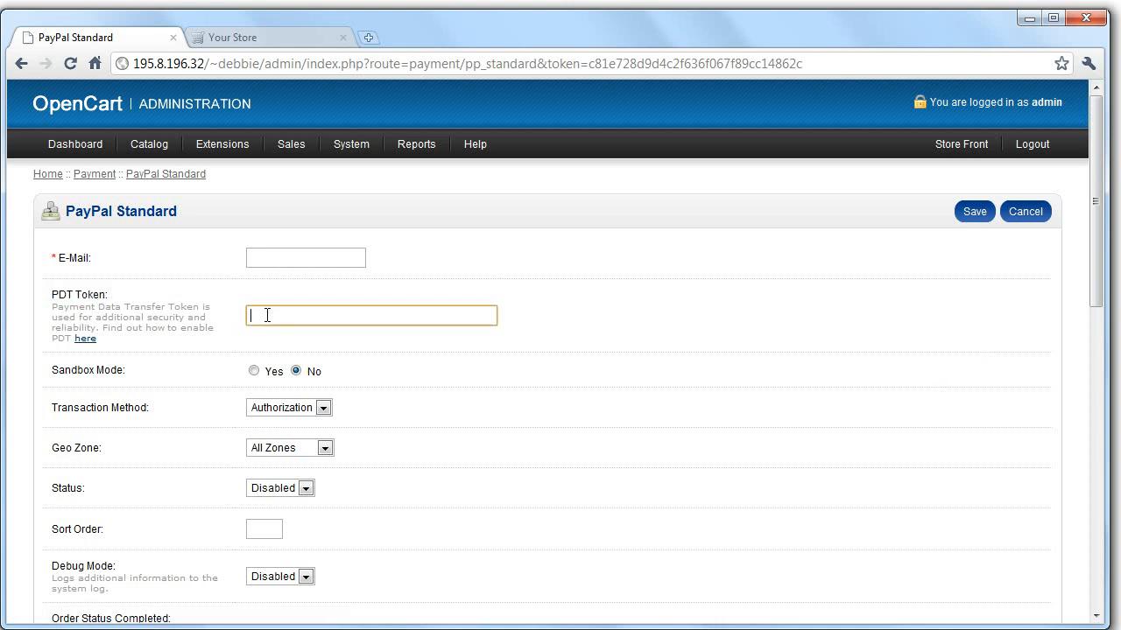
mouse_move(269, 304)
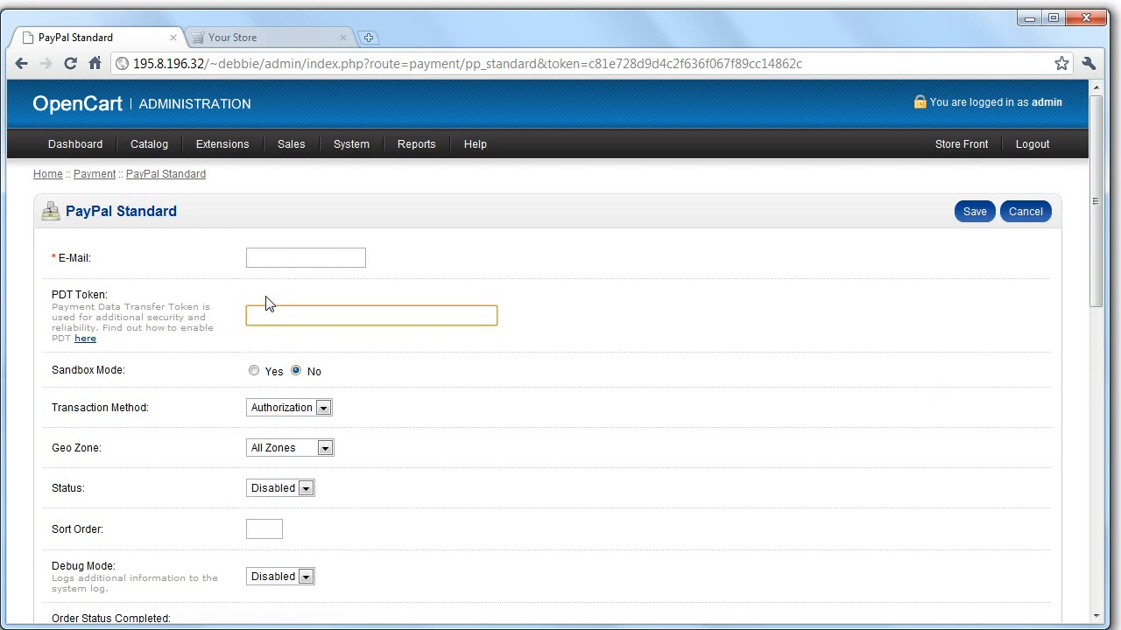
scroll(down, 3)
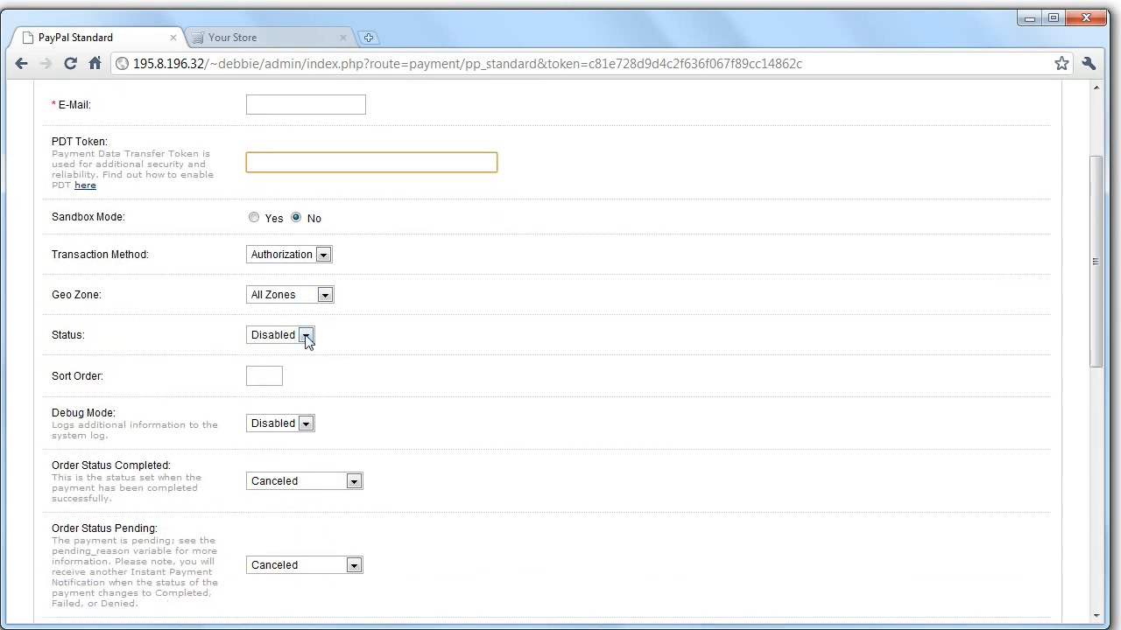
scroll(down, 3)
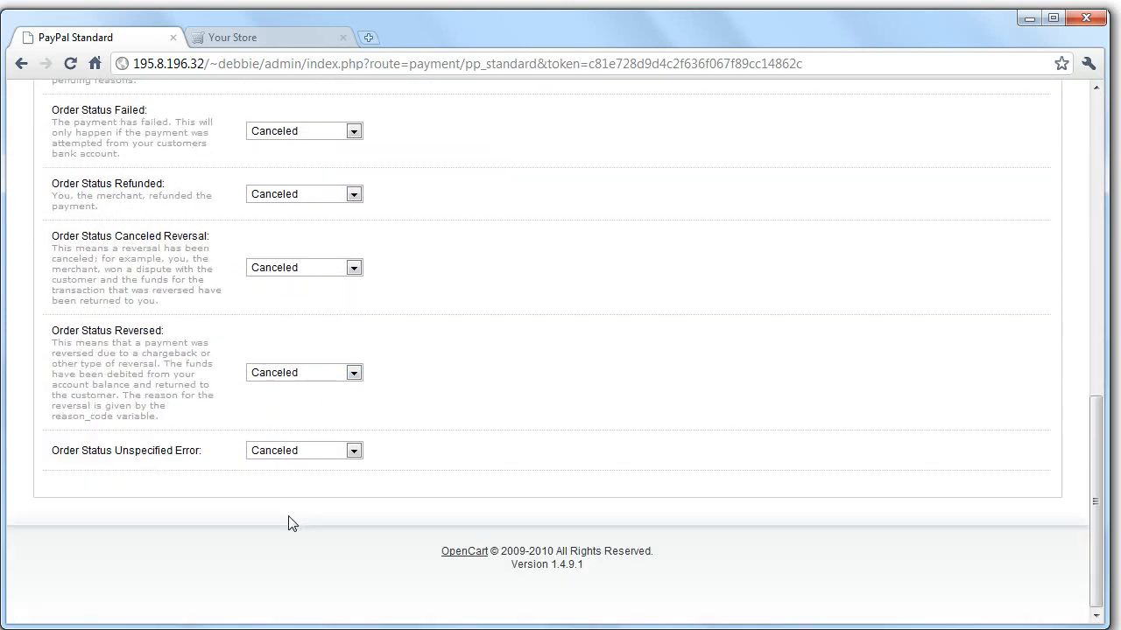
scroll(up, 3)
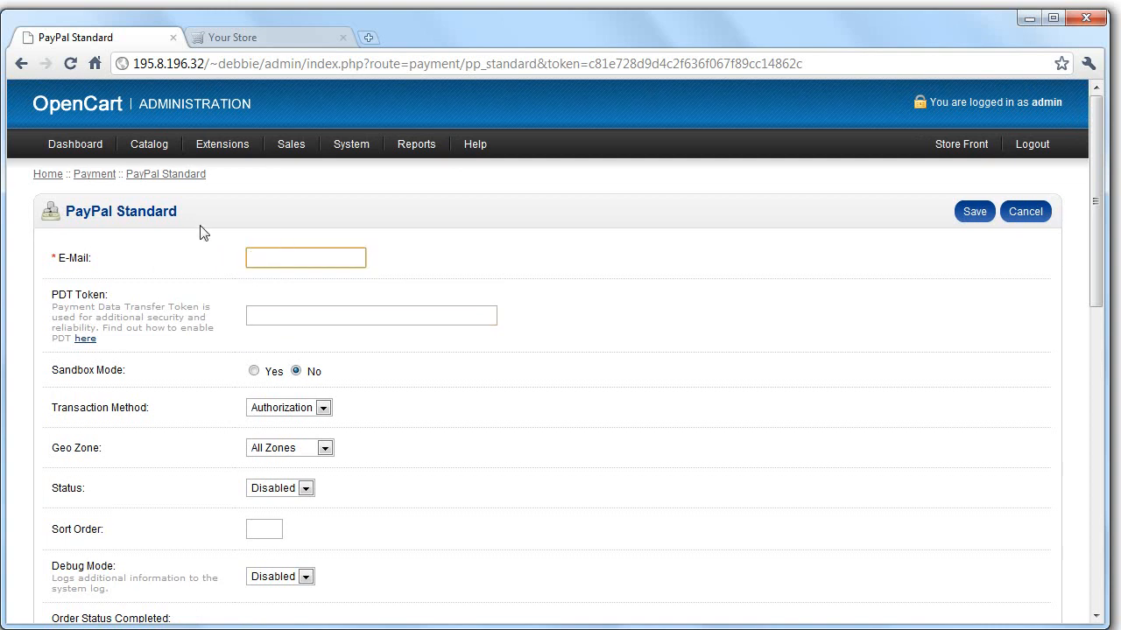
mouse_move(270, 282)
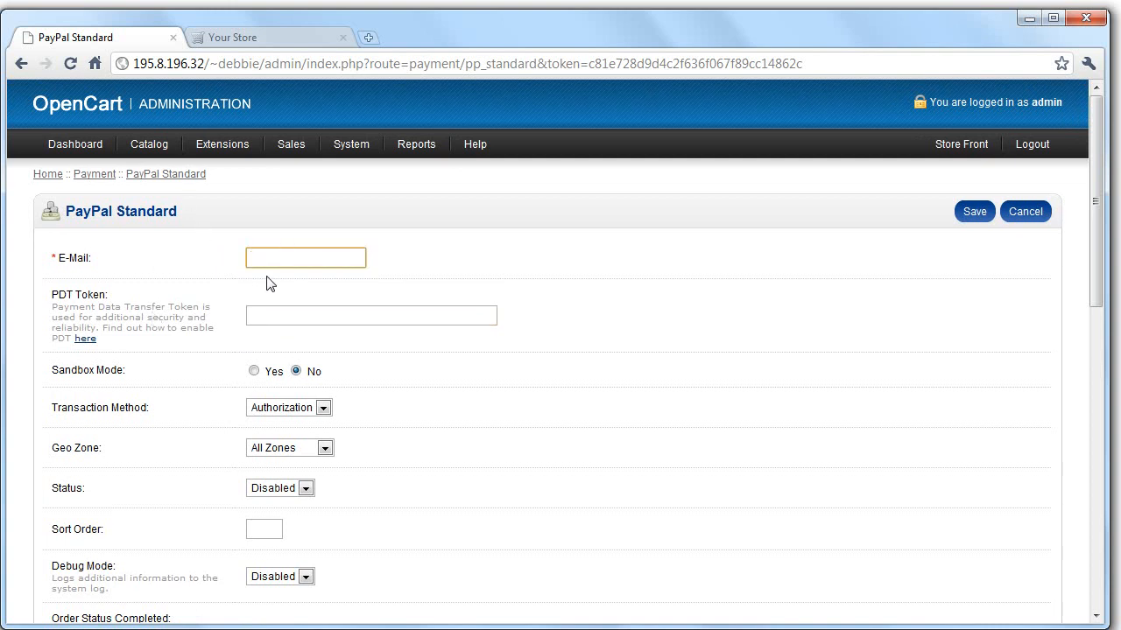
click(222, 144)
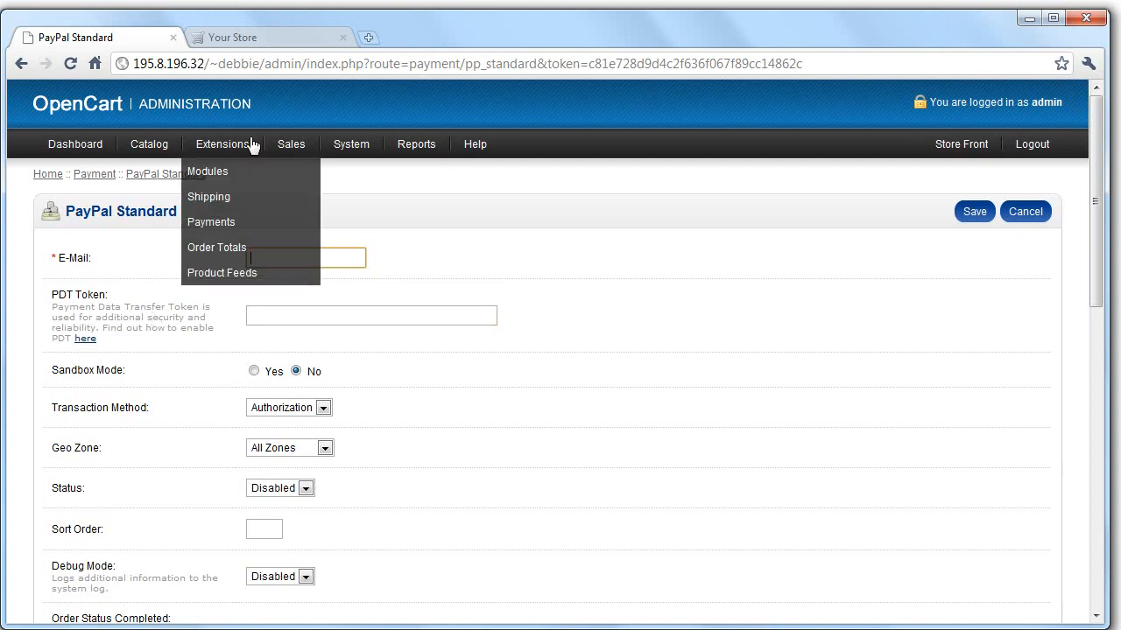
Step: Return to the payment methods list and scroll through it
click(211, 222)
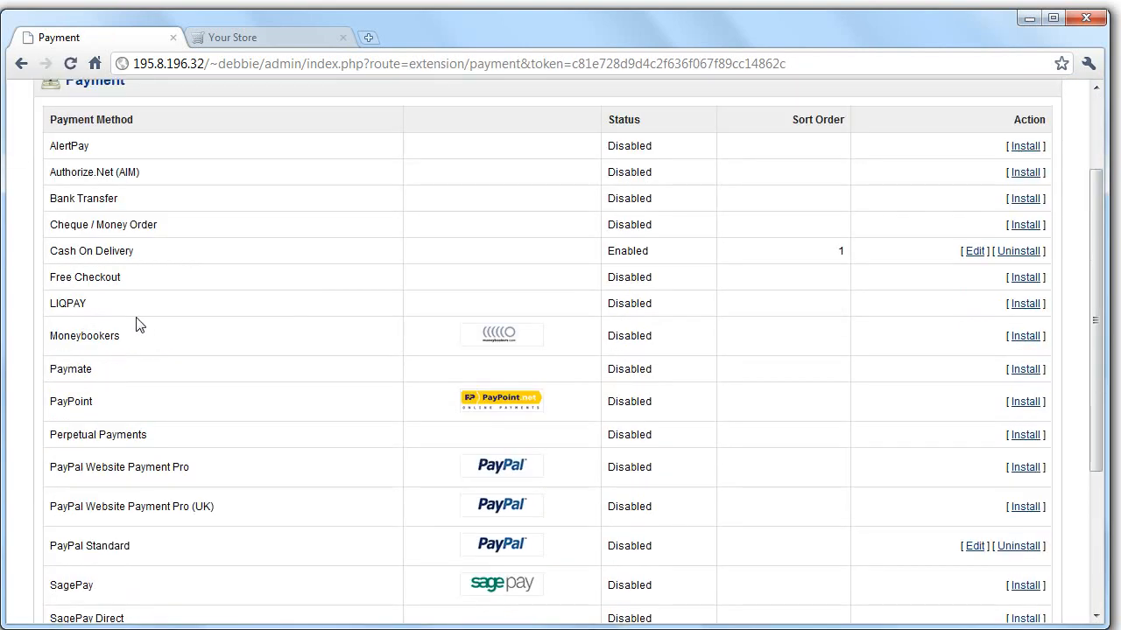
scroll(down, 3)
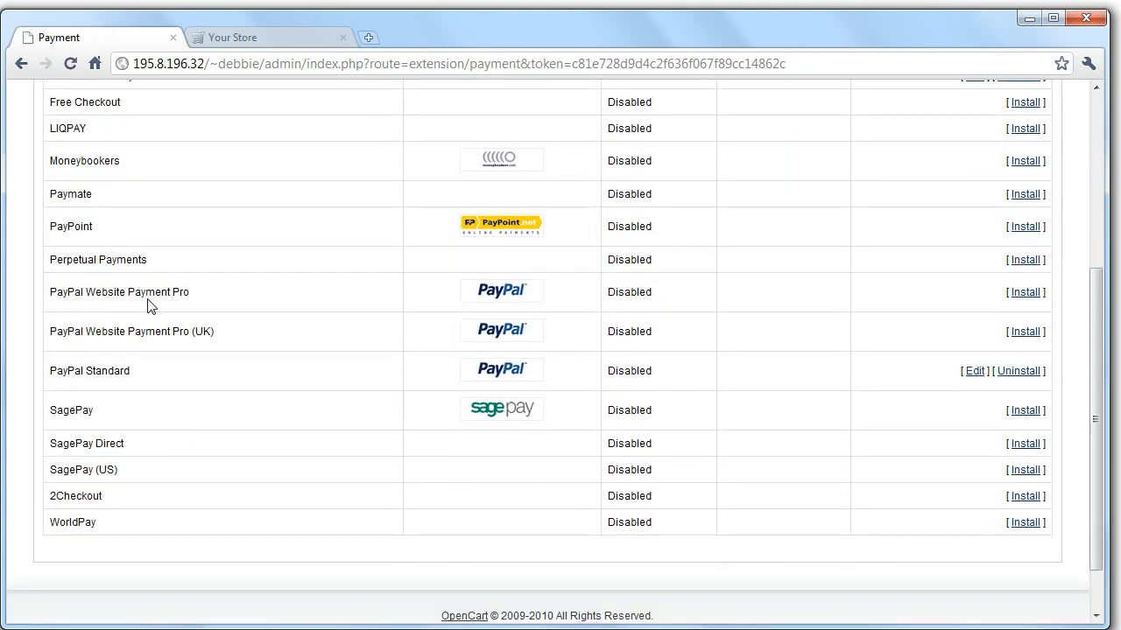
scroll(up, 3)
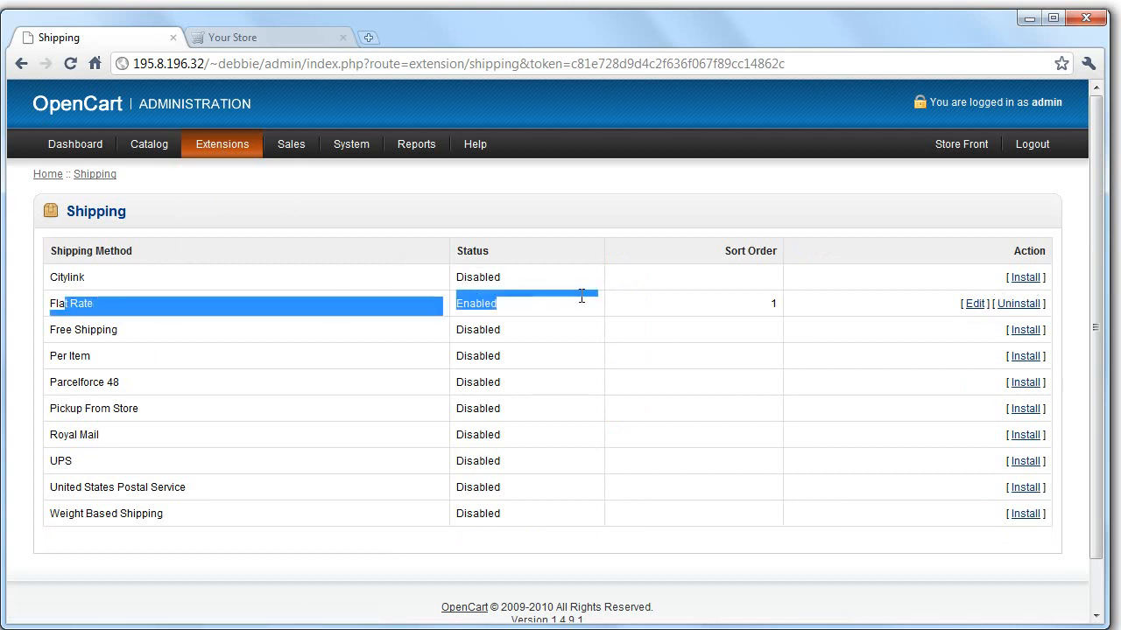
Step: Set Flat Rate shipping's geo zone to UK Shipping and save it
click(974, 303)
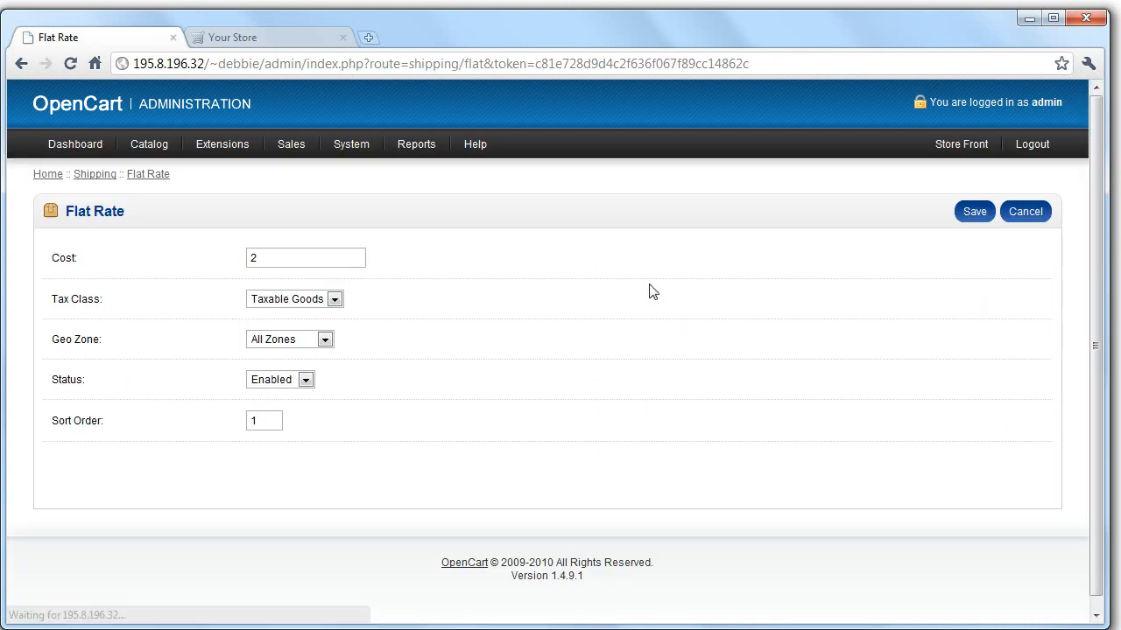
click(324, 339)
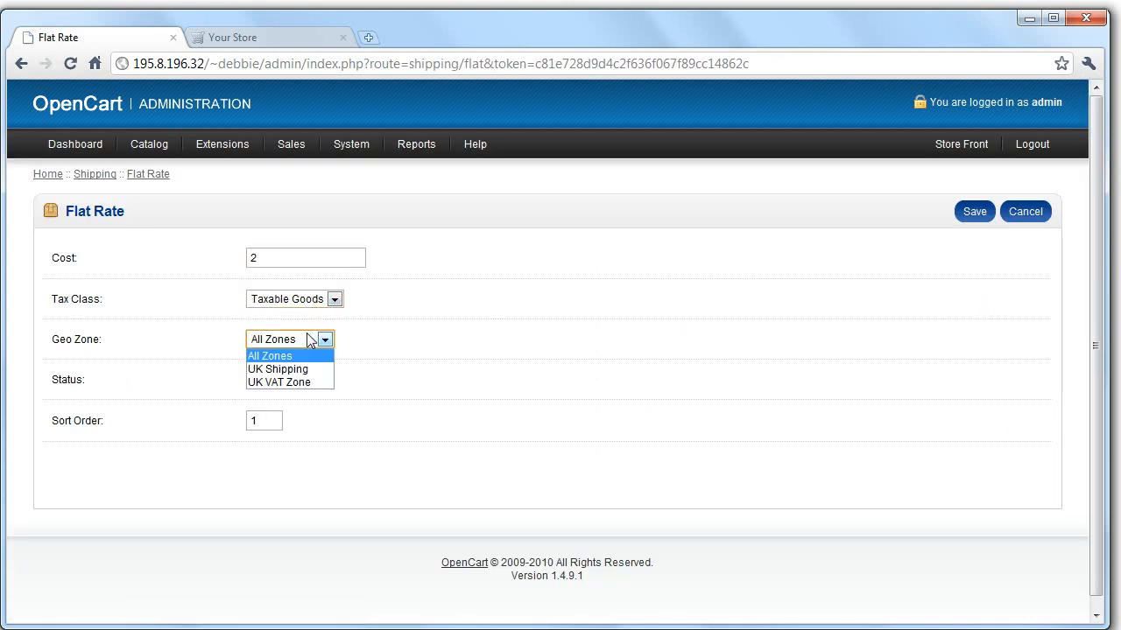
click(277, 368)
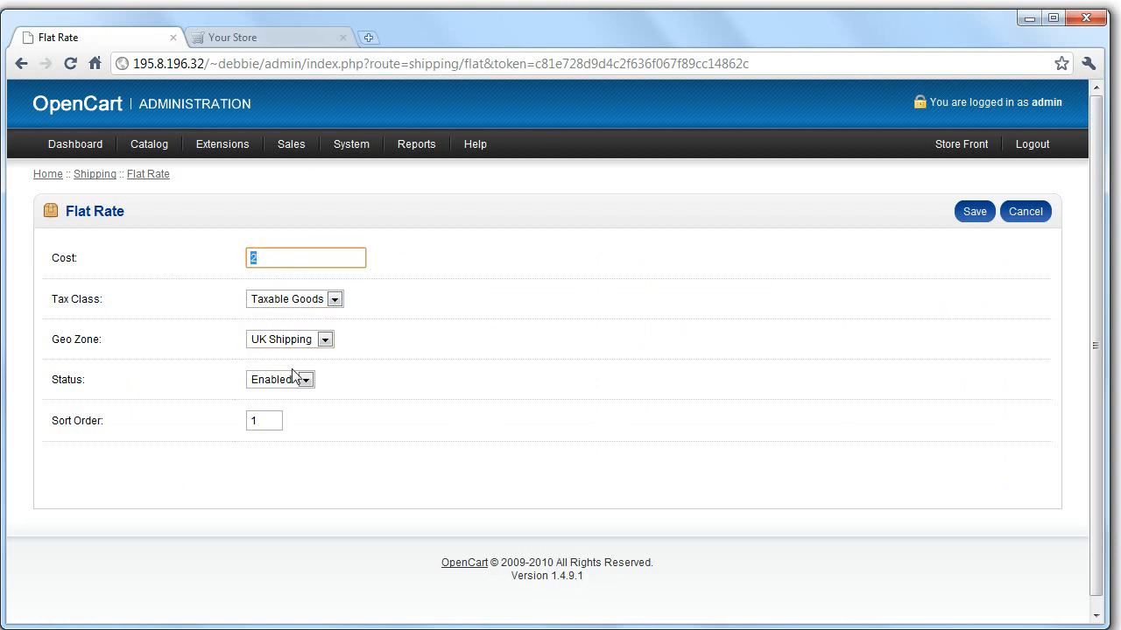
click(974, 211)
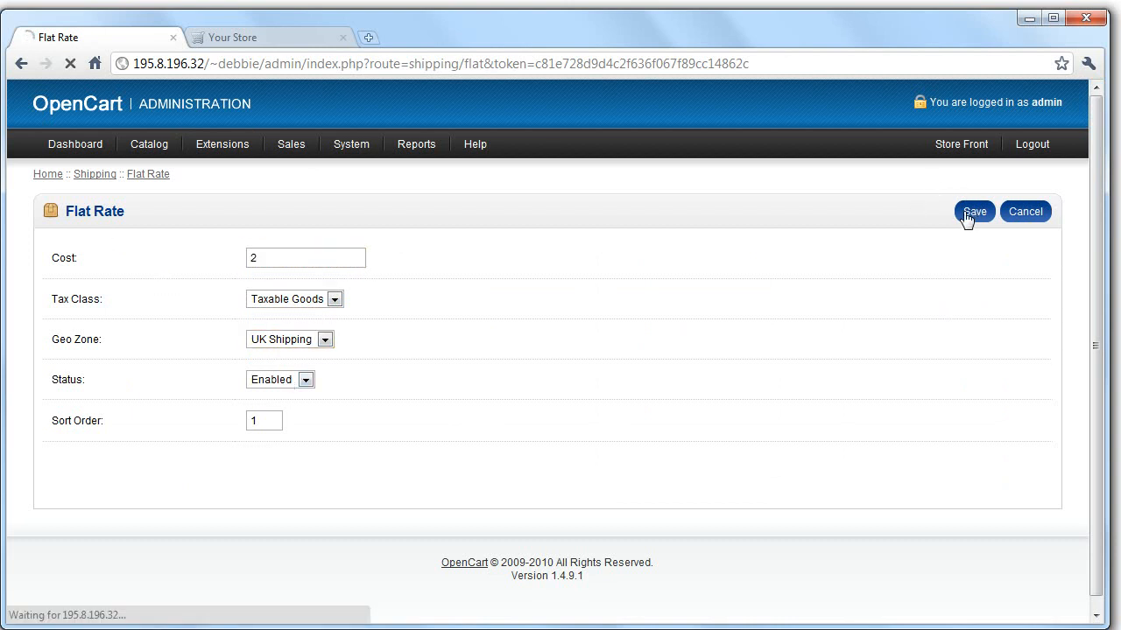
click(973, 211)
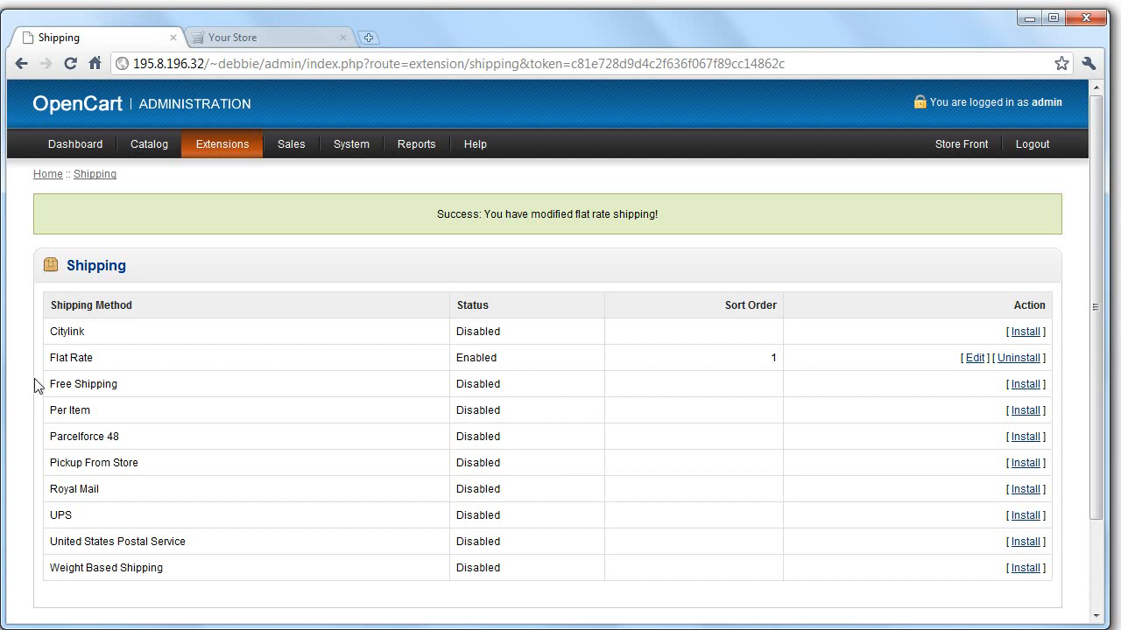
Step: Install Parcelforce 48 from the shipping list and open its settings form
double_click(85, 436)
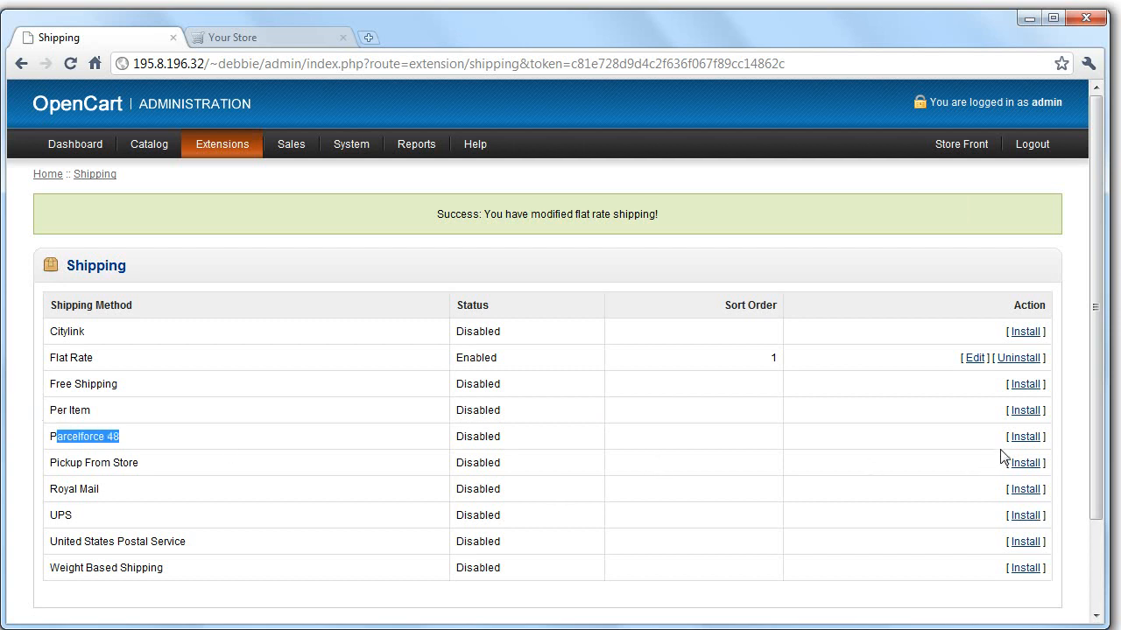
click(1024, 437)
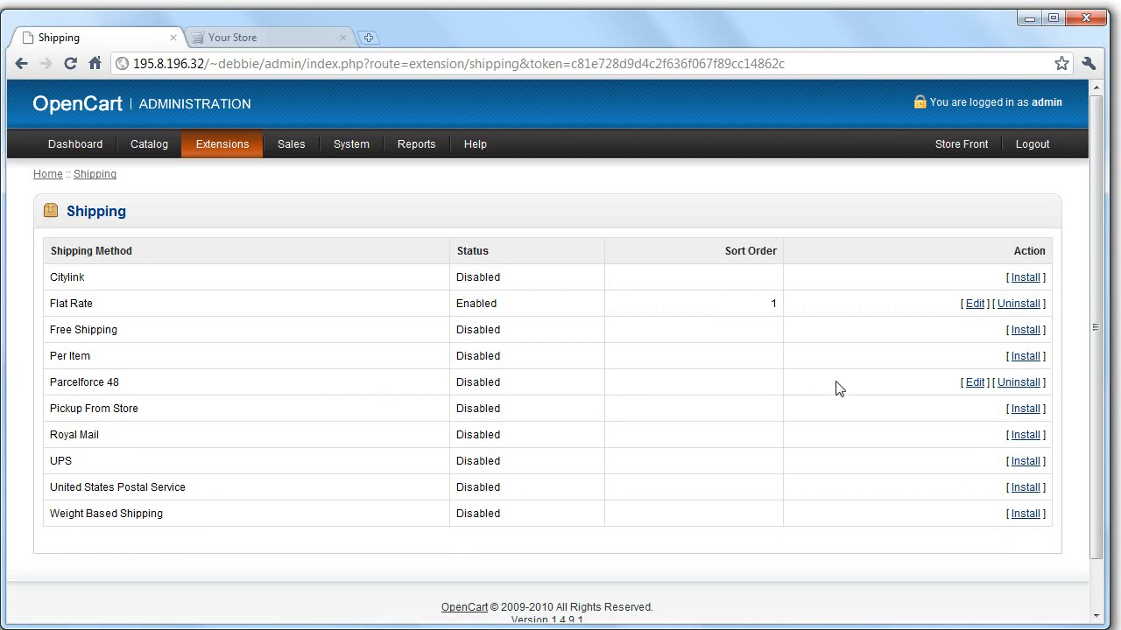
click(974, 382)
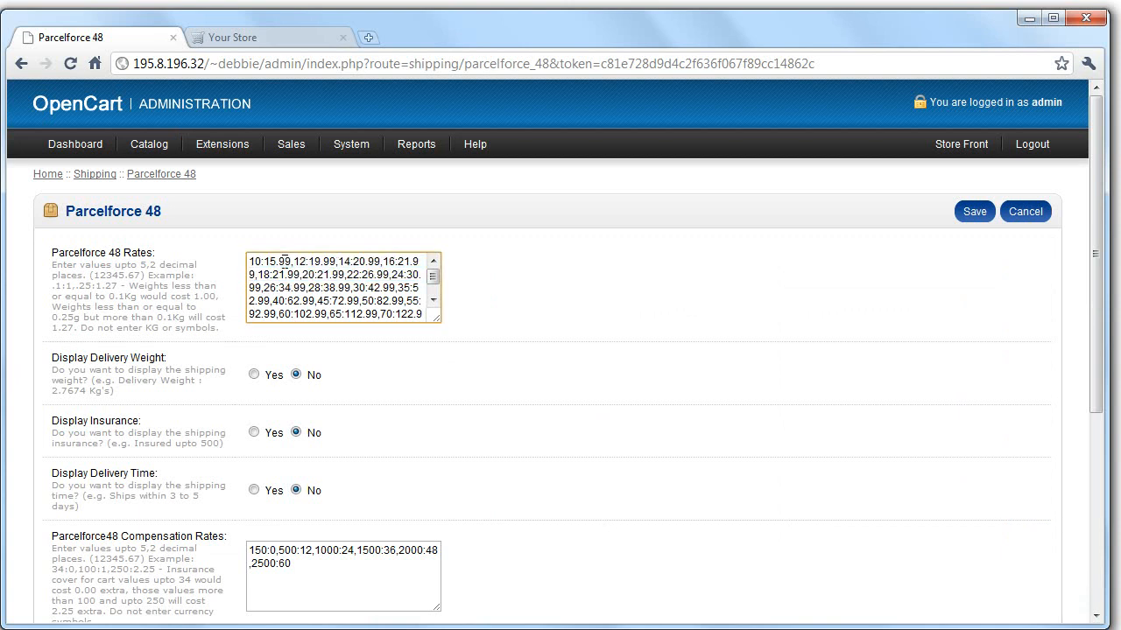
mouse_move(146, 269)
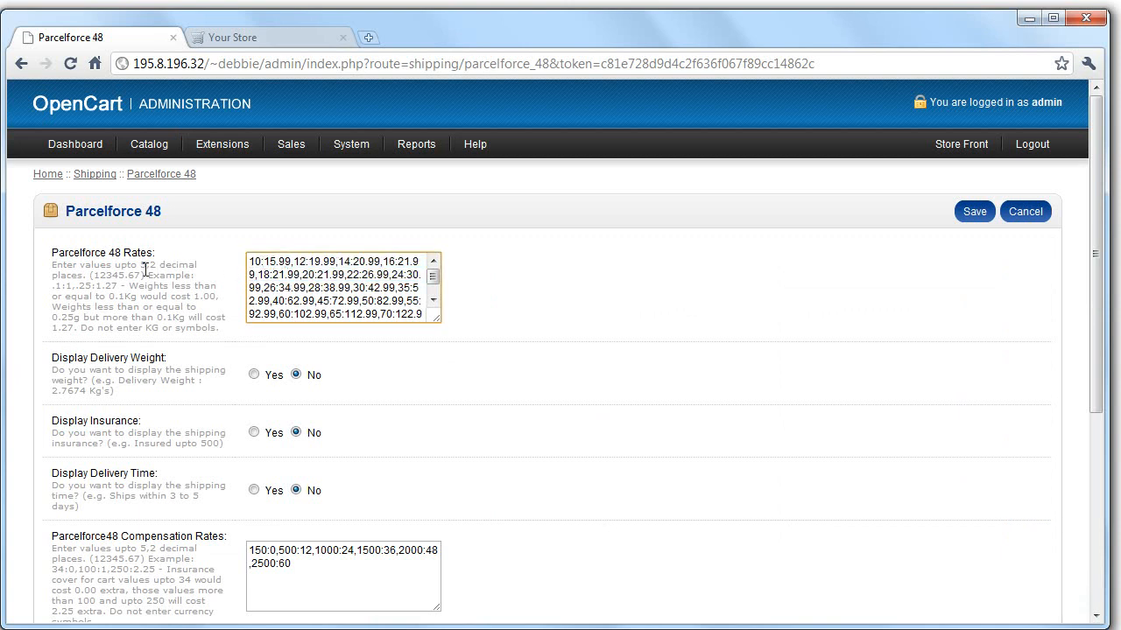
mouse_move(233, 290)
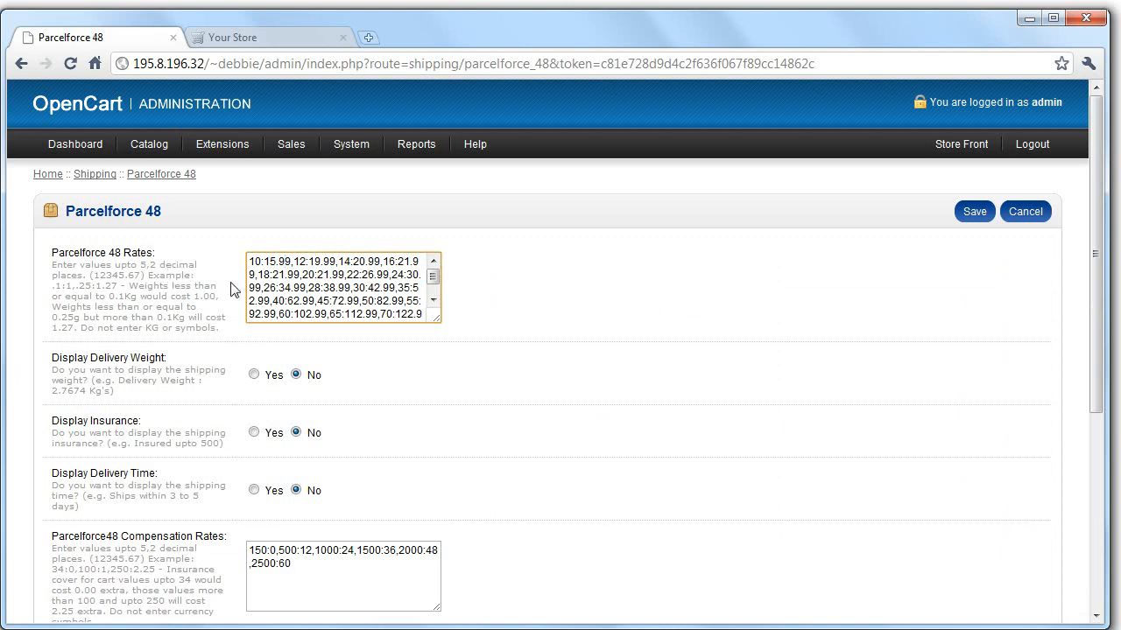
double_click(271, 262)
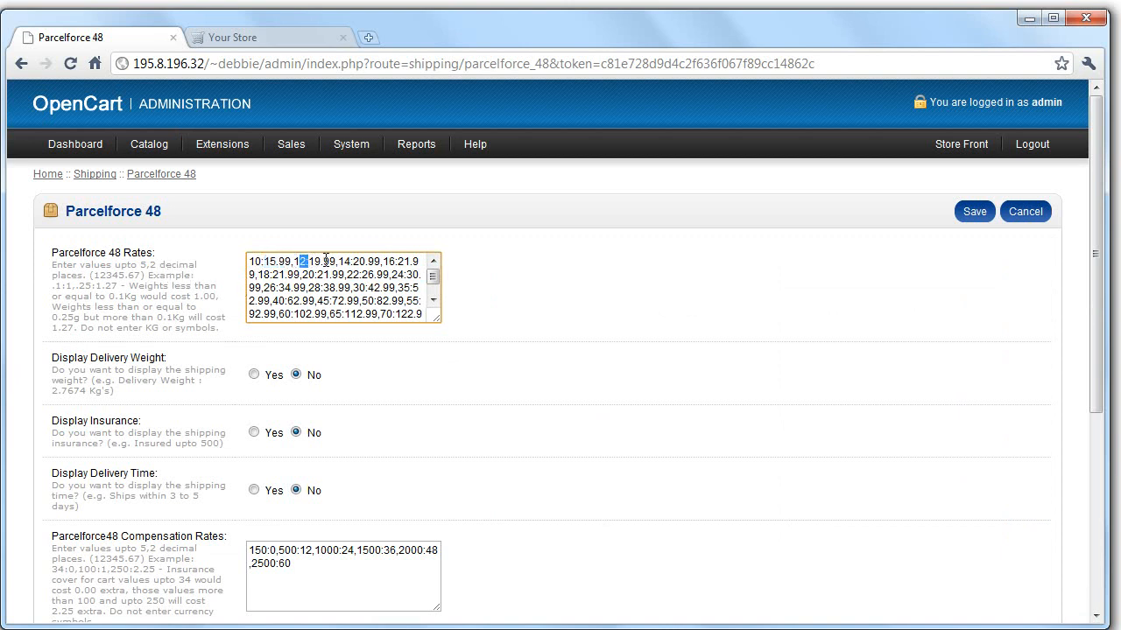
click(222, 144)
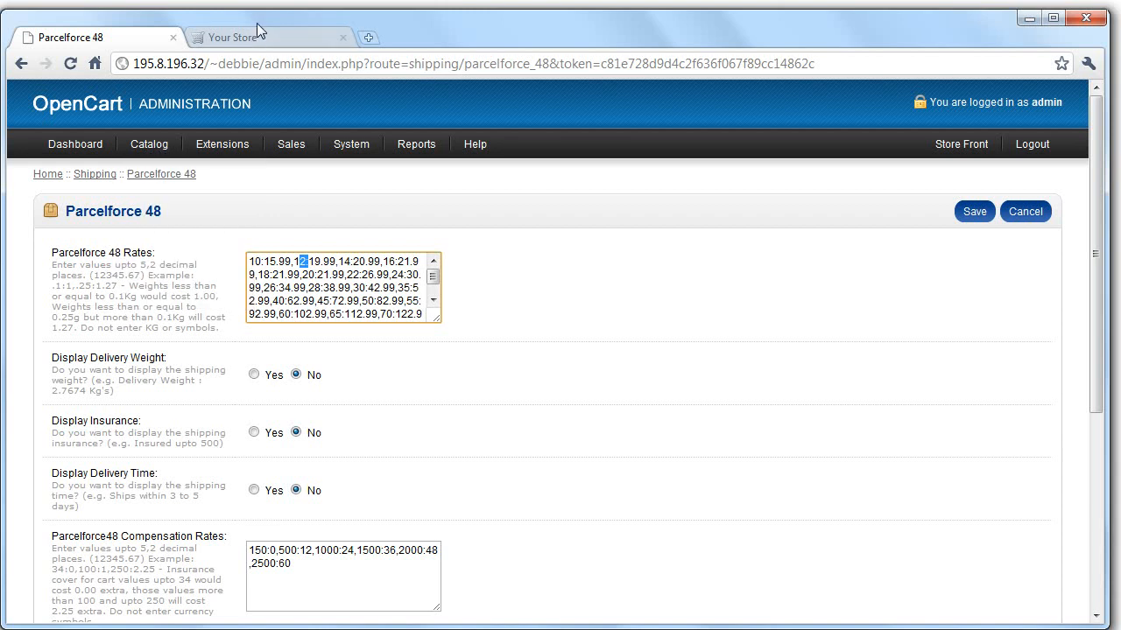
click(232, 37)
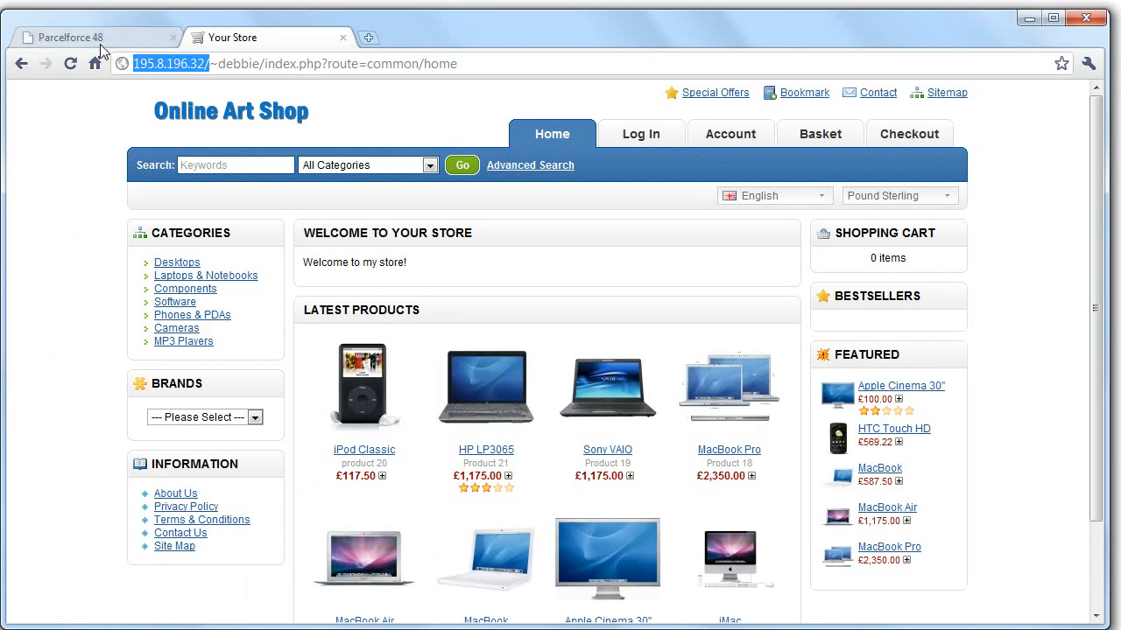
click(70, 37)
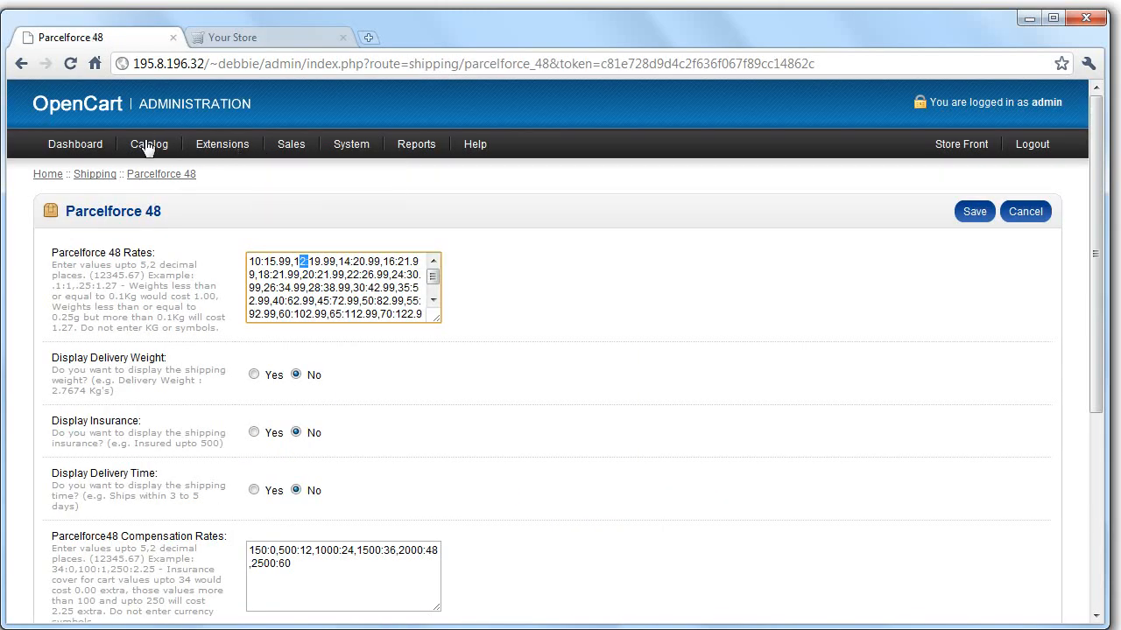
Step: Go to Catalog > Downloads and start a new download entry
click(149, 143)
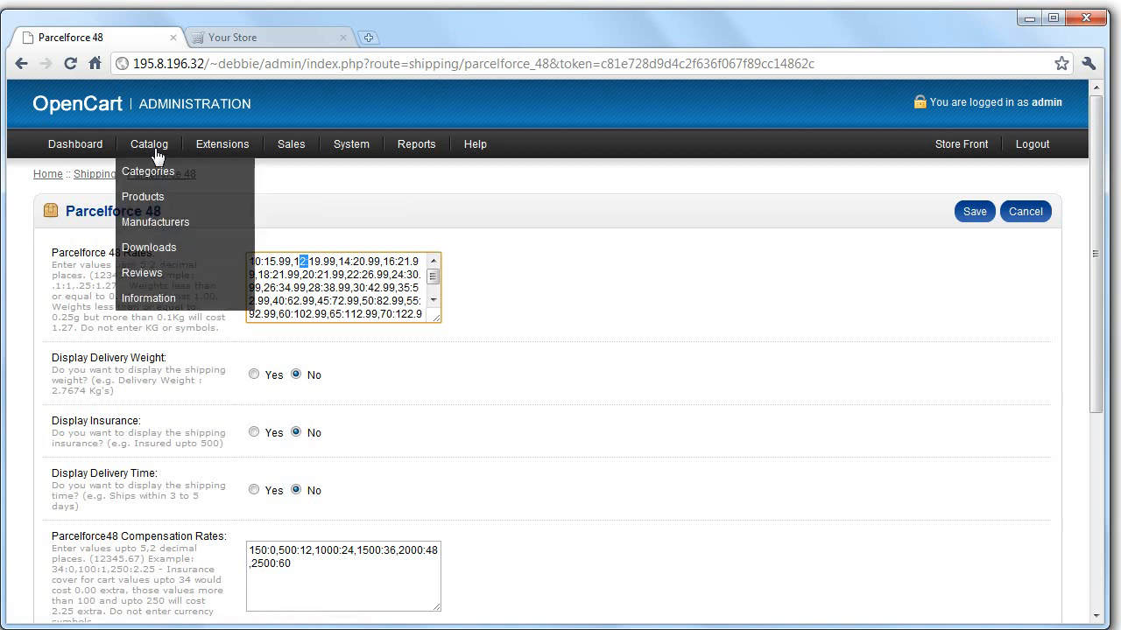
mouse_move(149, 248)
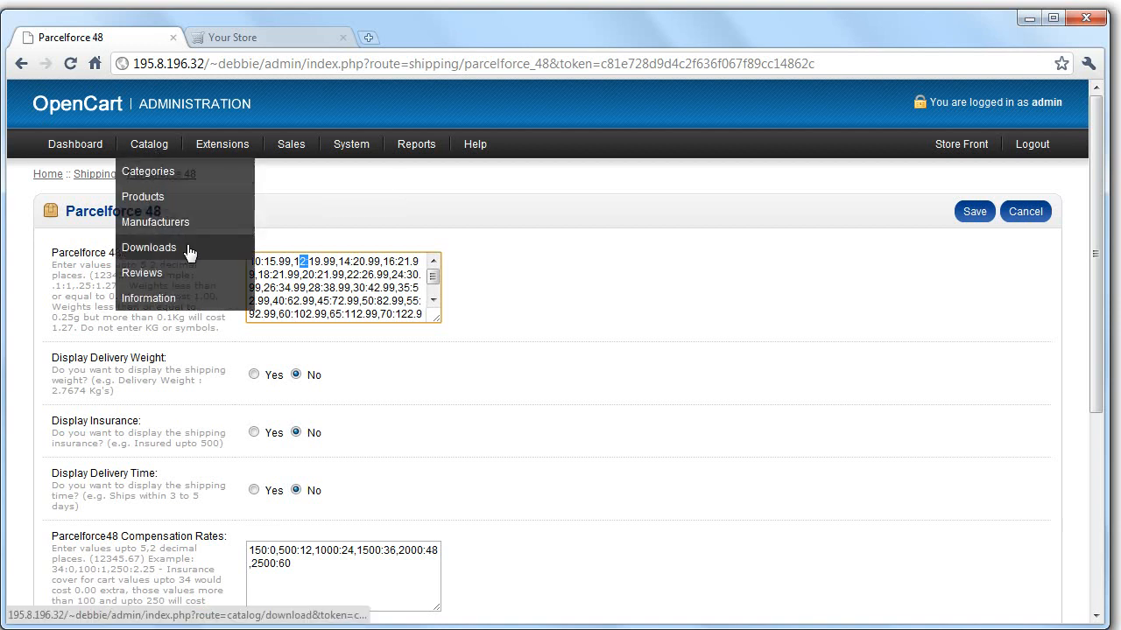
click(149, 247)
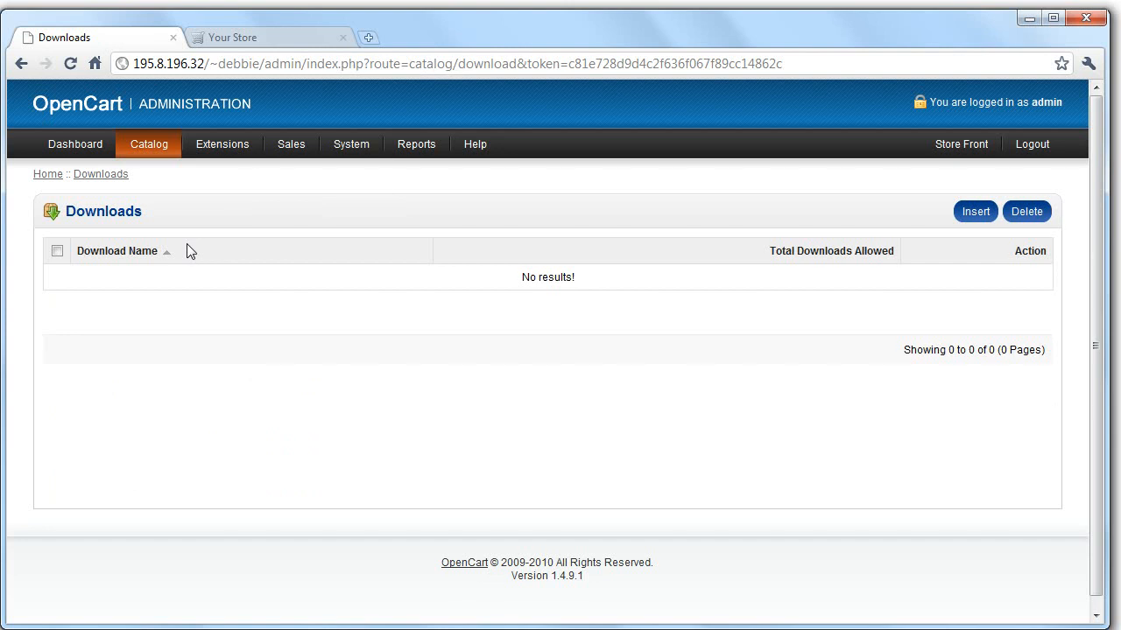
mouse_move(854, 392)
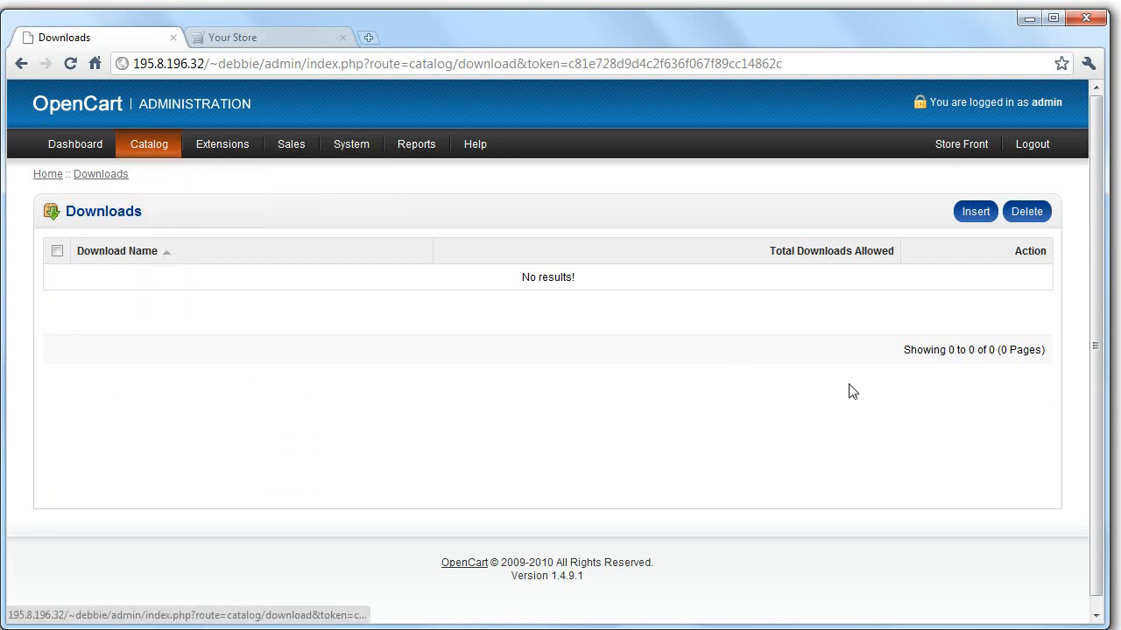
click(975, 211)
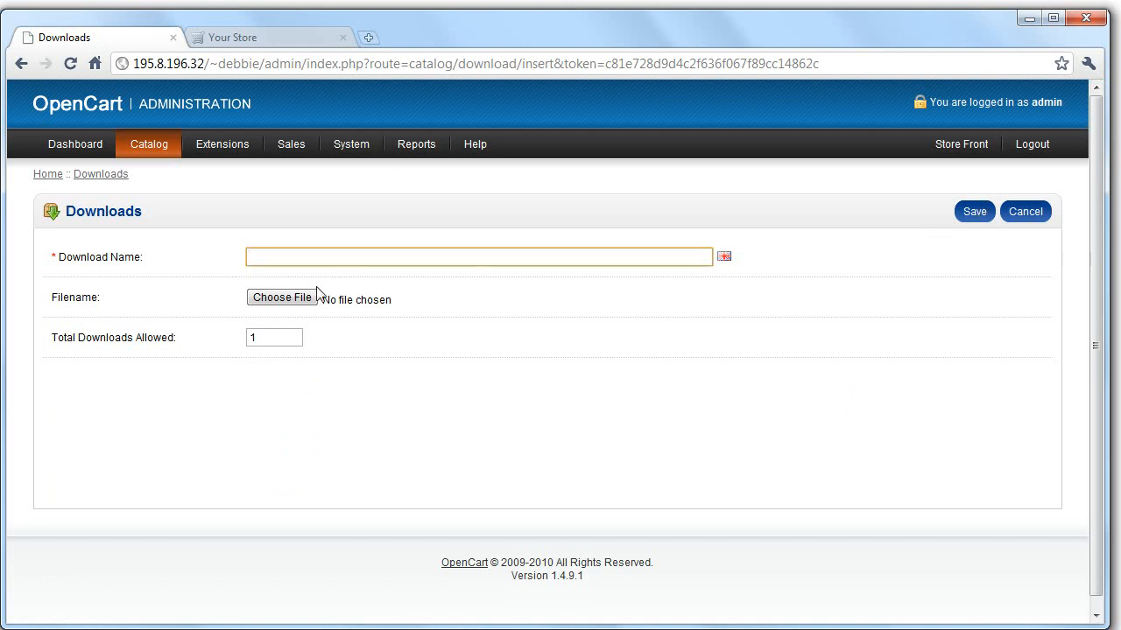
Step: Attach xmas lists.docx to the new download and attempt saving before entering a name
click(281, 297)
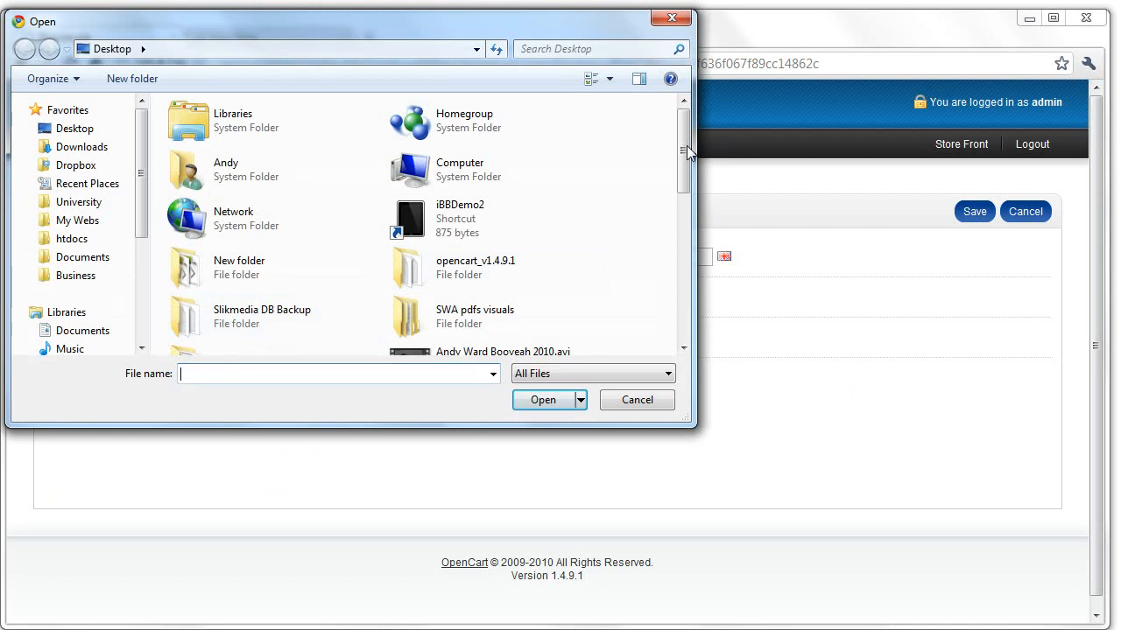
scroll(down, 3)
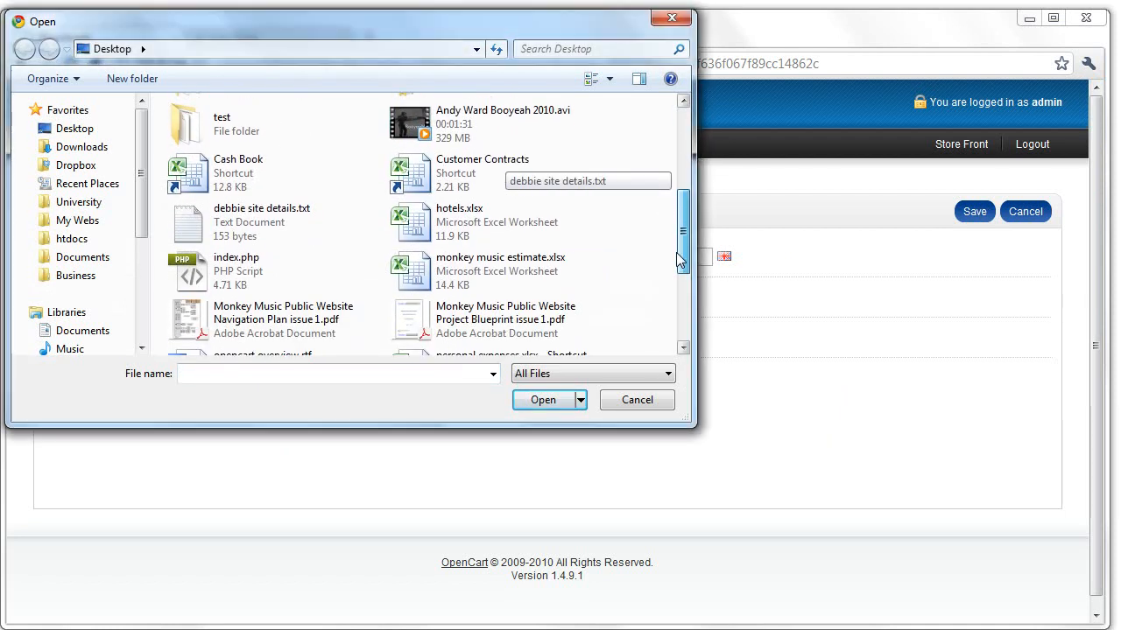
scroll(up, 3)
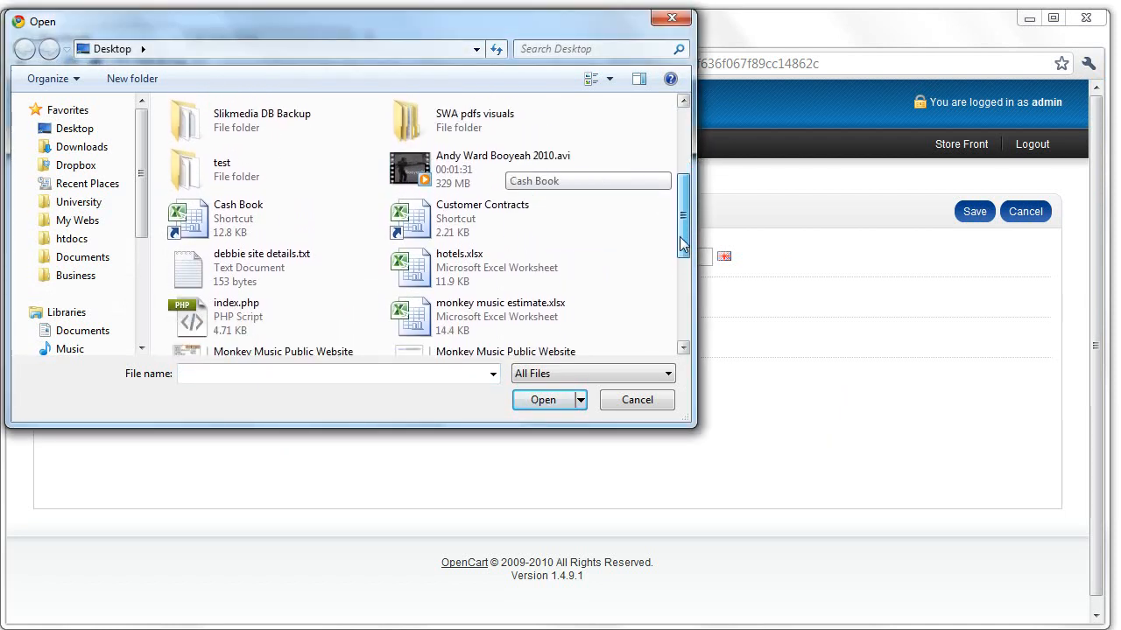
scroll(down, 3)
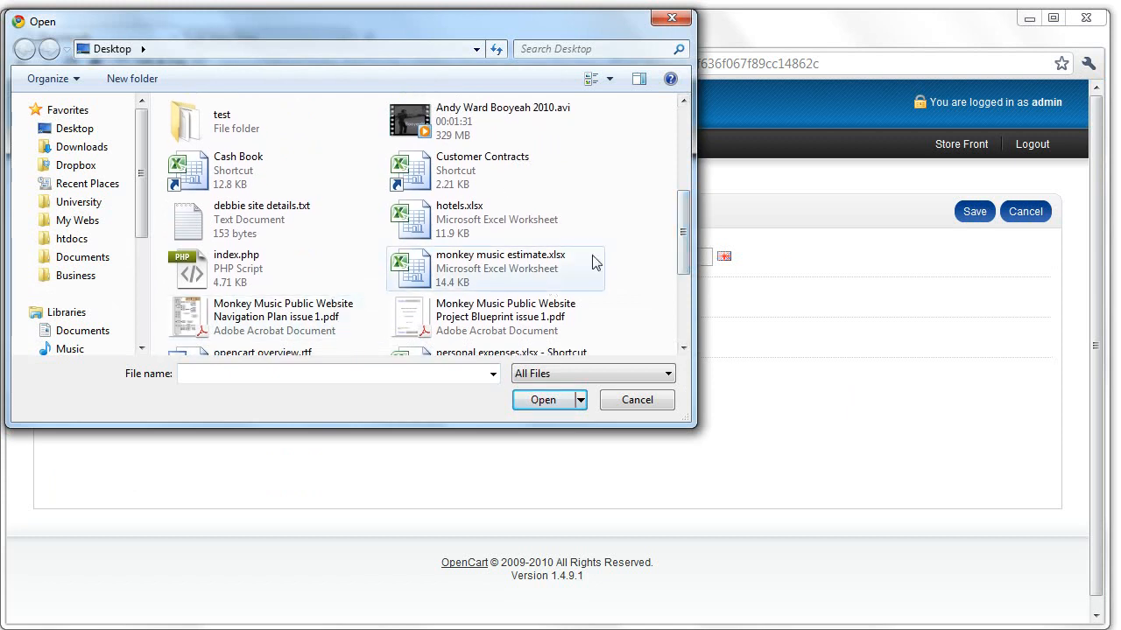
scroll(down, 3)
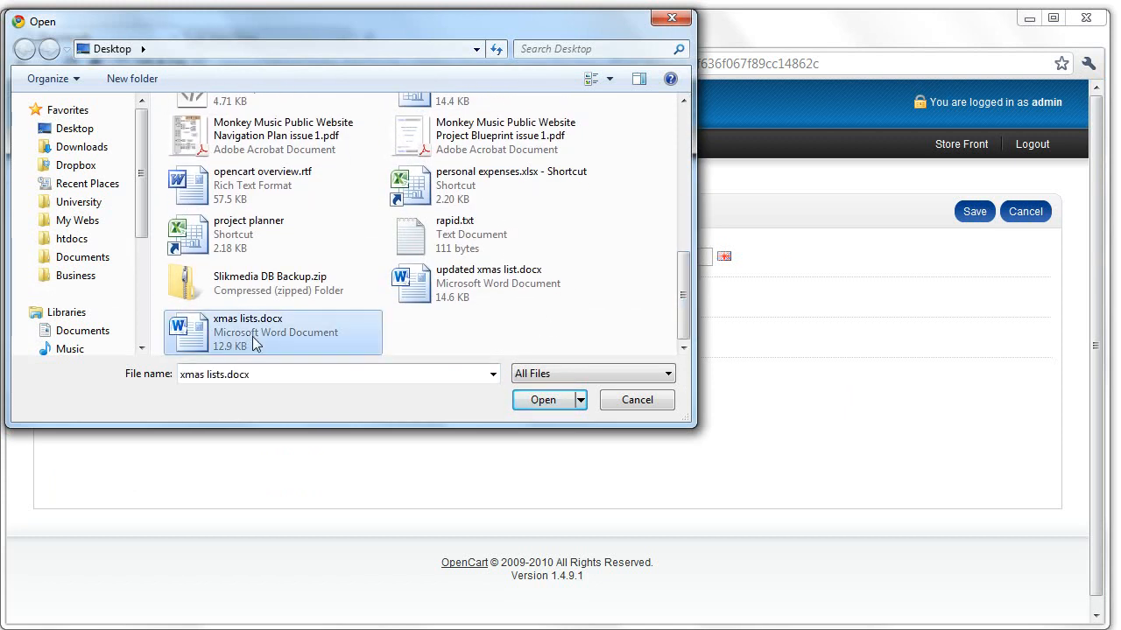
click(543, 400)
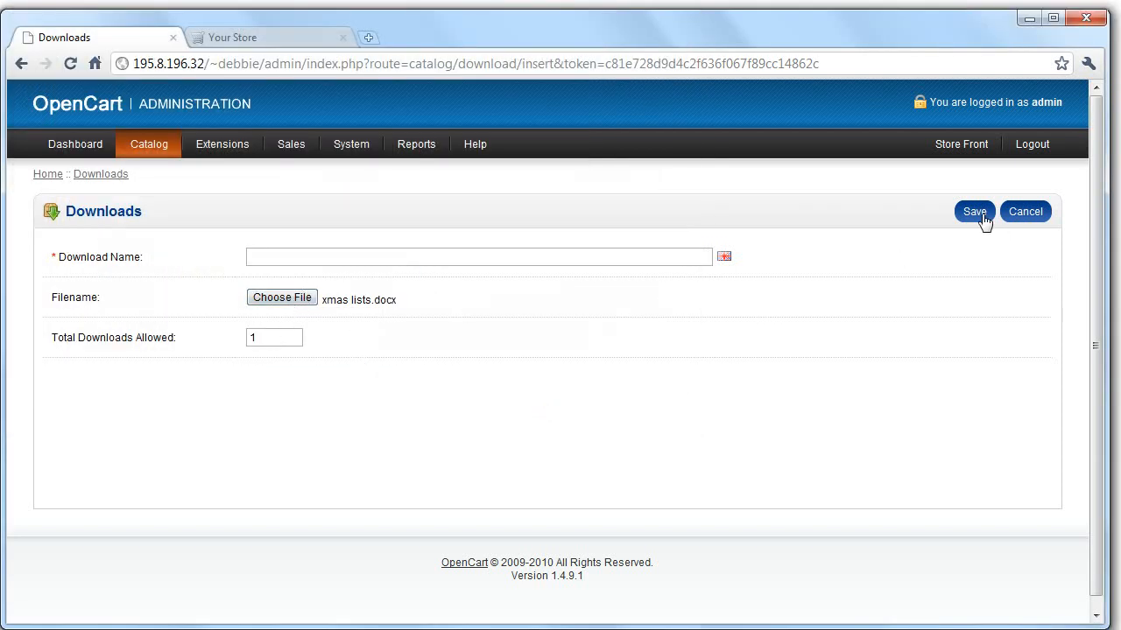
click(973, 211)
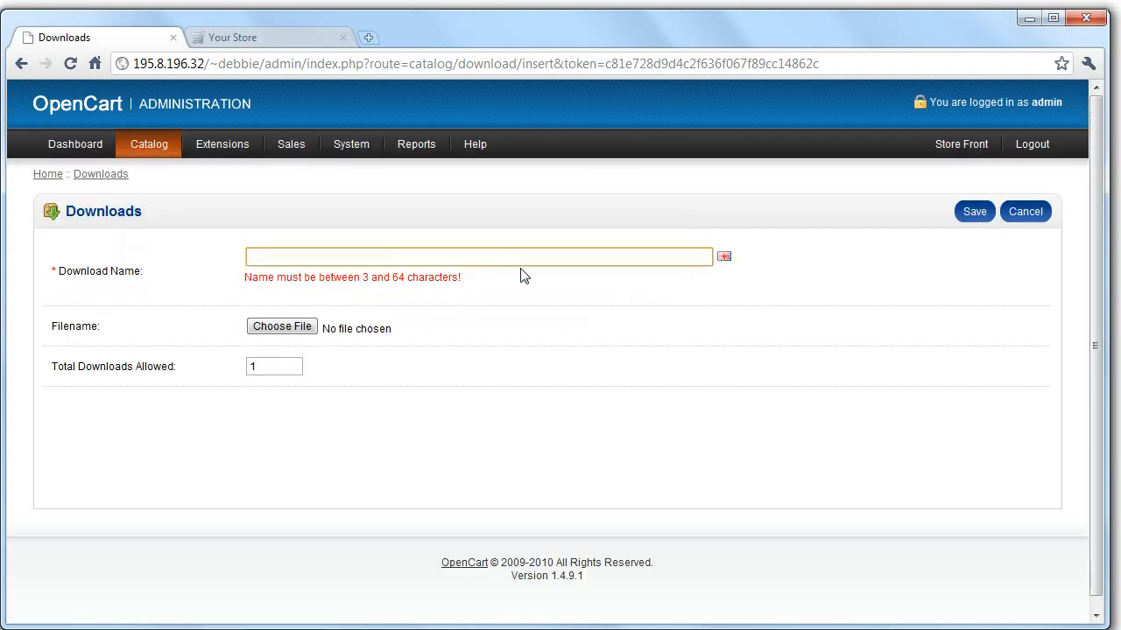
click(1025, 211)
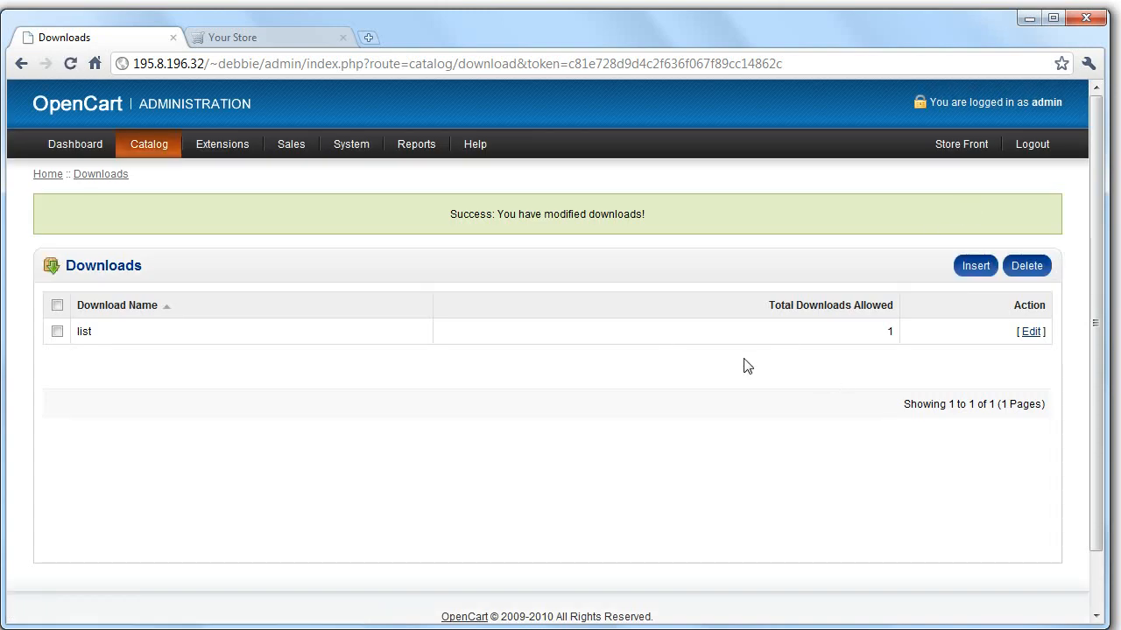
mouse_move(201, 187)
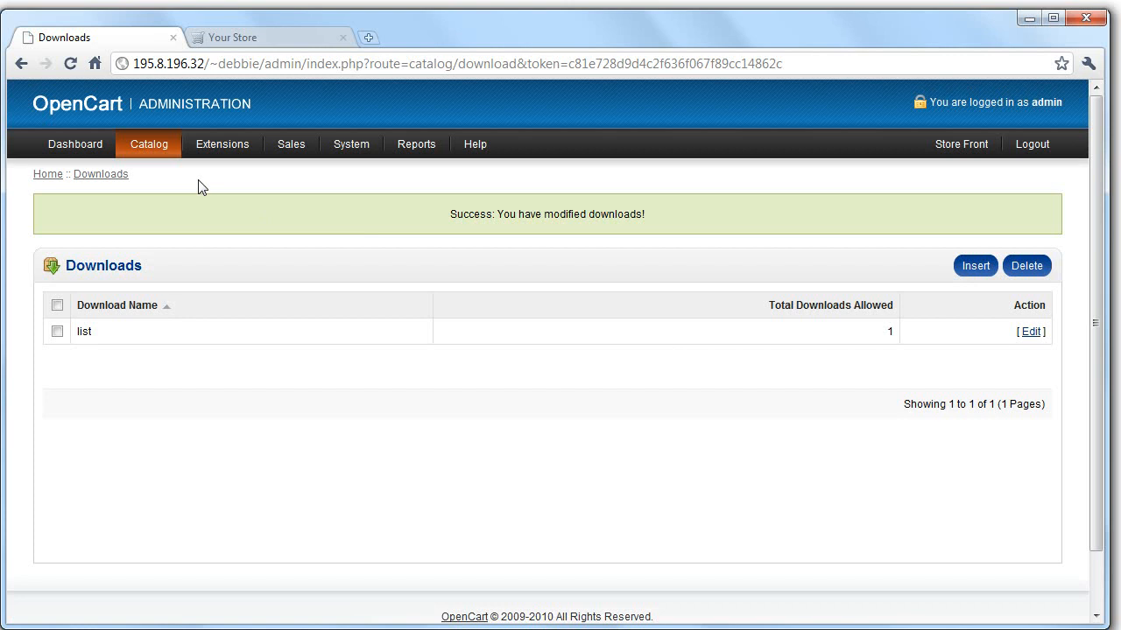
Step: Open the Catalog menu and go to the Categories list
click(148, 144)
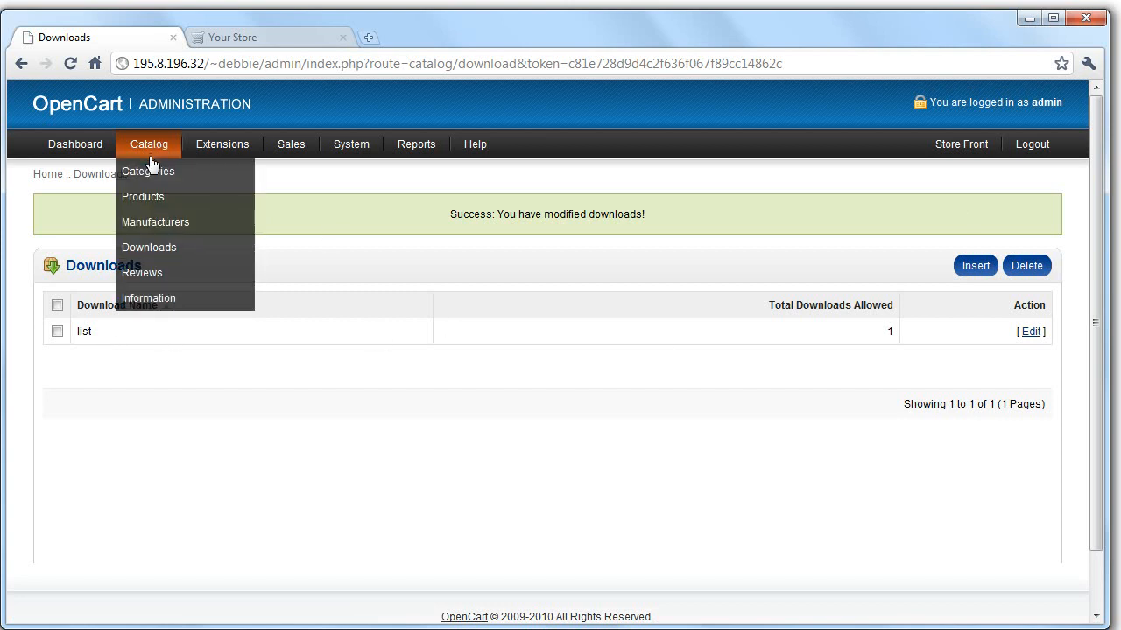
mouse_move(148, 171)
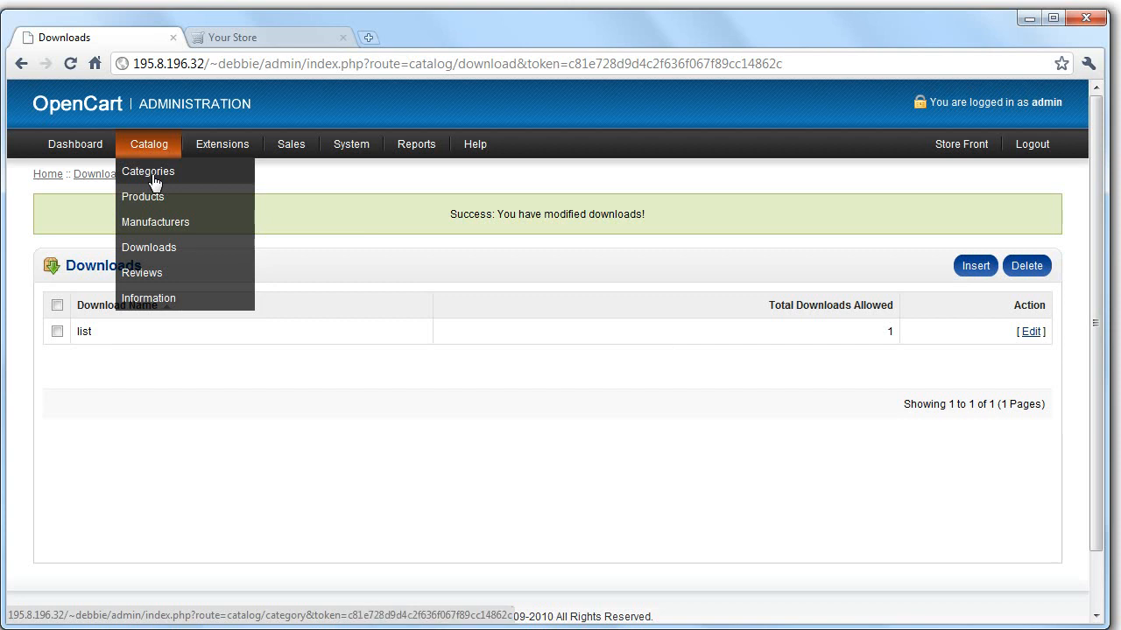
click(148, 172)
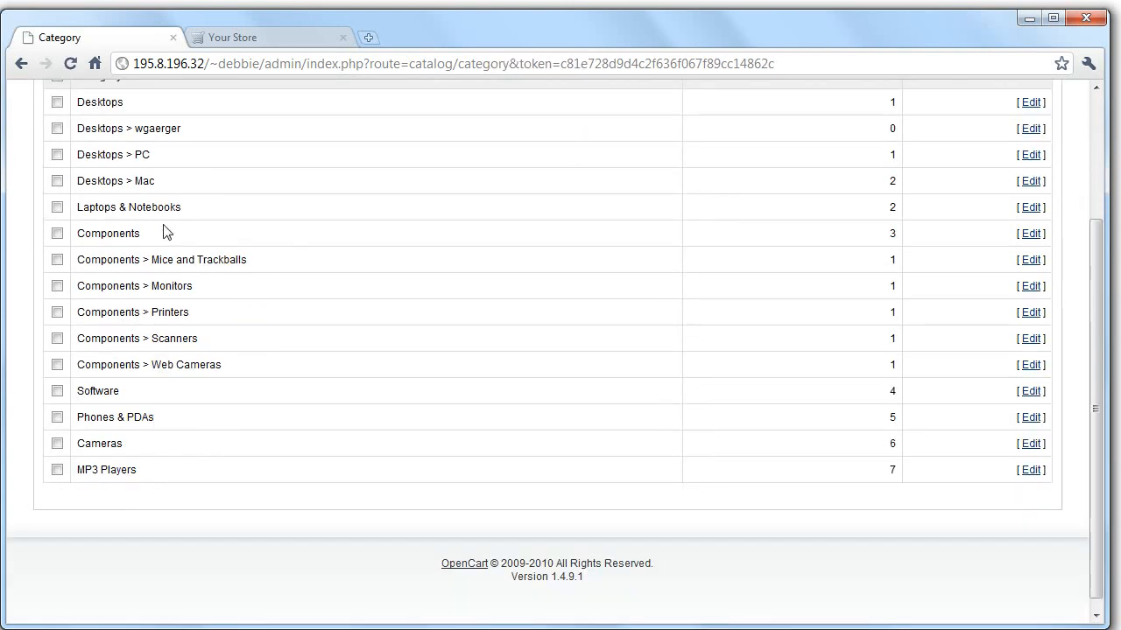
Step: Start a new category and enter text 'aweegag' and 'er gergbuo er ouero eg' in its fields
scroll(up, 3)
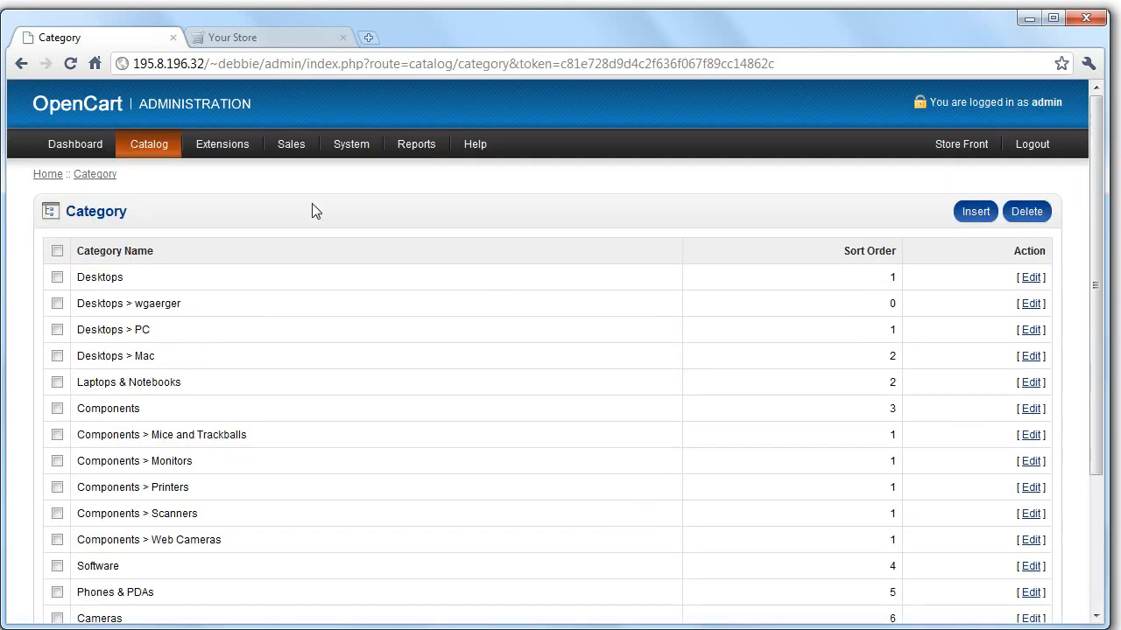
mouse_move(341, 462)
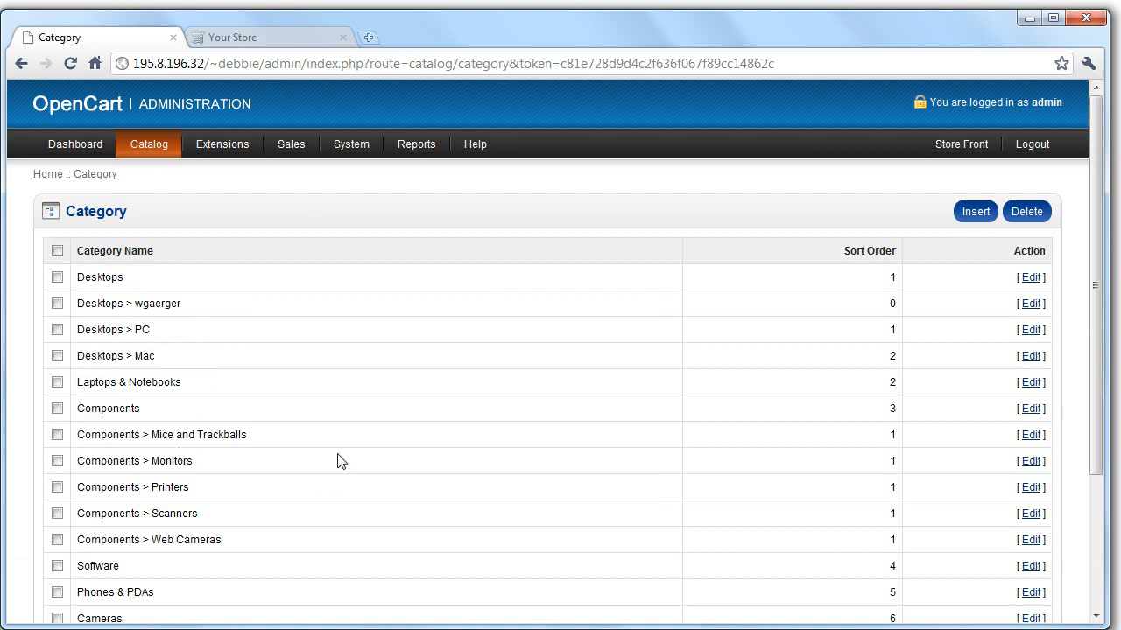
mouse_move(974, 211)
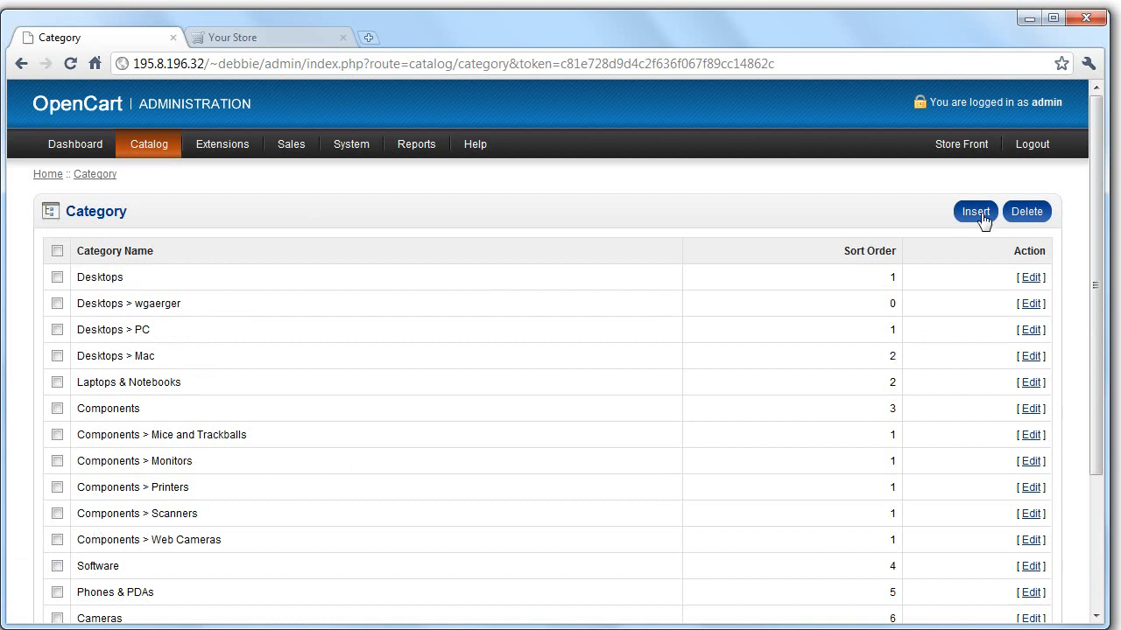
click(975, 211)
text(aergerg)
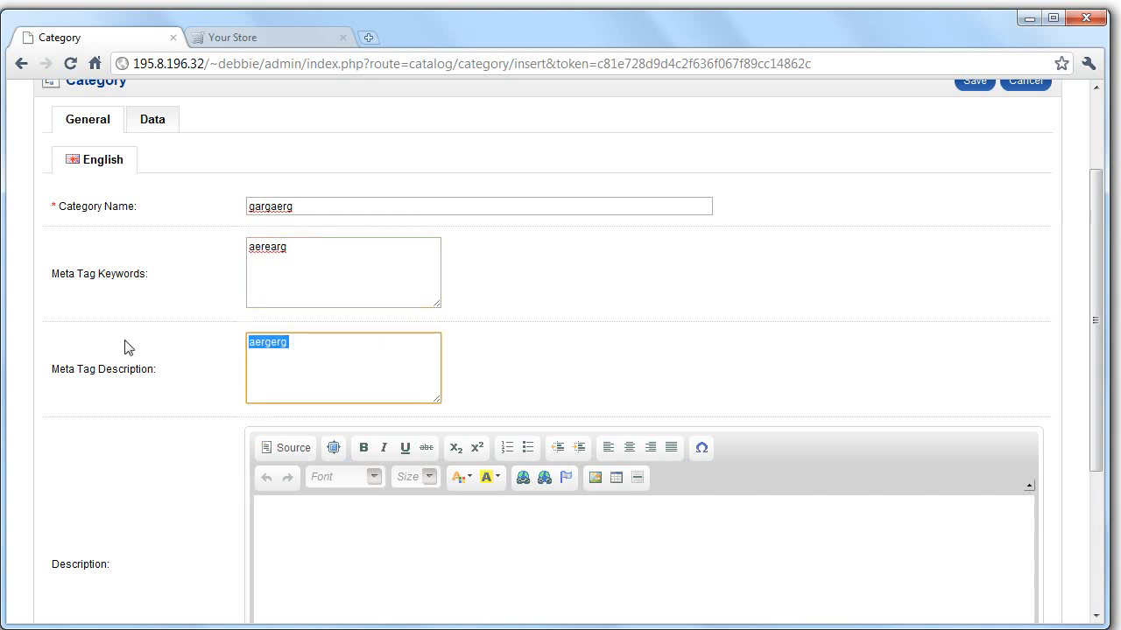
mouse_move(513, 356)
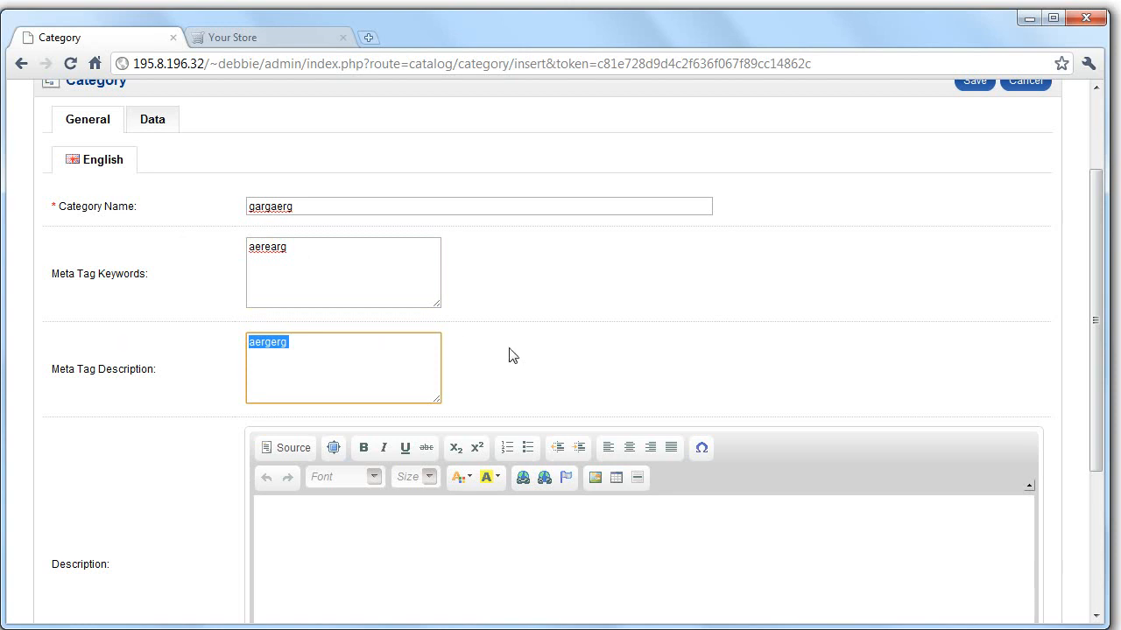
scroll(down, 3)
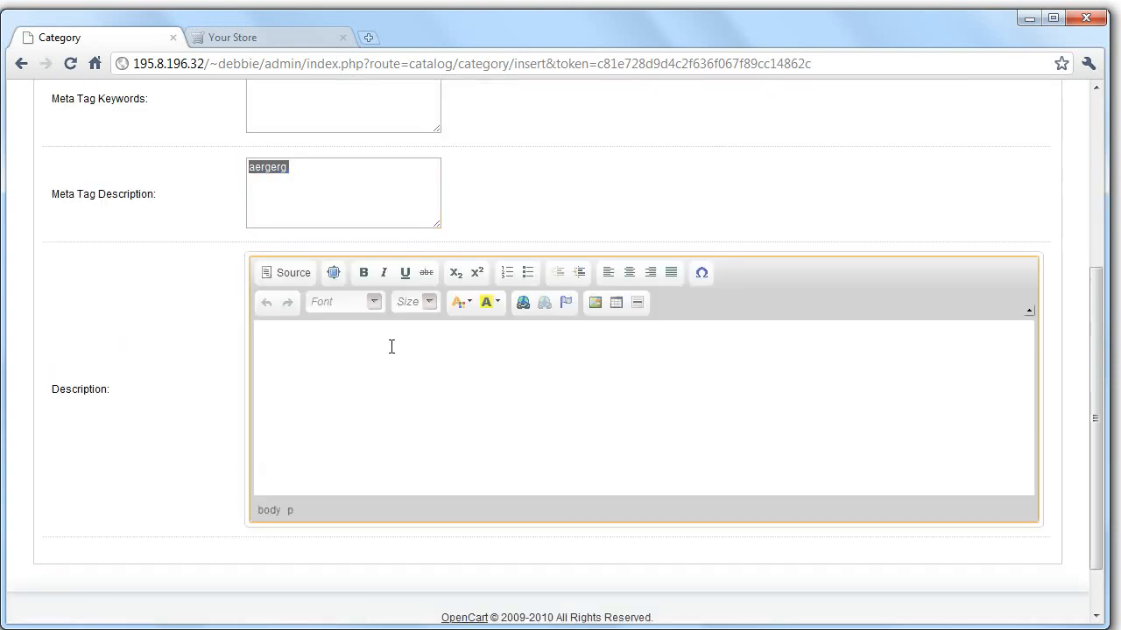
text(aweegag)
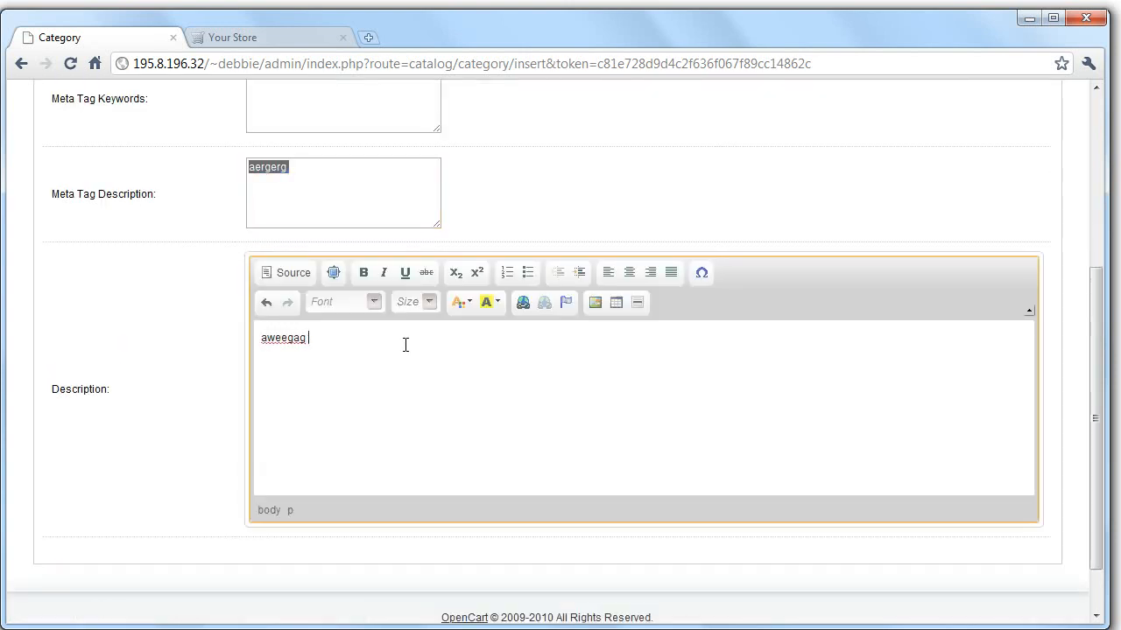
text(er gergbuo er ouero eg)
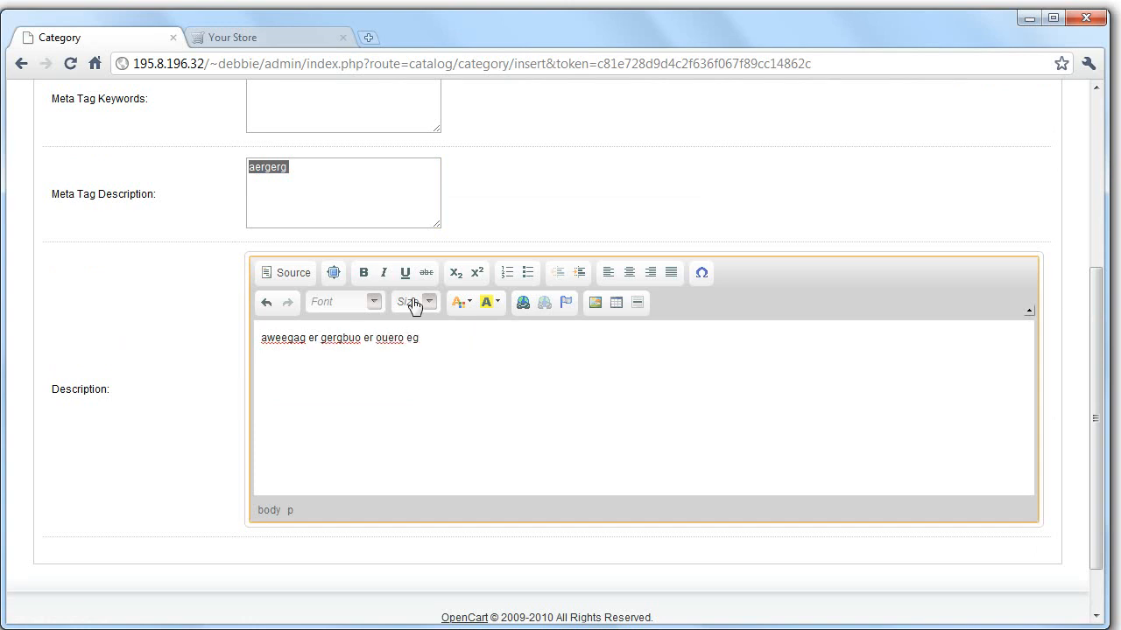
scroll(up, 3)
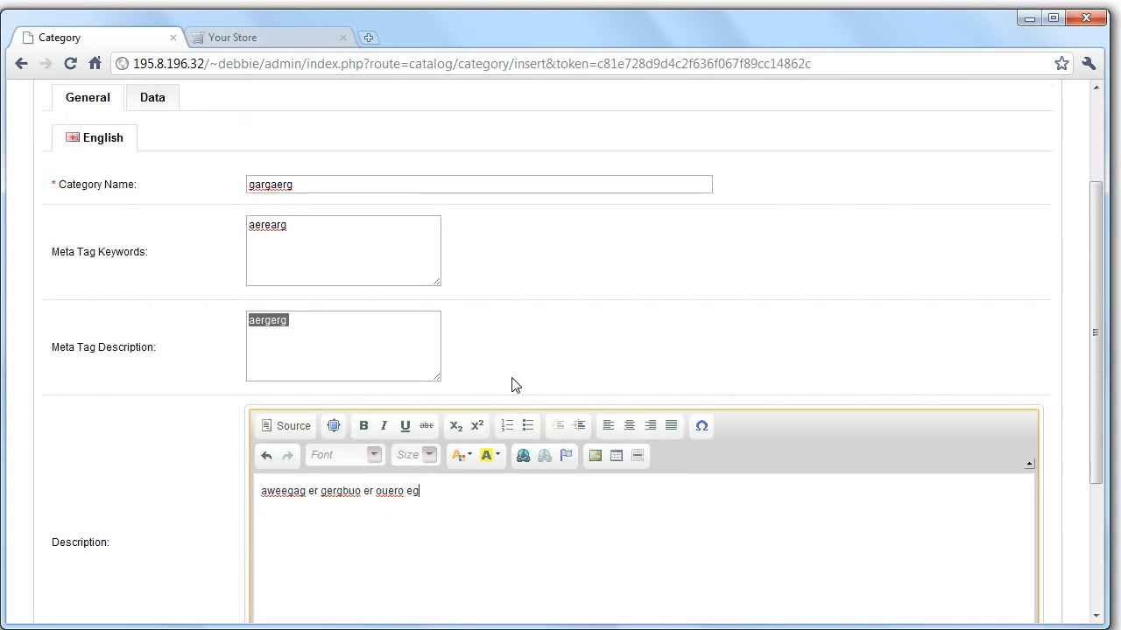
scroll(up, 3)
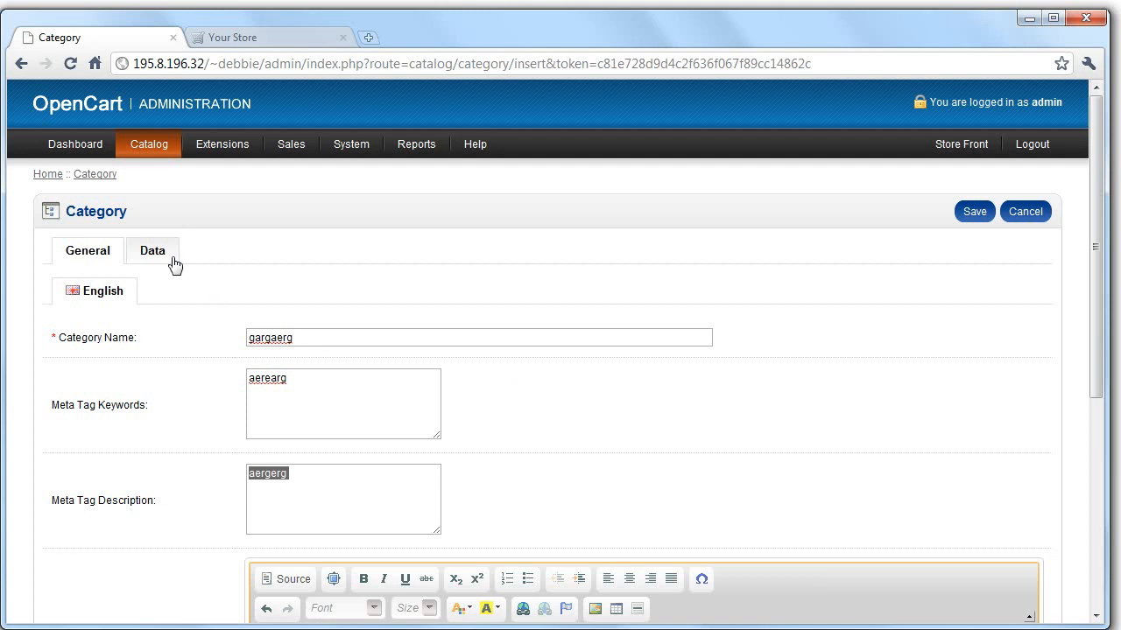
Step: On the Data tab, set the category's parent to Components
click(153, 251)
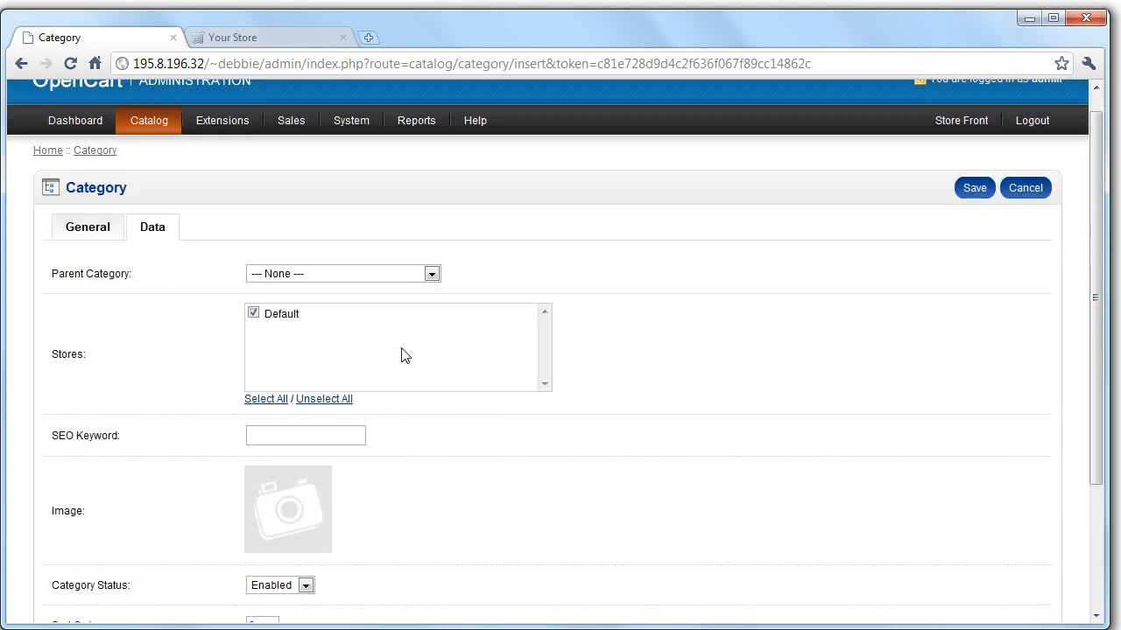
mouse_move(388, 338)
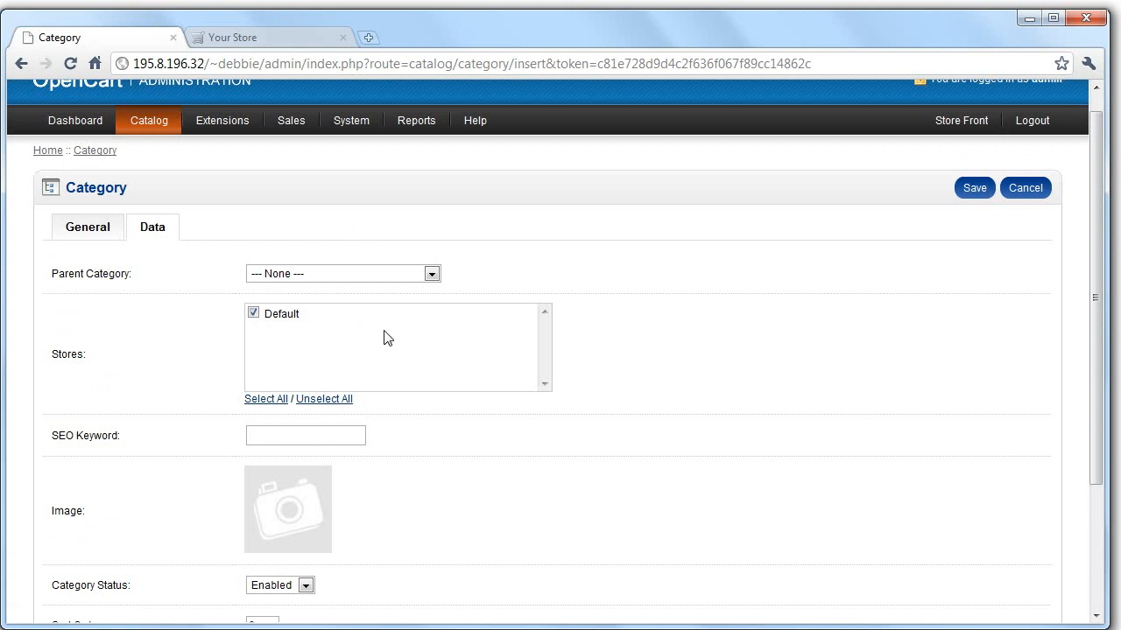
click(430, 274)
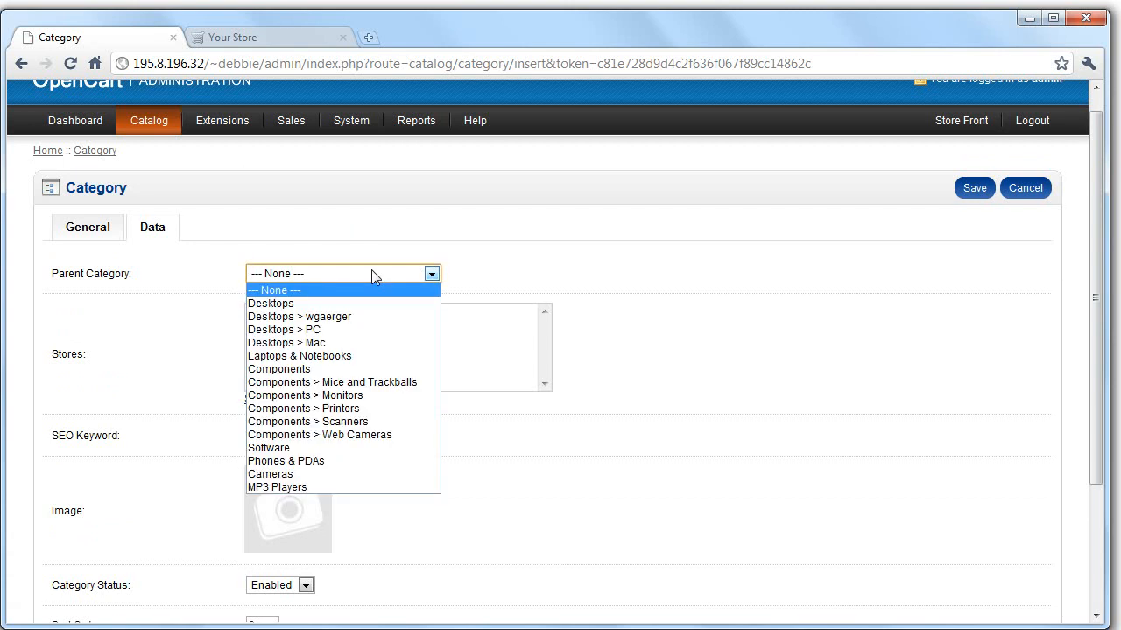
mouse_move(320, 303)
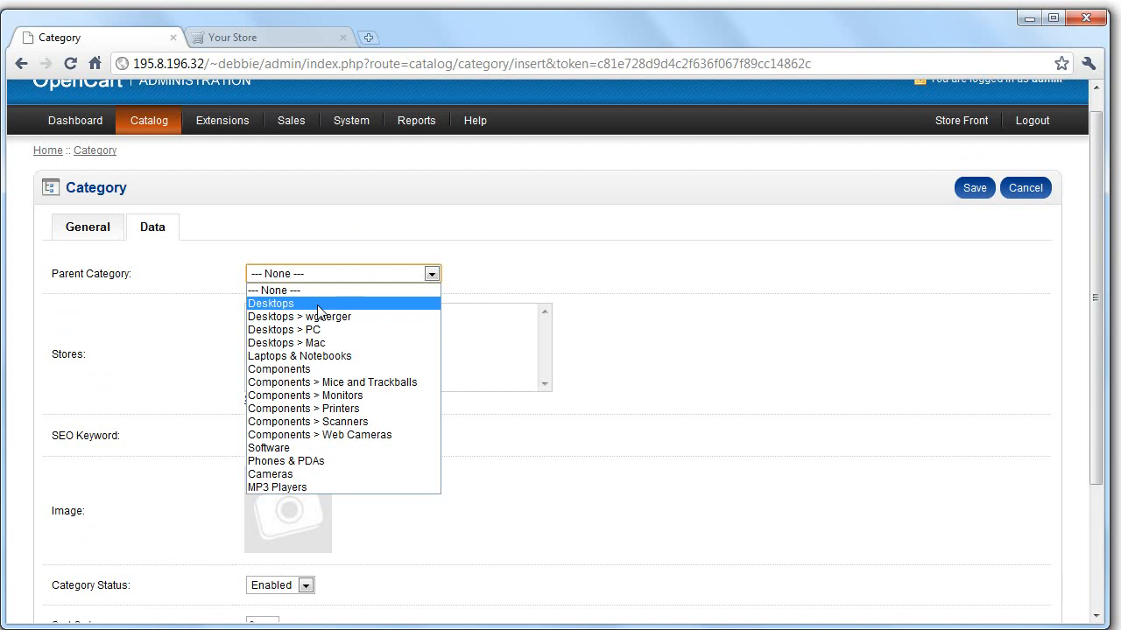
click(279, 369)
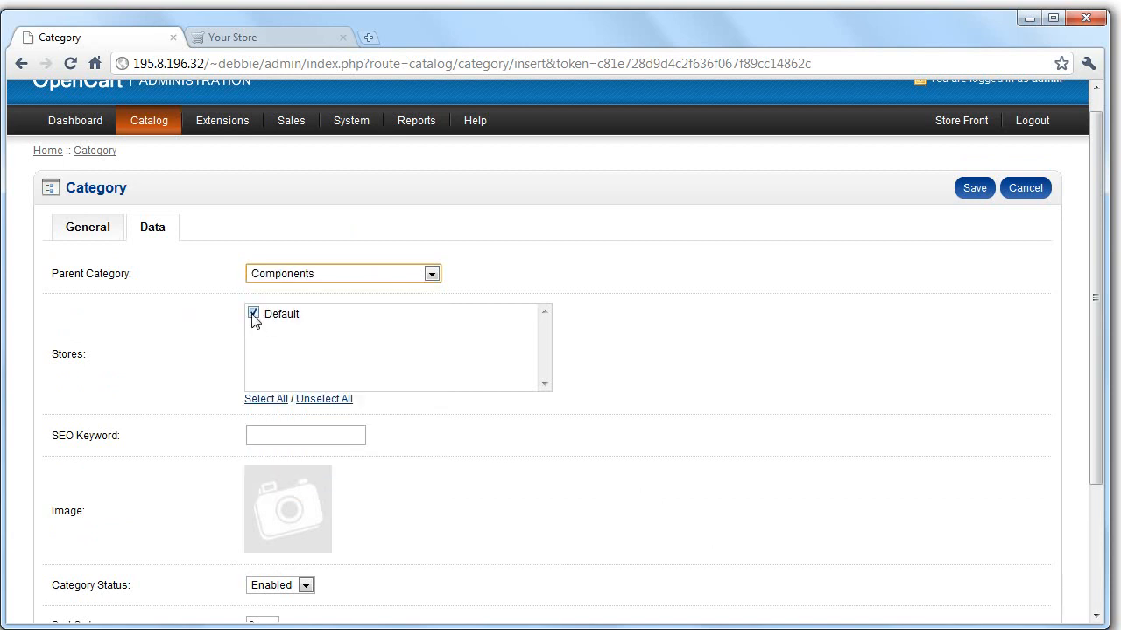
Step: Enter SEO keyword 'sfr rg' and save the new category
scroll(down, 3)
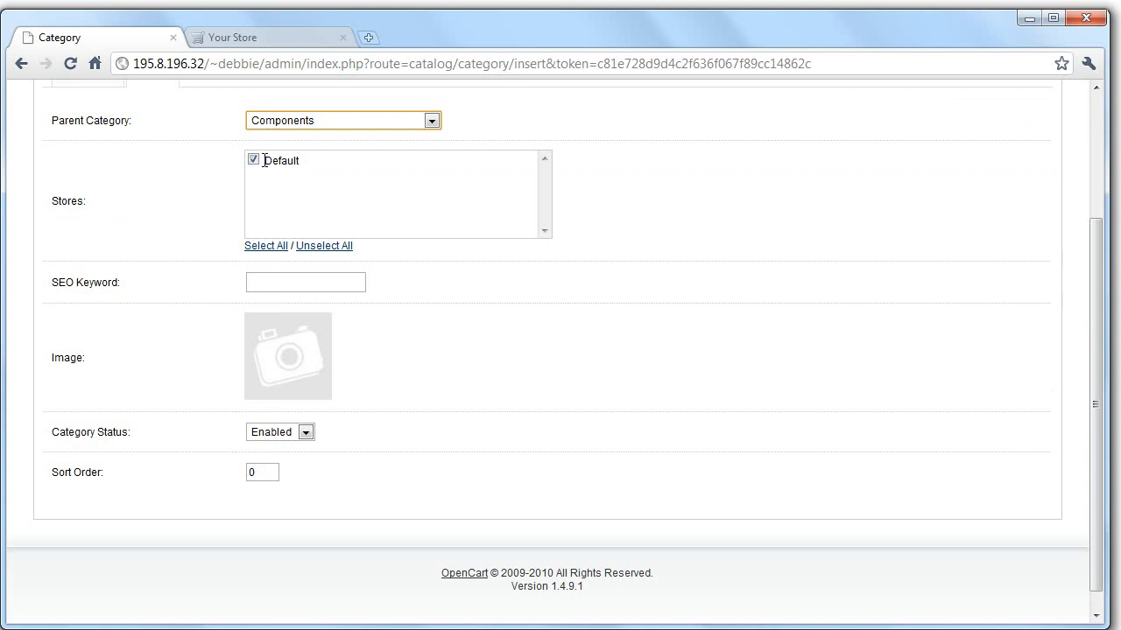
text(sfr)
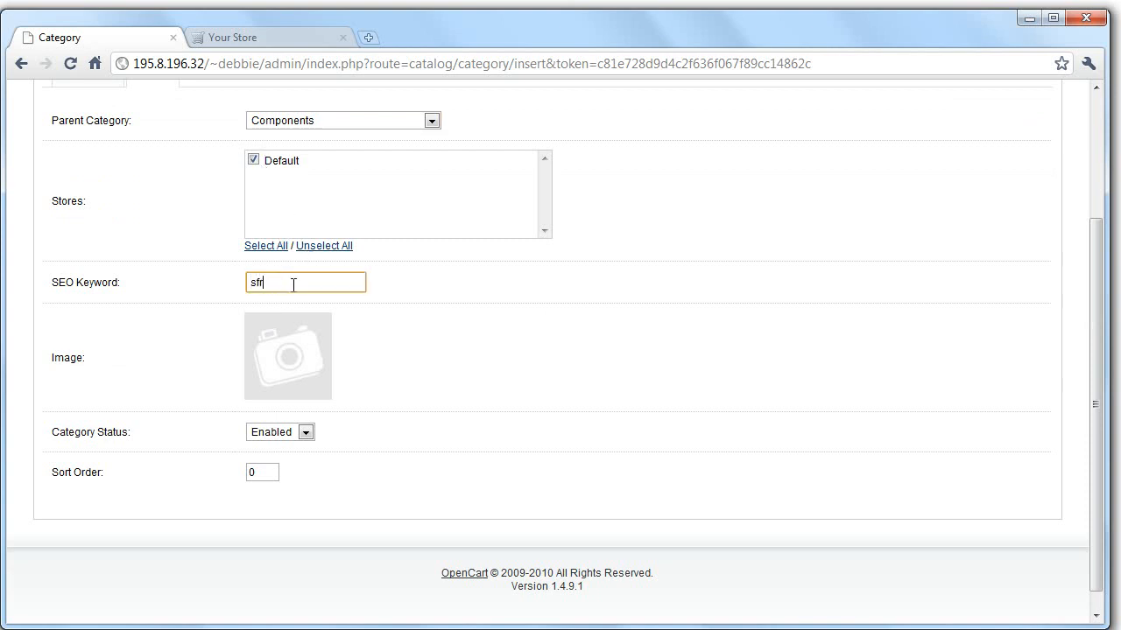
text(rg)
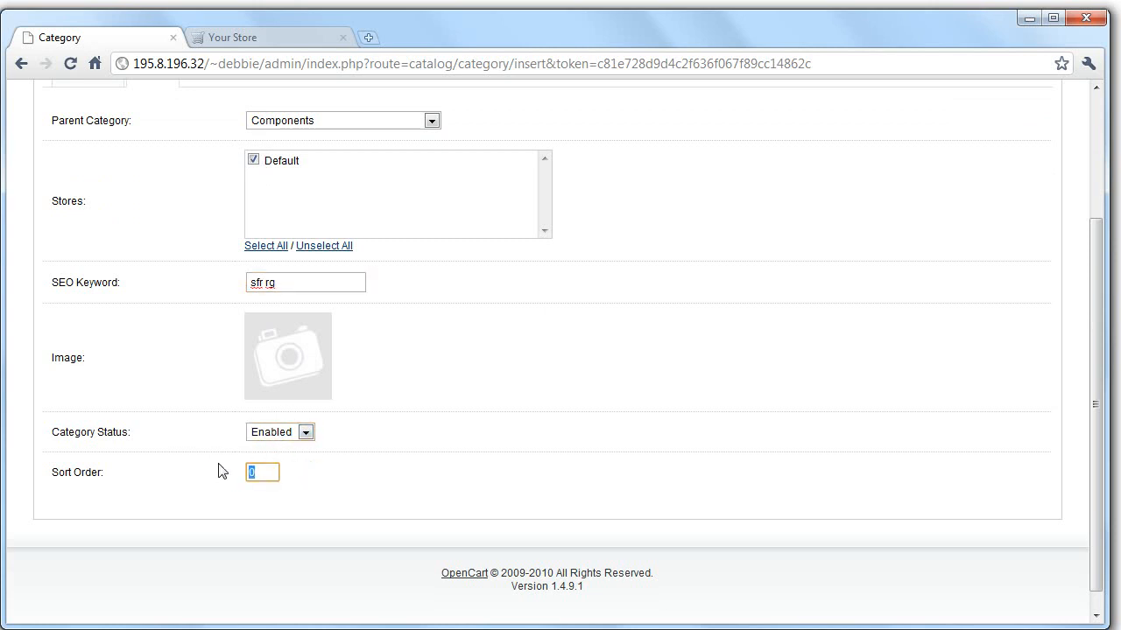
click(269, 37)
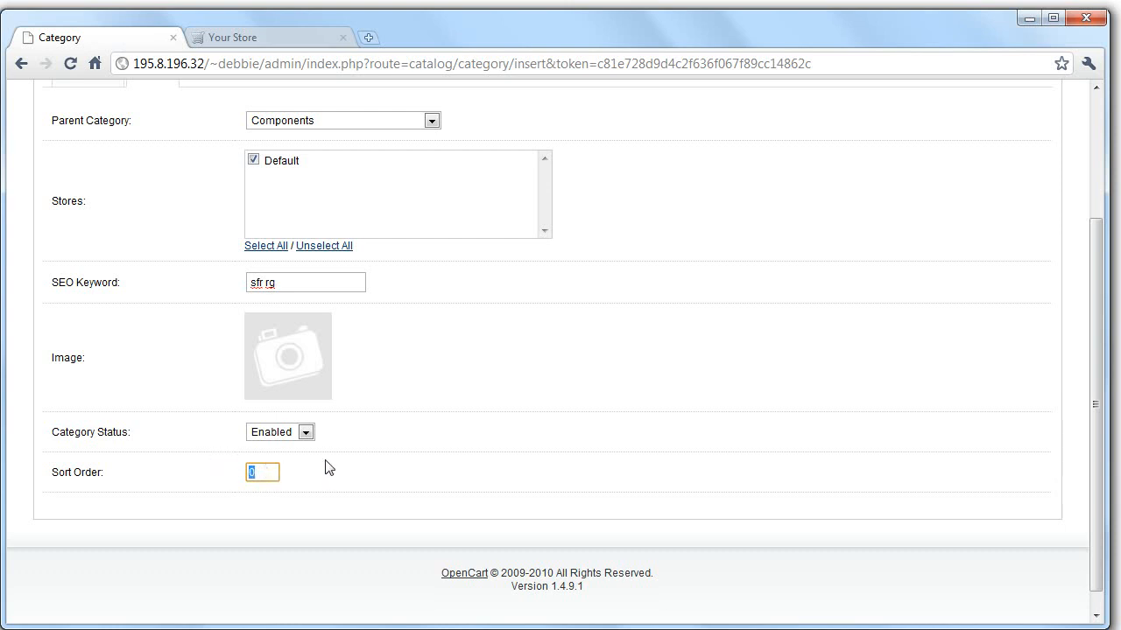
click(974, 211)
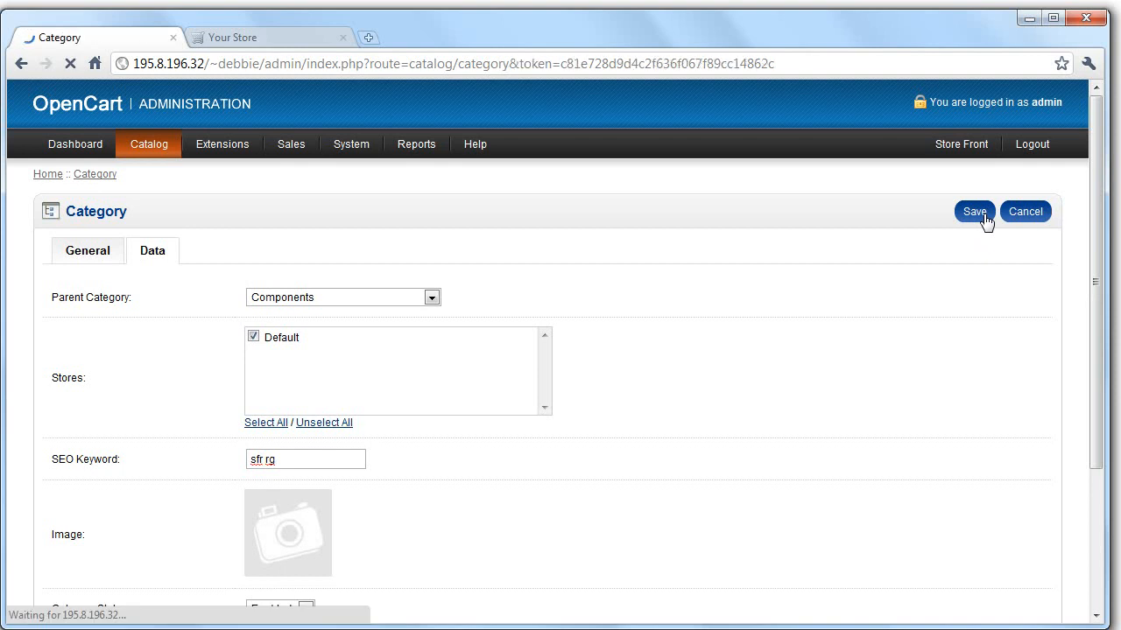
Step: Confirm gargaerg is listed under Components, view it in the storefront, then return to admin
click(974, 211)
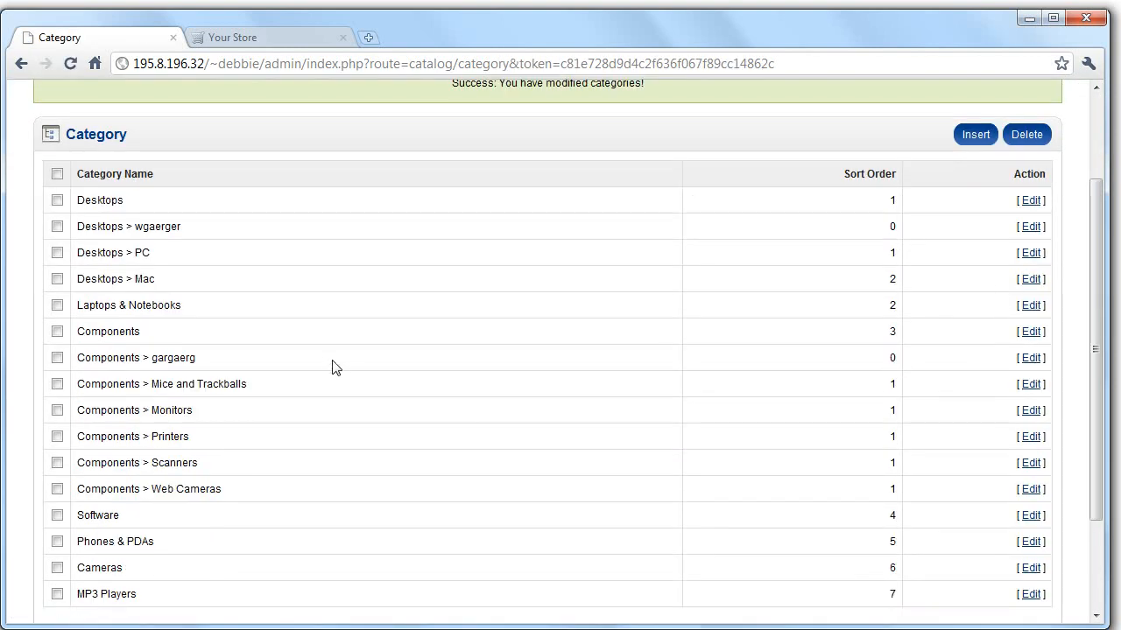
mouse_move(190, 363)
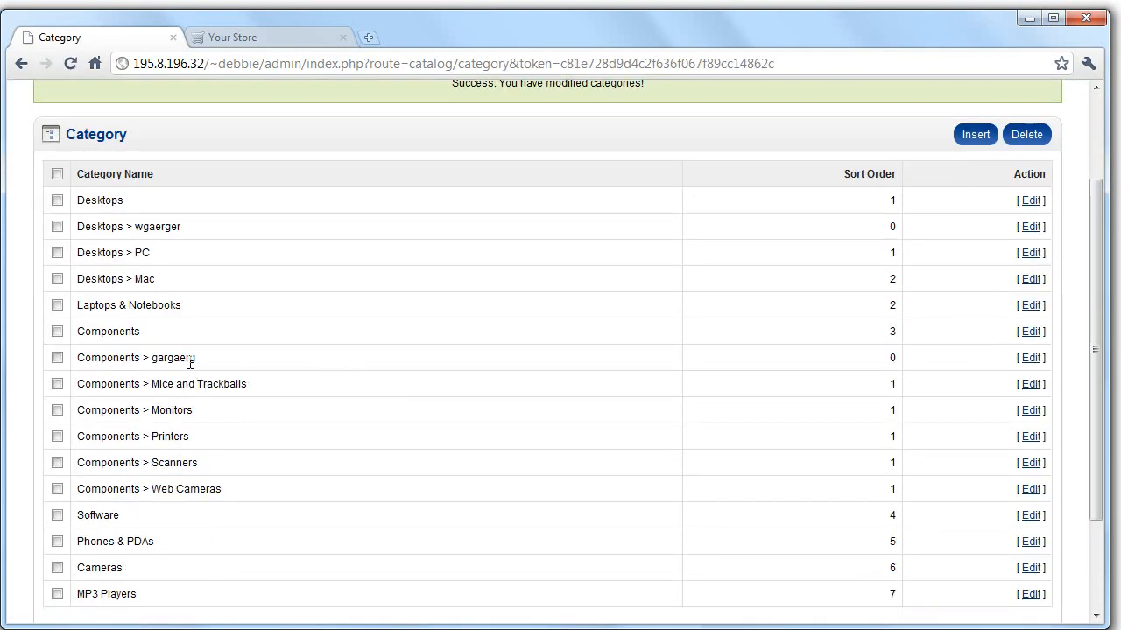
double_click(172, 357)
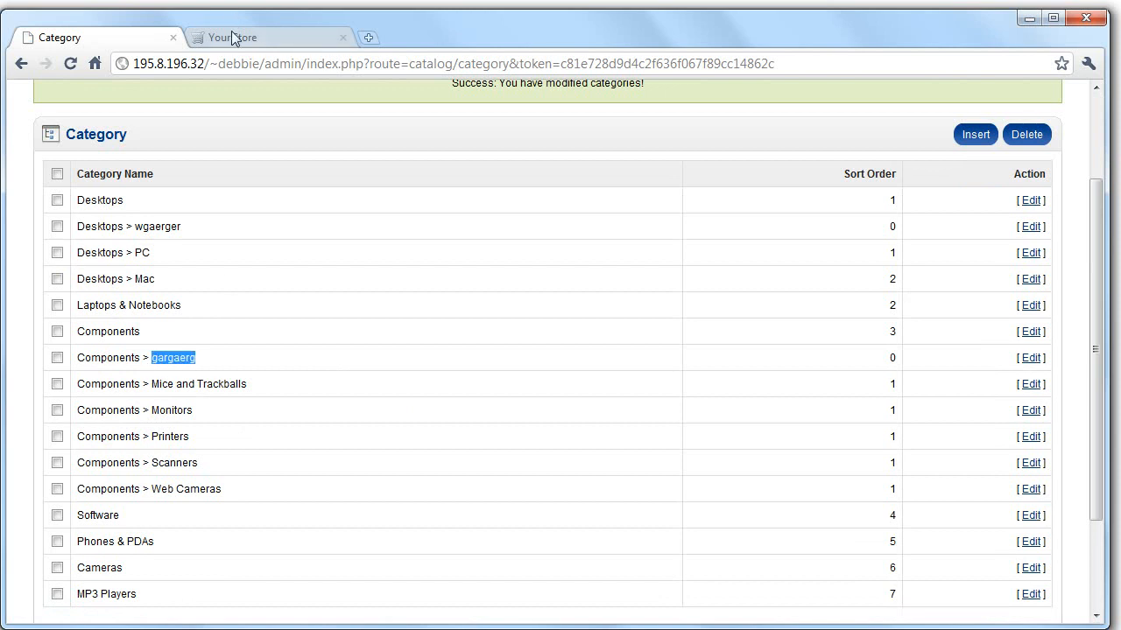
click(254, 37)
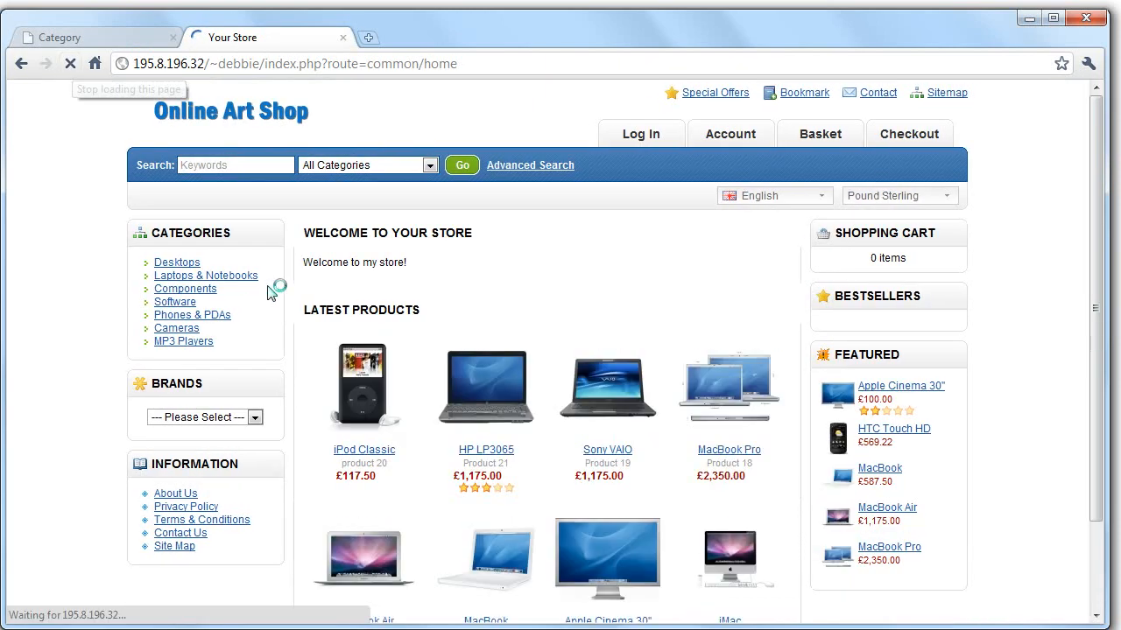
click(185, 288)
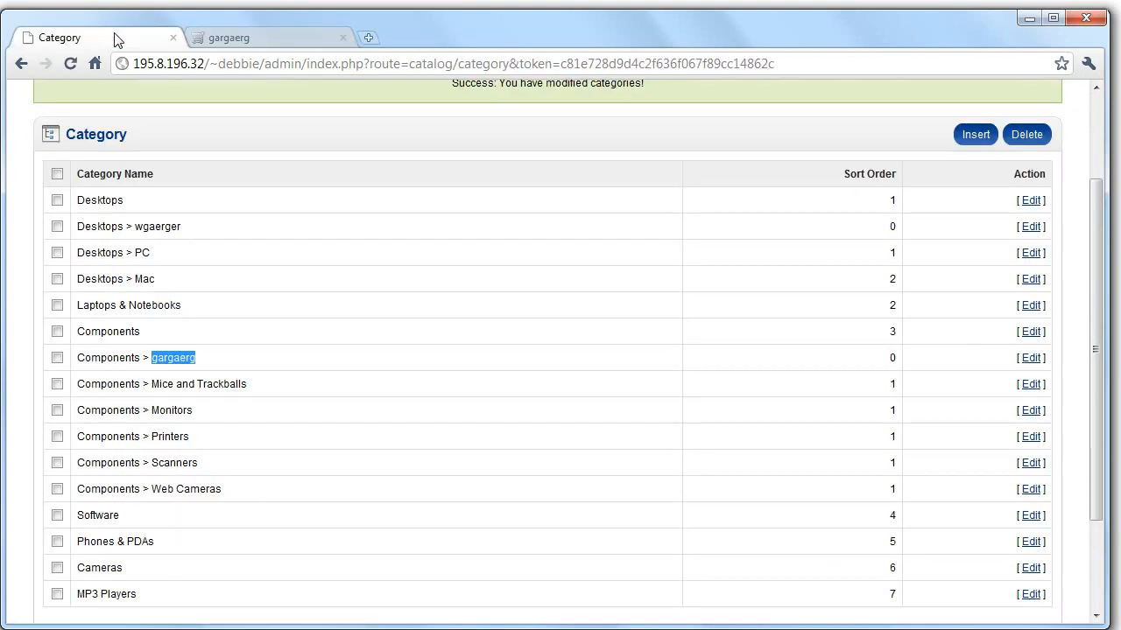
click(148, 144)
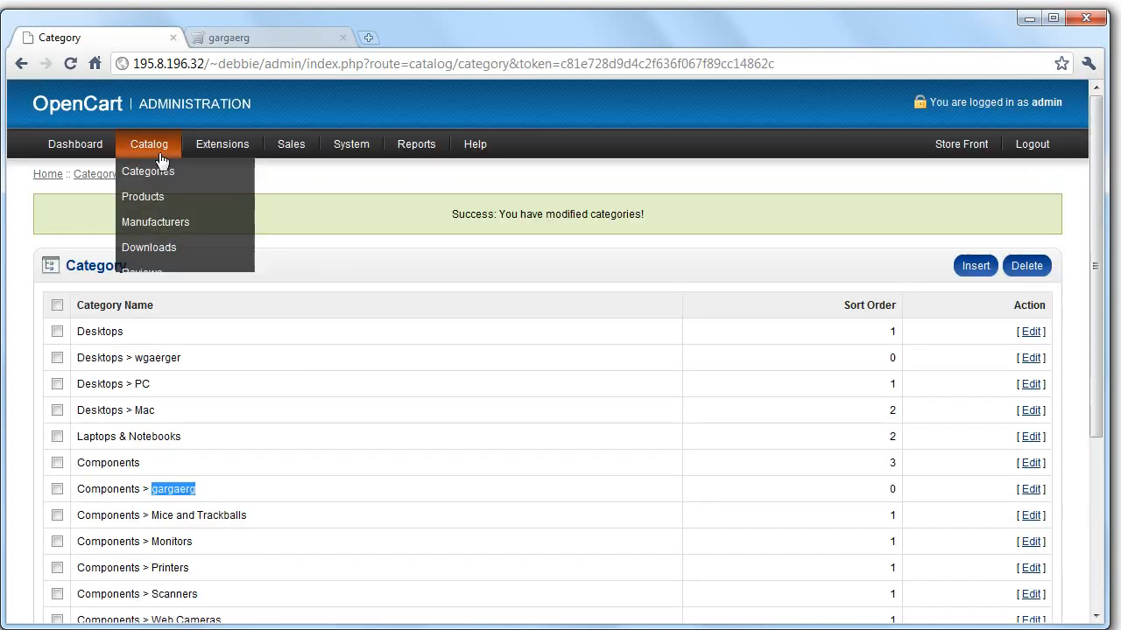
mouse_move(143, 196)
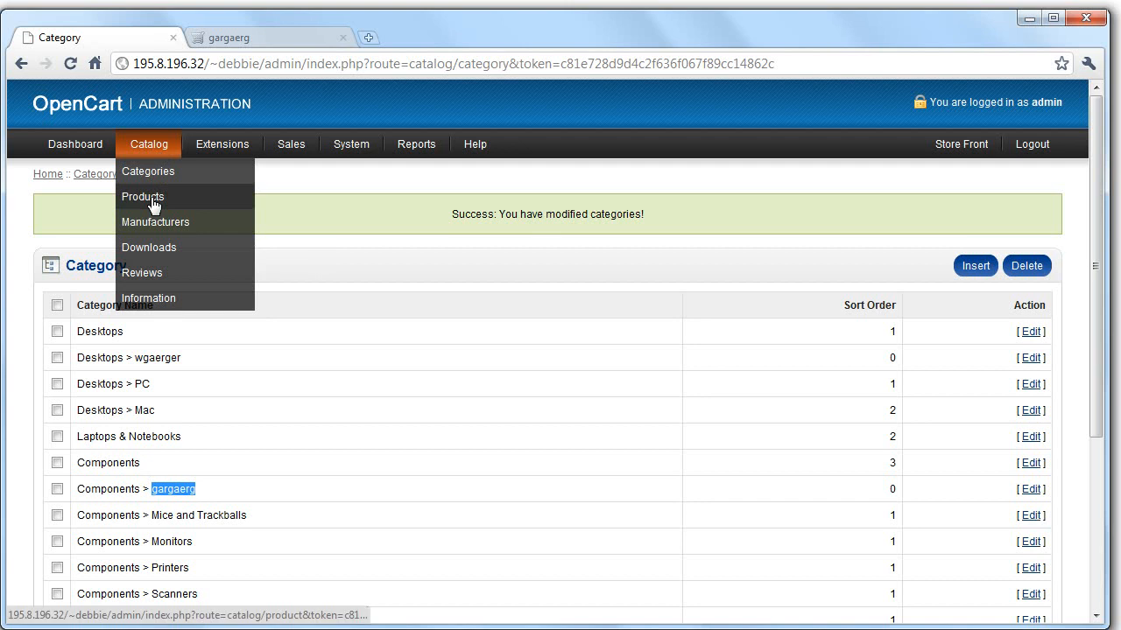
click(155, 222)
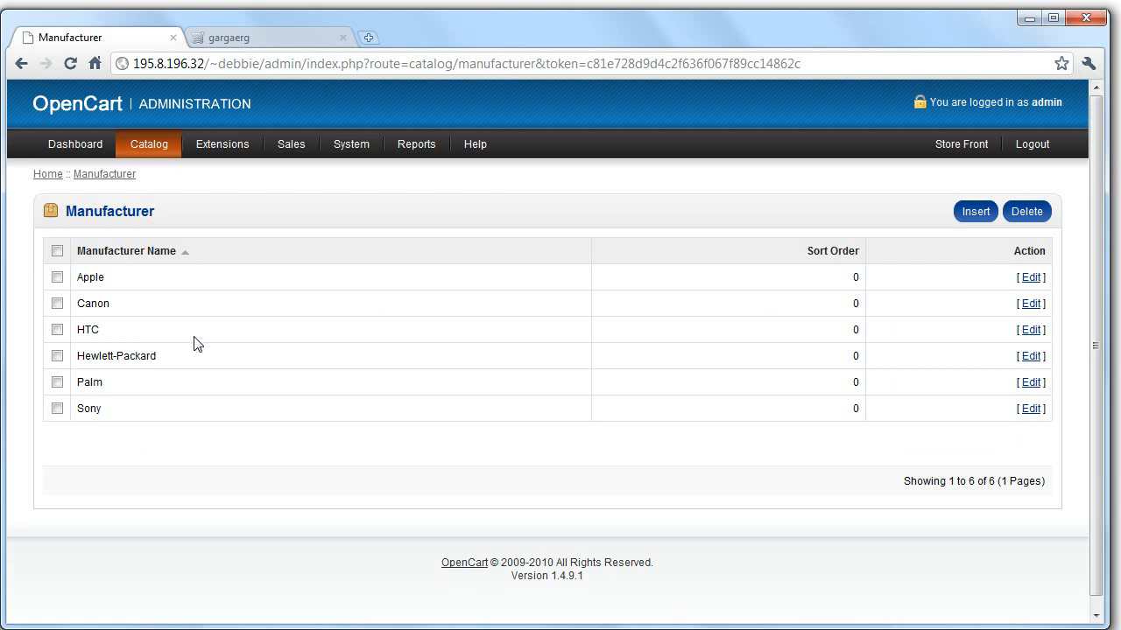
mouse_move(382, 350)
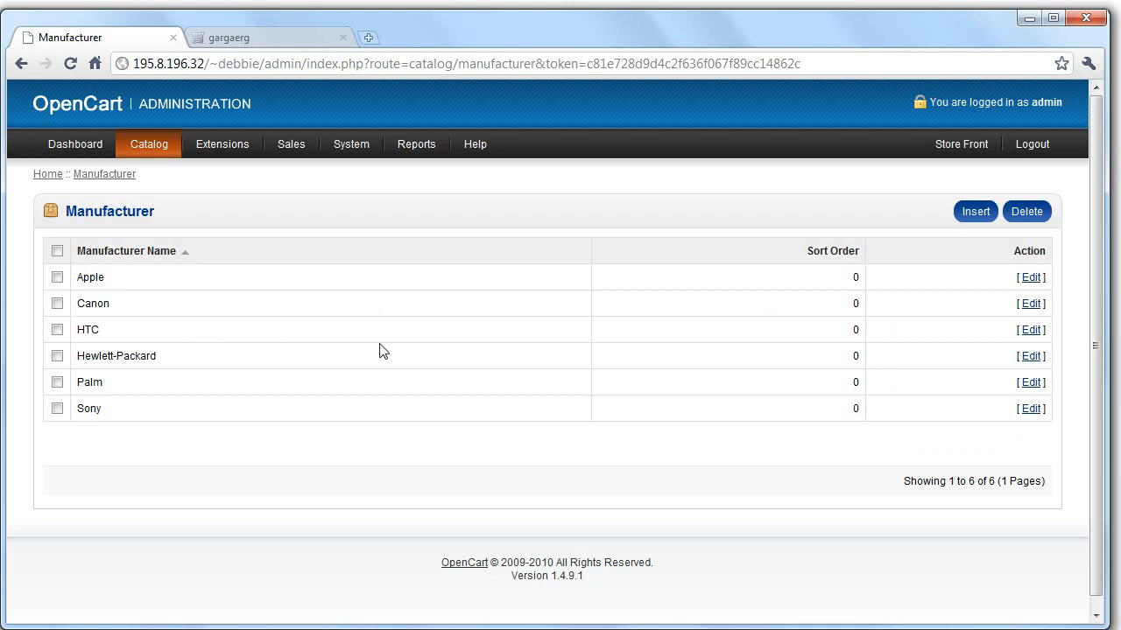
Step: Add and save a manufacturer named 'my manu', then bring up the products list
click(975, 211)
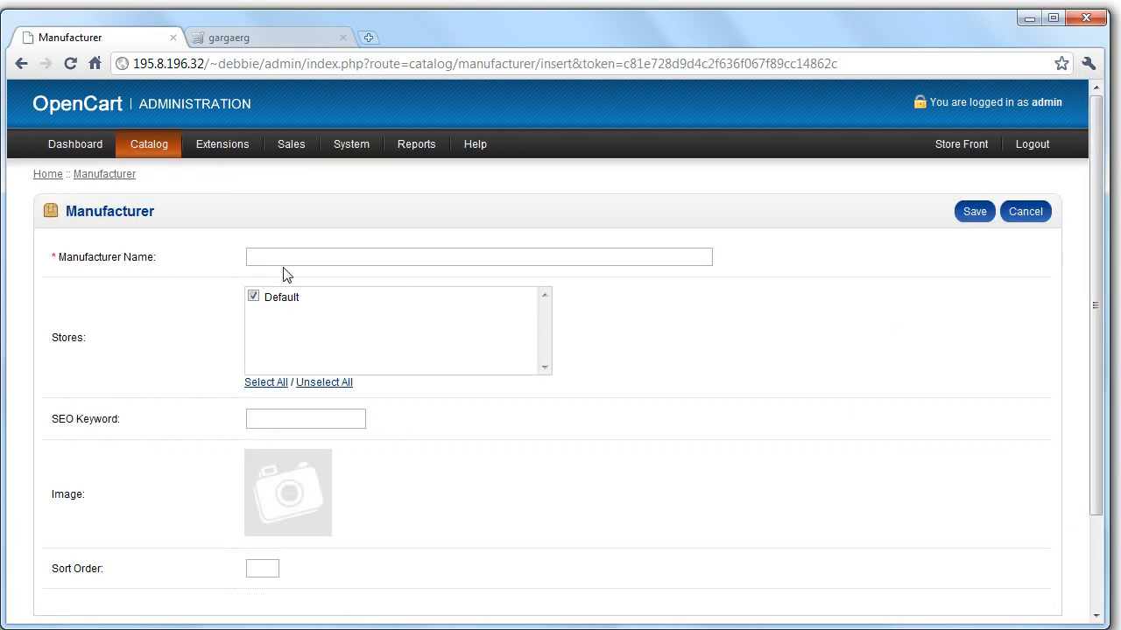
text(my)
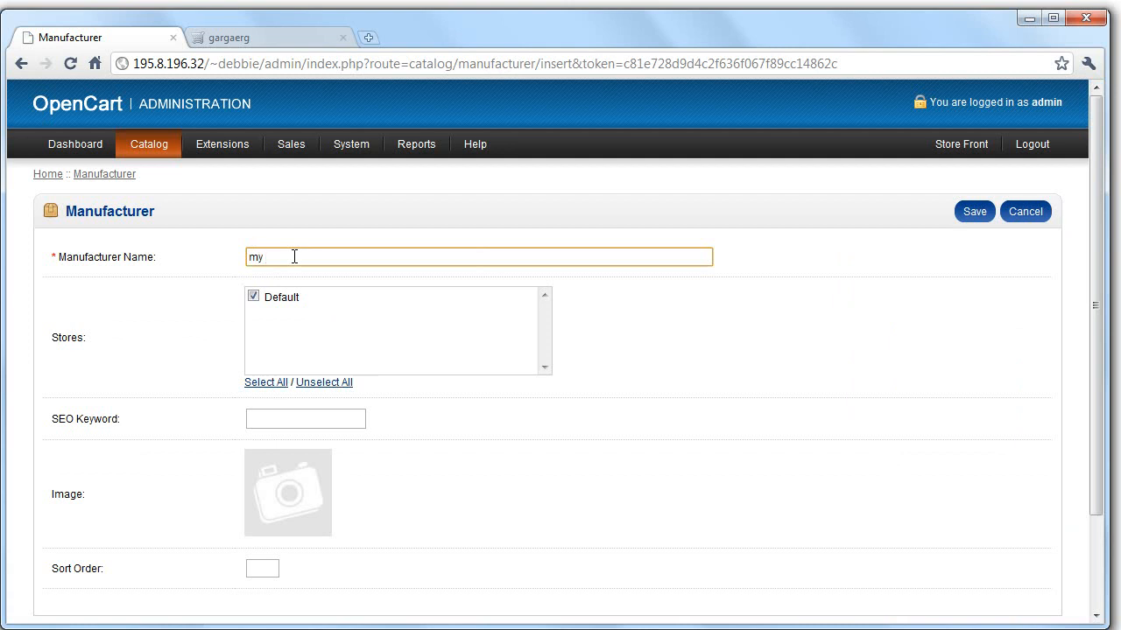
text(manu)
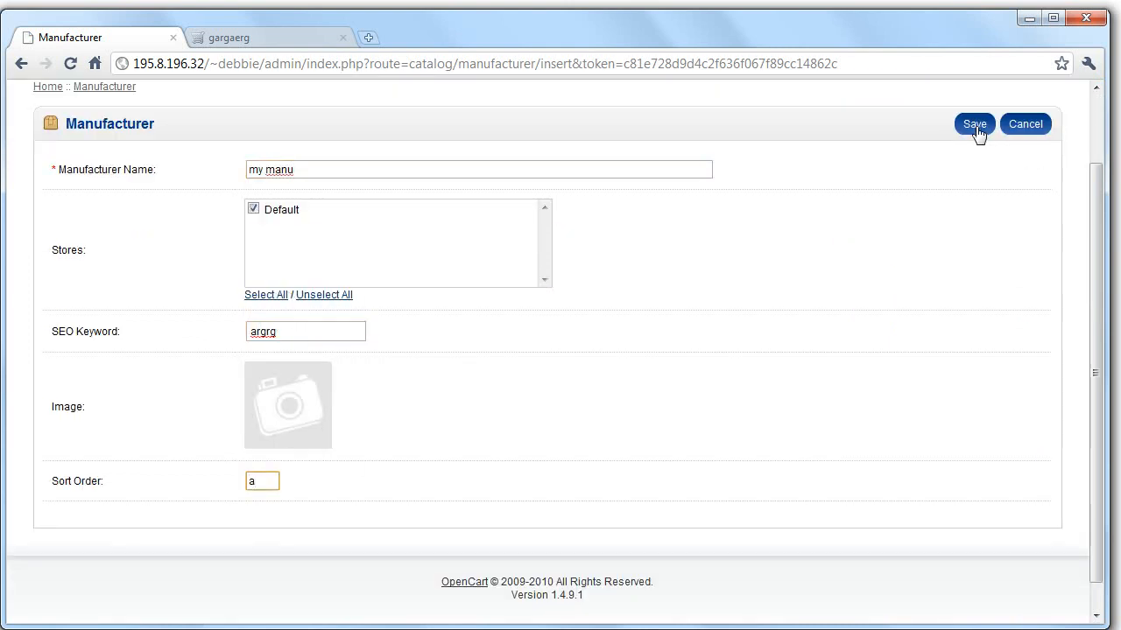
click(973, 124)
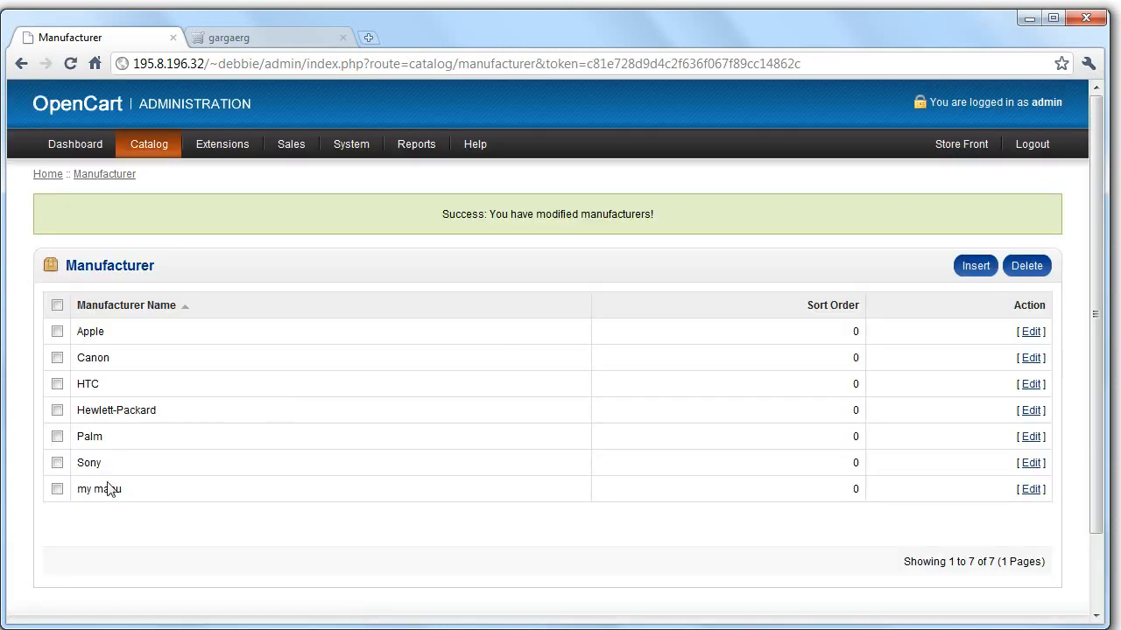
click(148, 143)
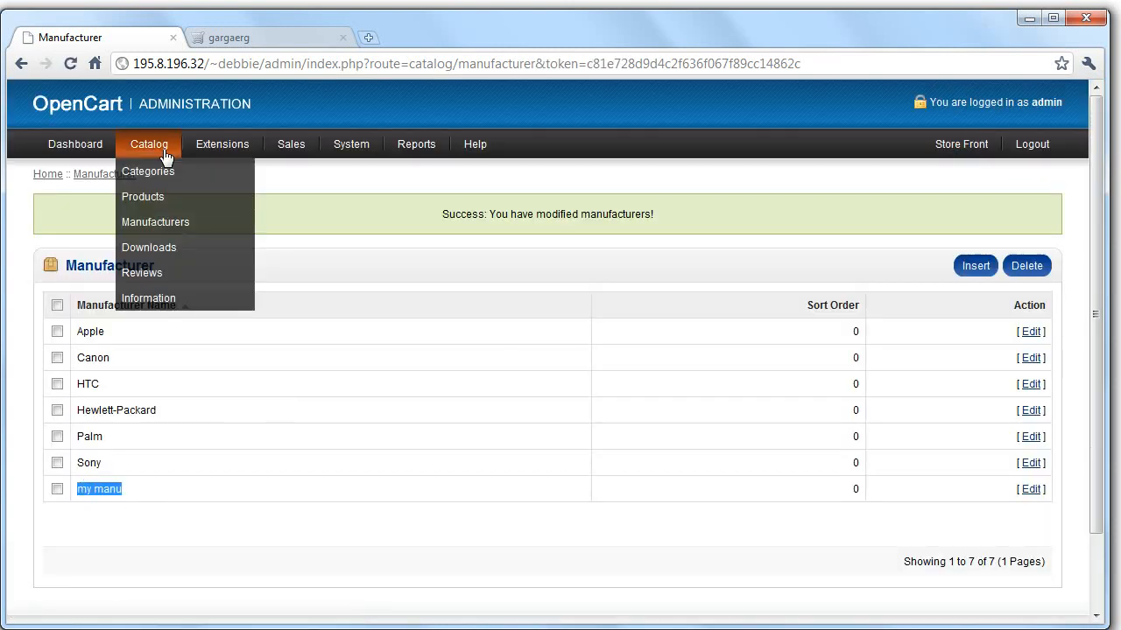
click(142, 196)
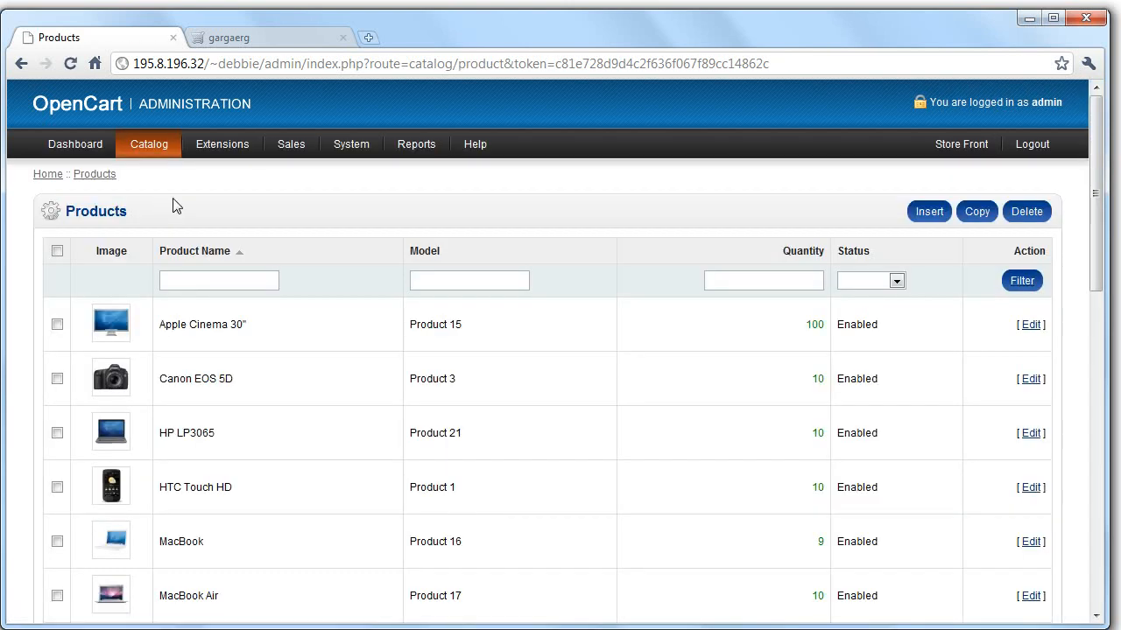
Step: Browse the products list and start a new product, entering 'sgrg' as description text
scroll(down, 3)
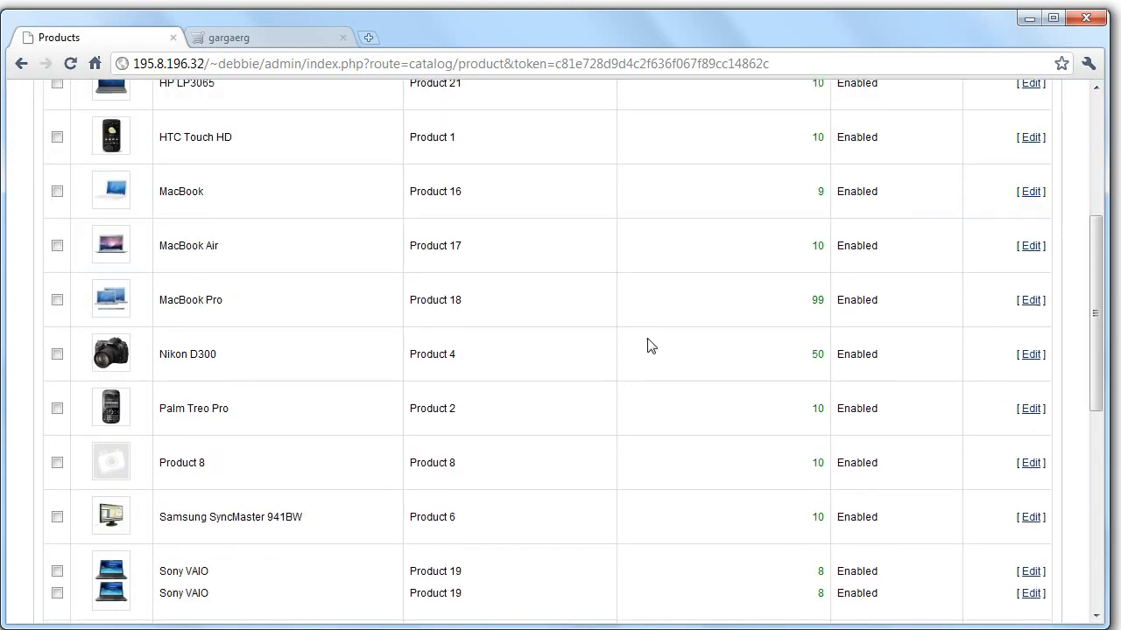
scroll(up, 3)
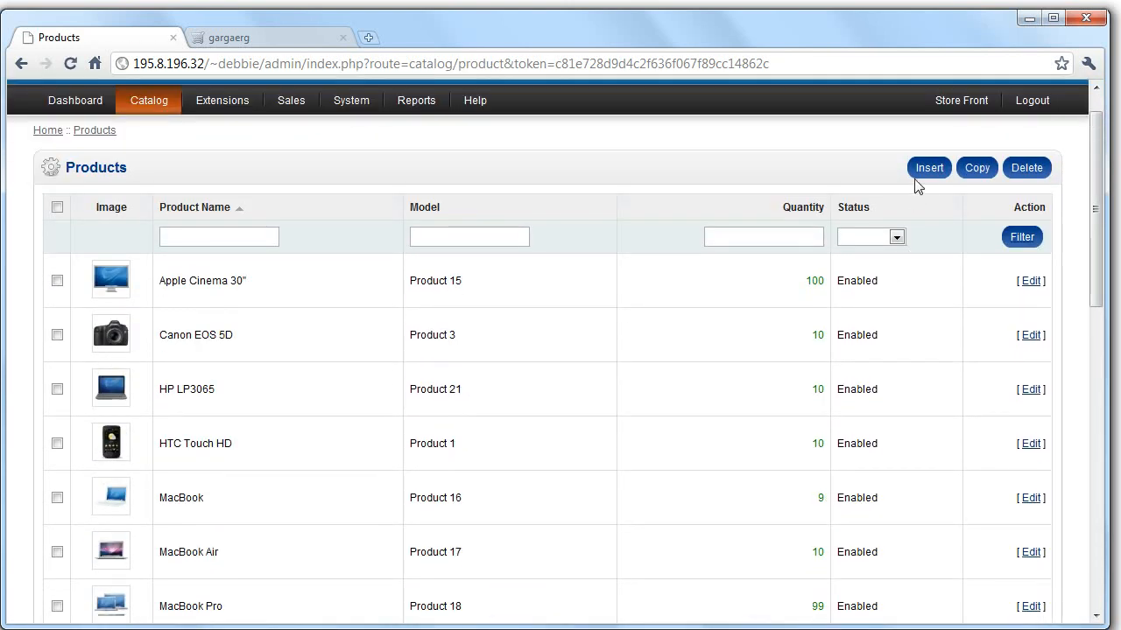
click(929, 167)
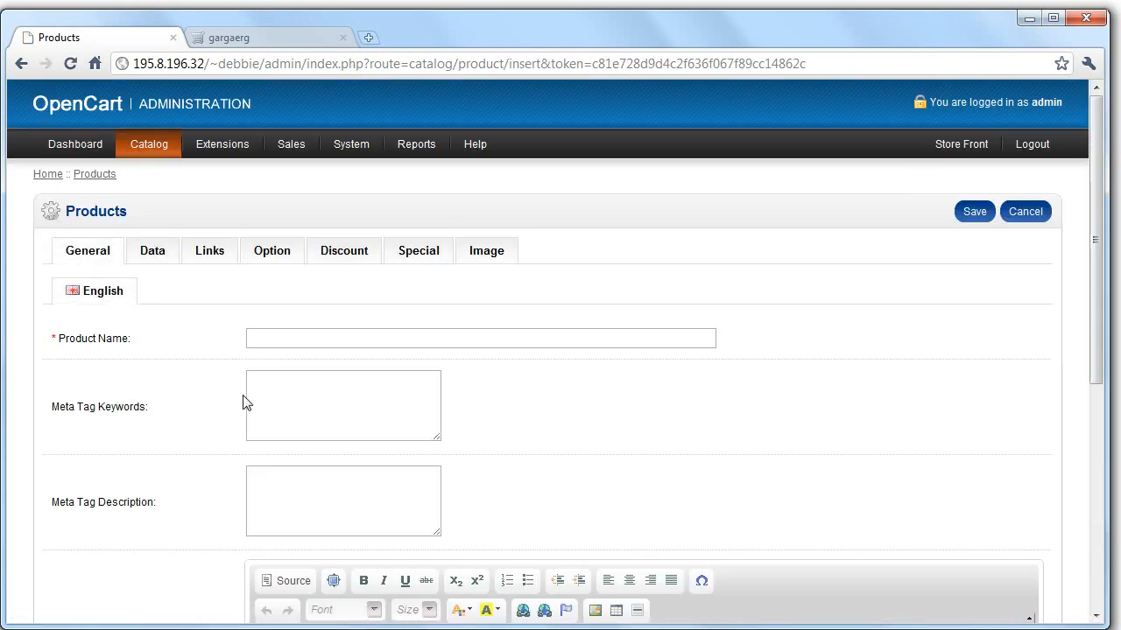
text(sgrg)
text(esrgsergse r)
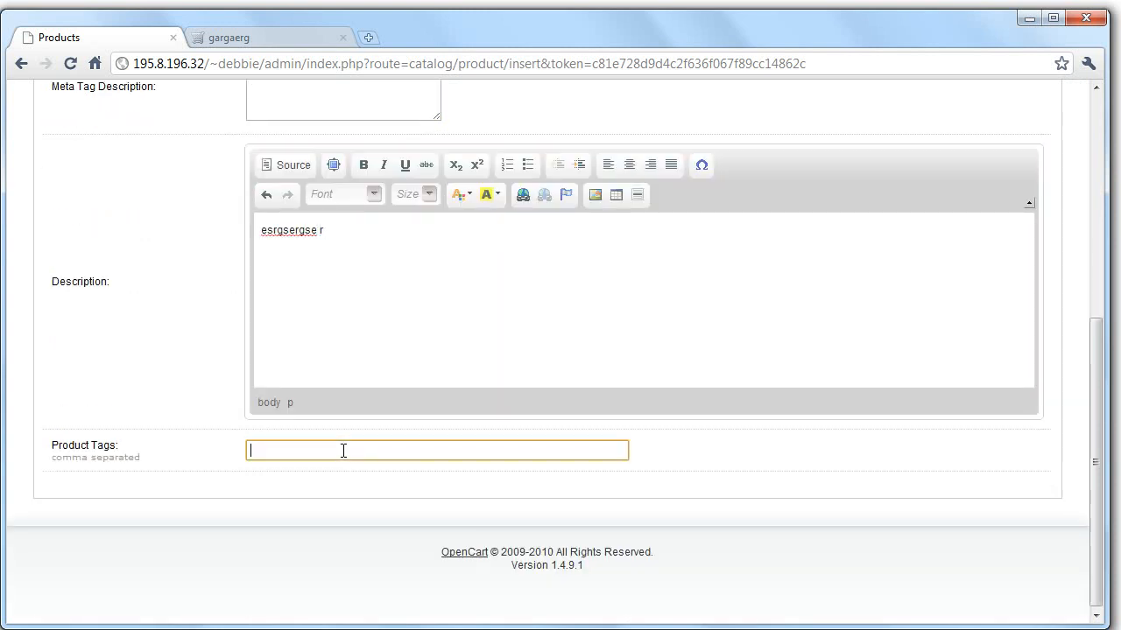
Step: Review the product's Data fields: model, minimum quantity, stock quantity and dimensions
scroll(up, 3)
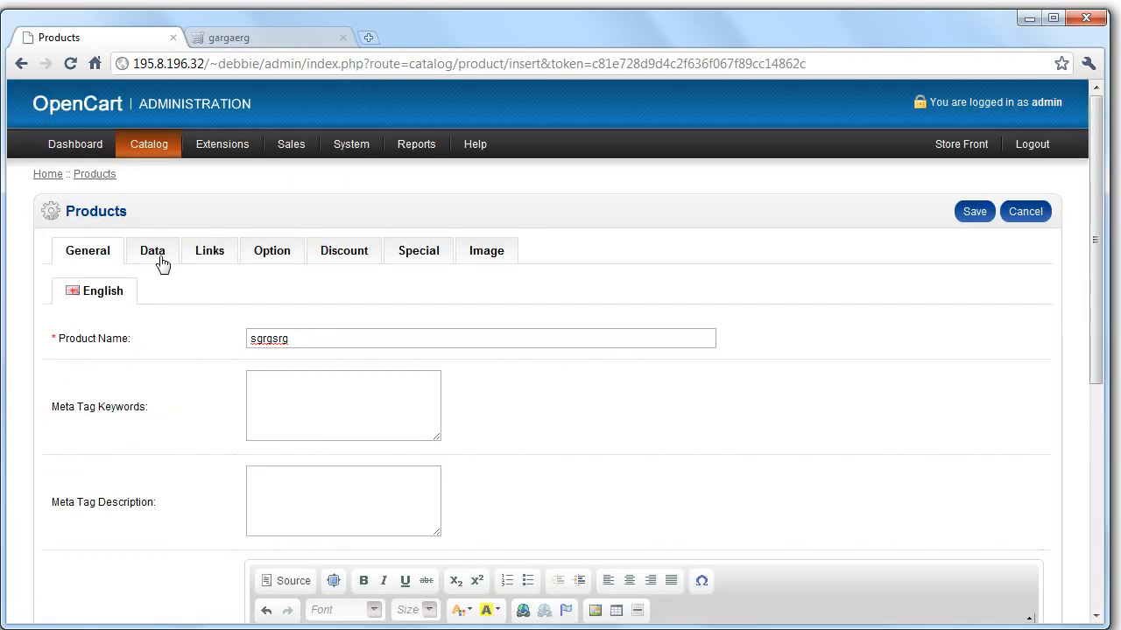
click(153, 250)
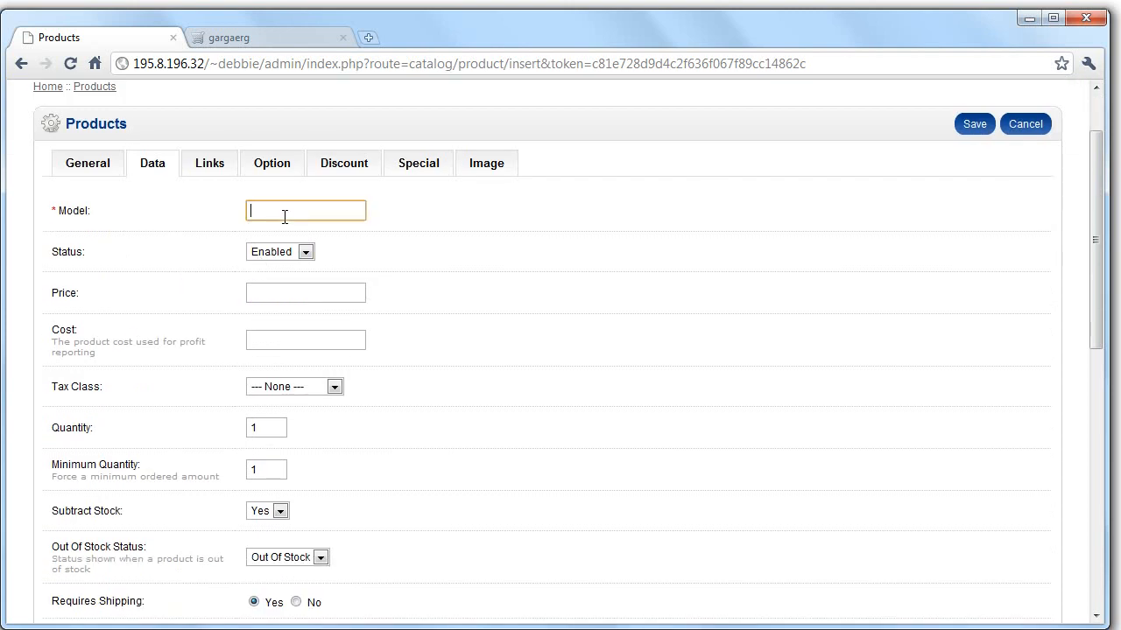
click(266, 470)
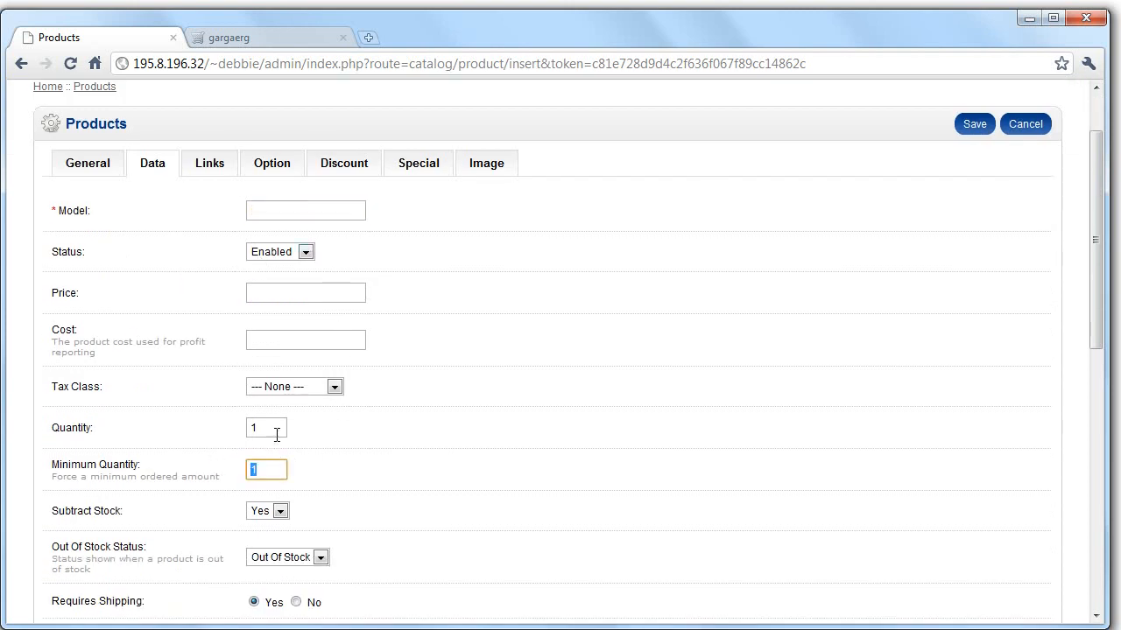
click(267, 428)
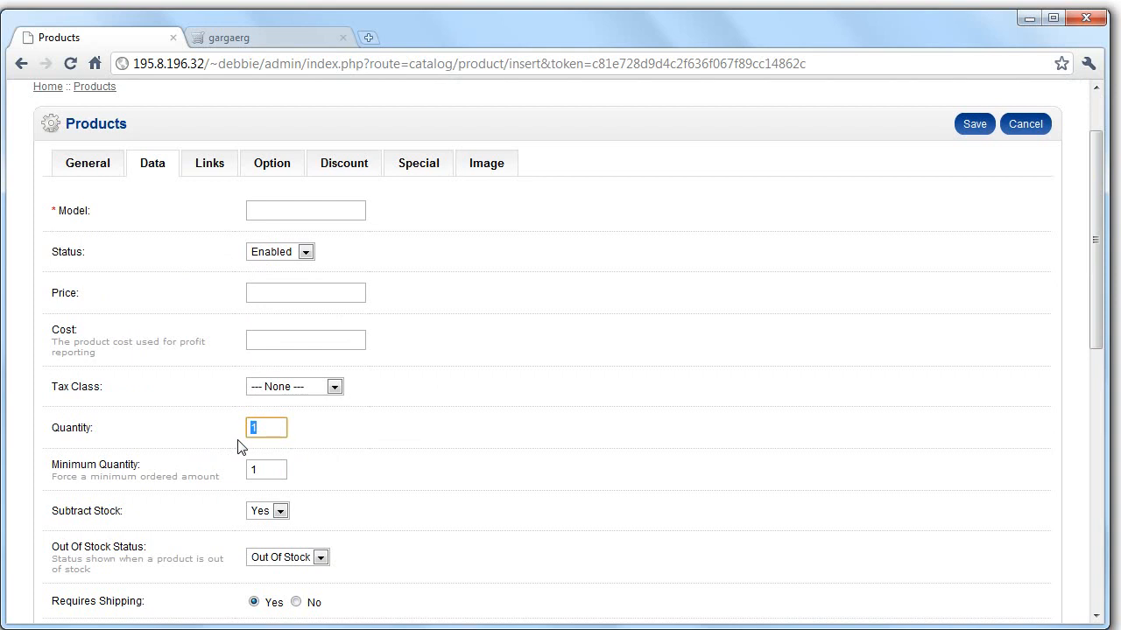
scroll(up, 3)
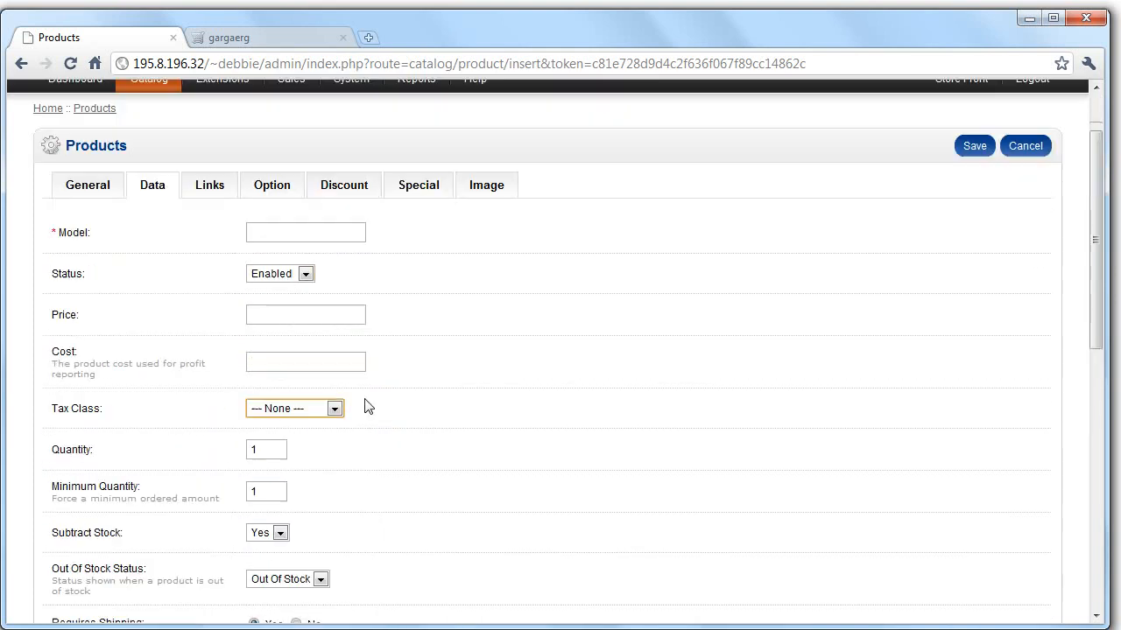
scroll(down, 3)
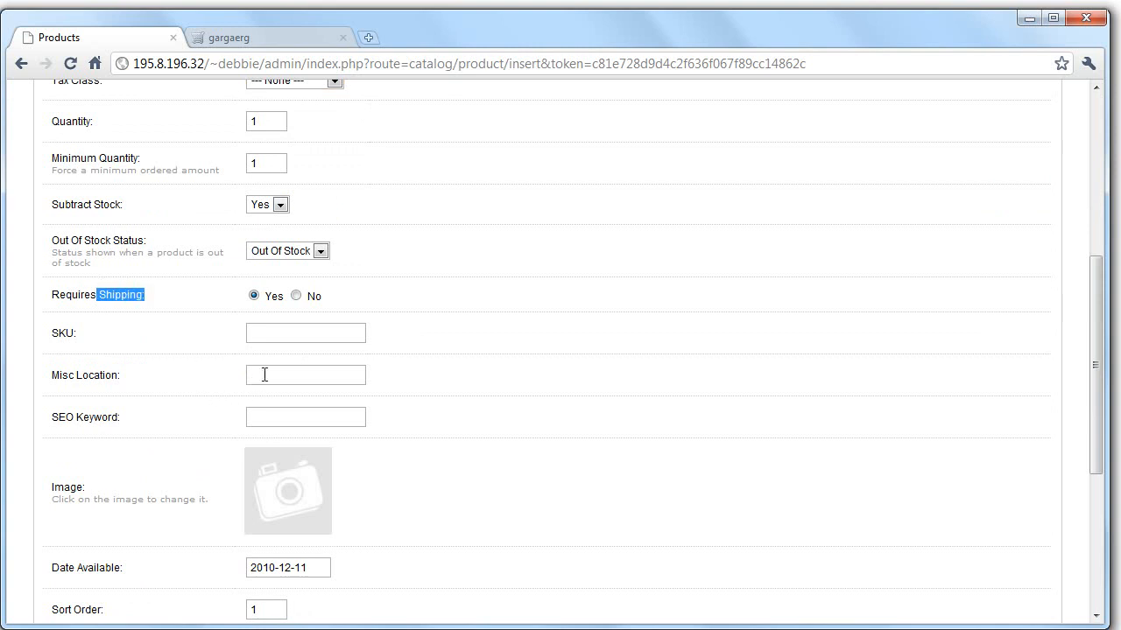
scroll(down, 3)
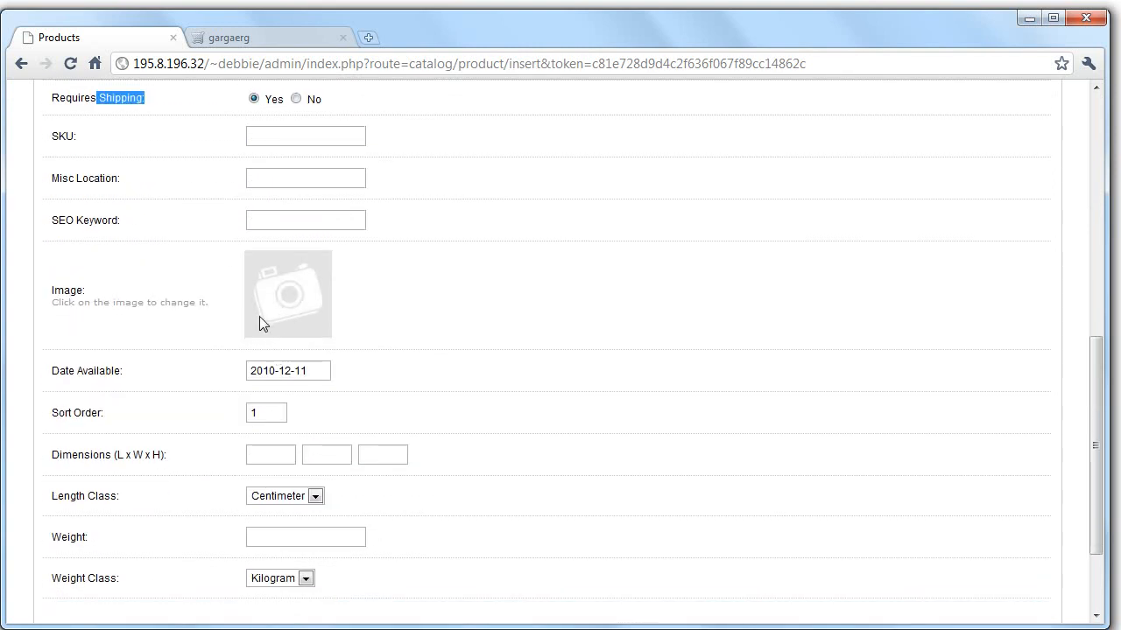
click(382, 433)
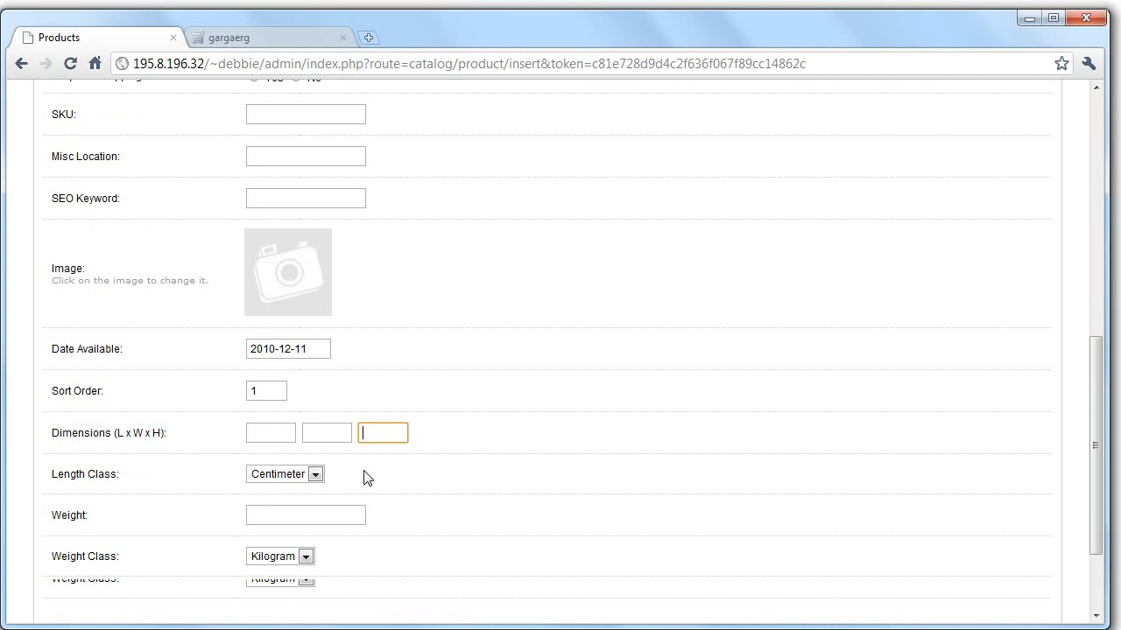
click(209, 250)
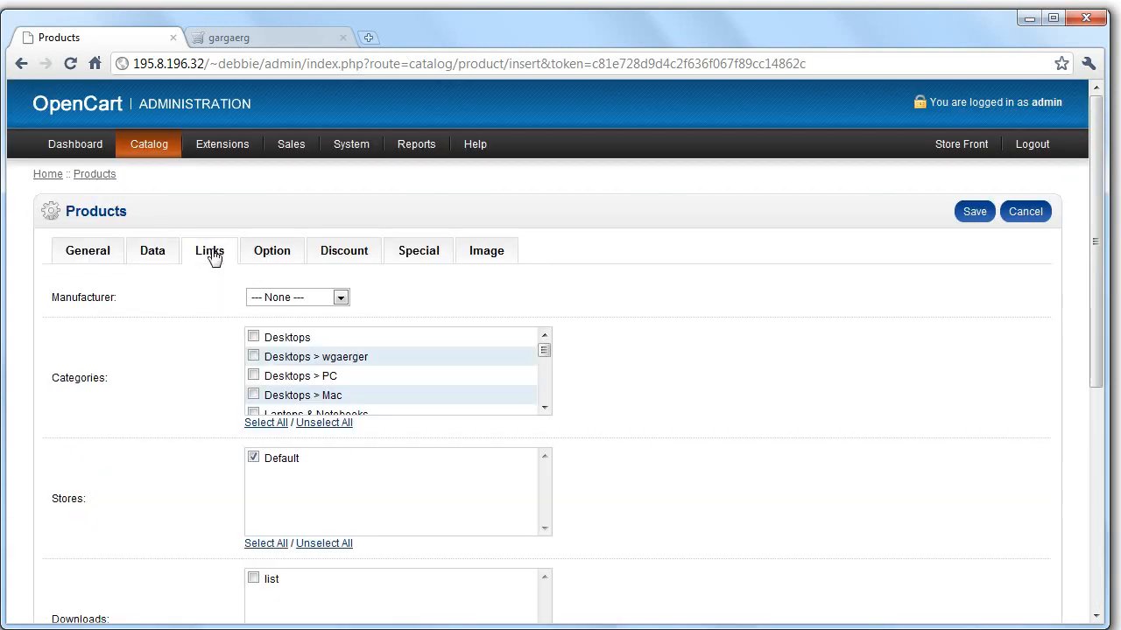
mouse_move(311, 336)
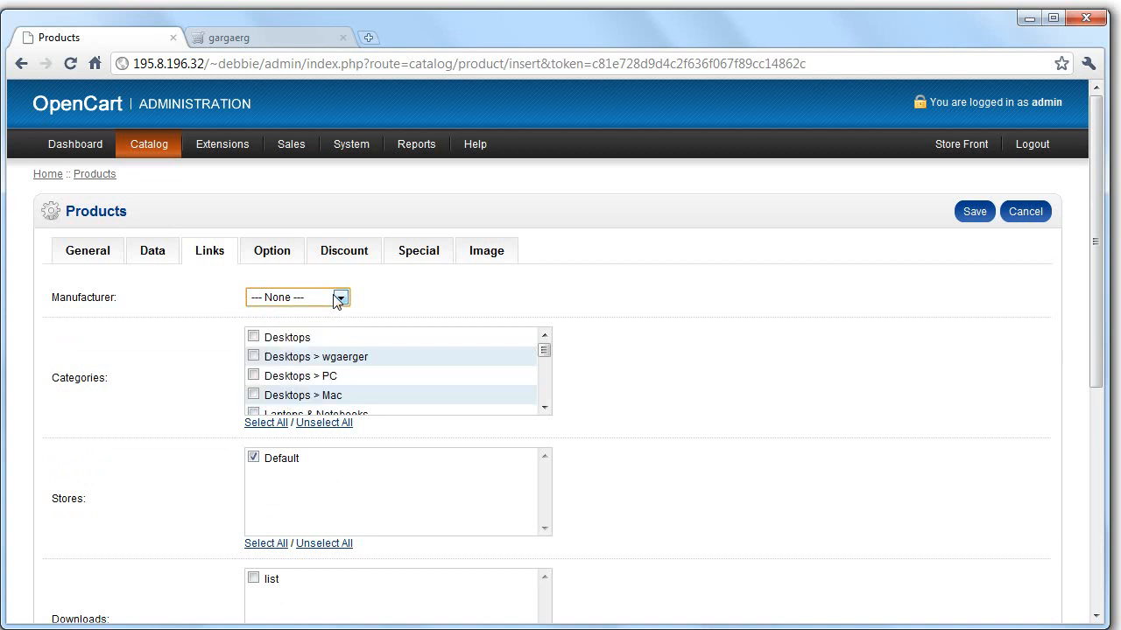
Step: Review the product's manufacturer dropdown, categories and related products links
scroll(down, 3)
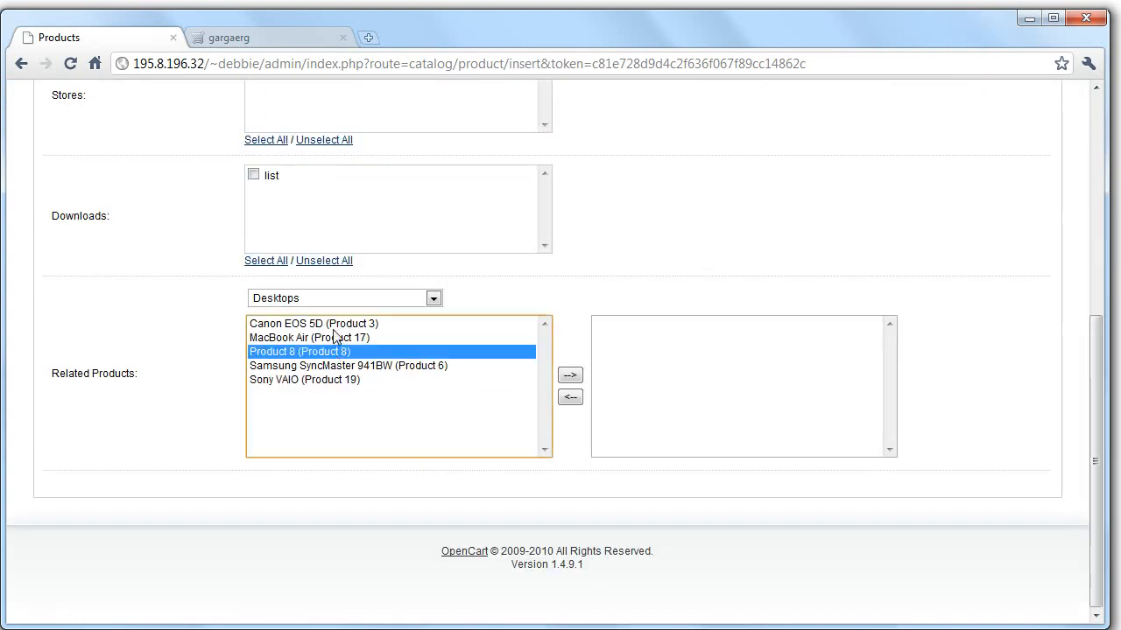
scroll(up, 3)
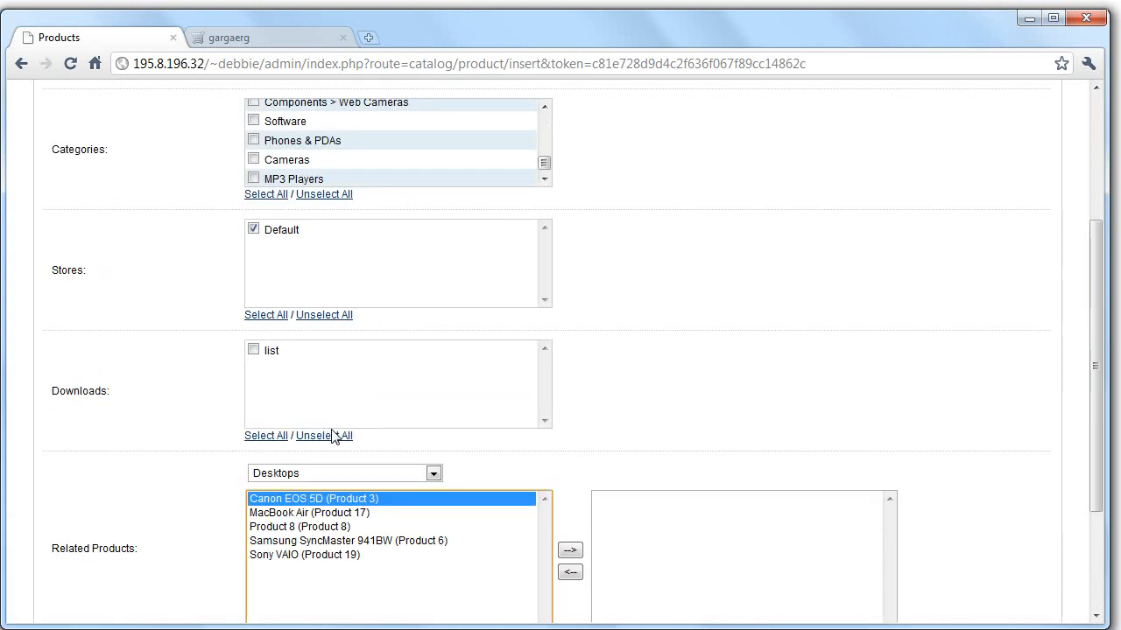
scroll(up, 3)
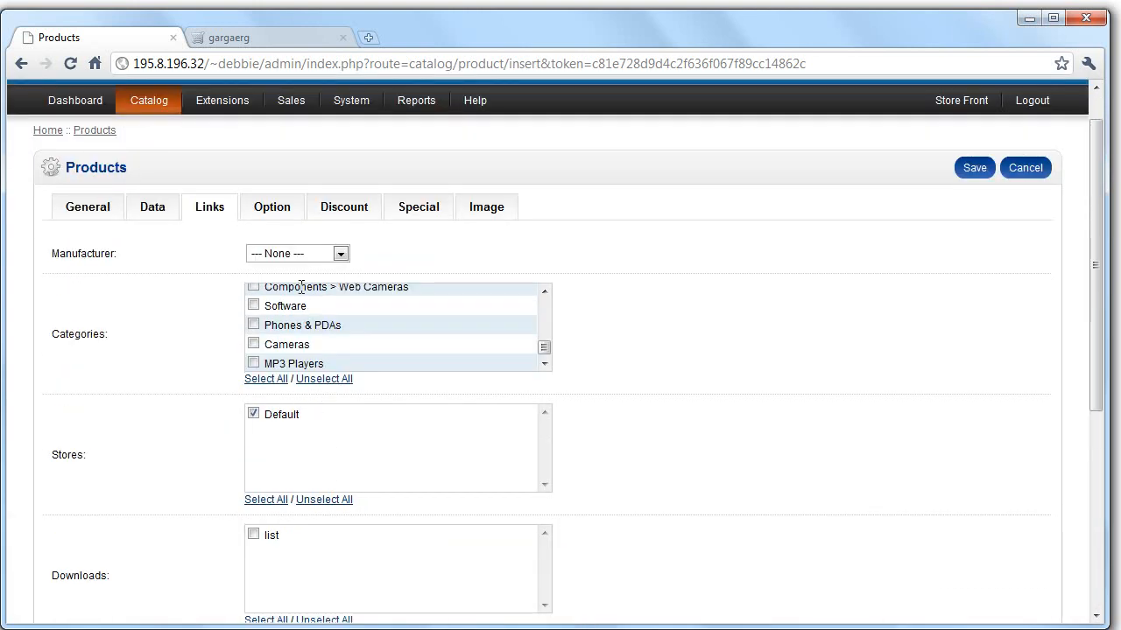
click(340, 253)
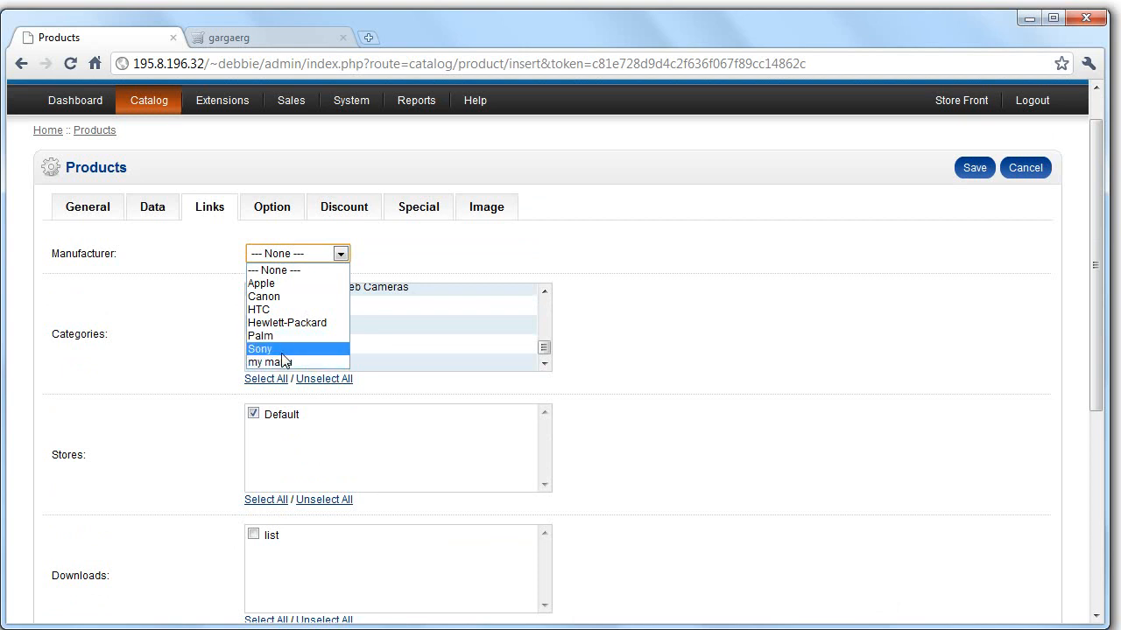
click(272, 207)
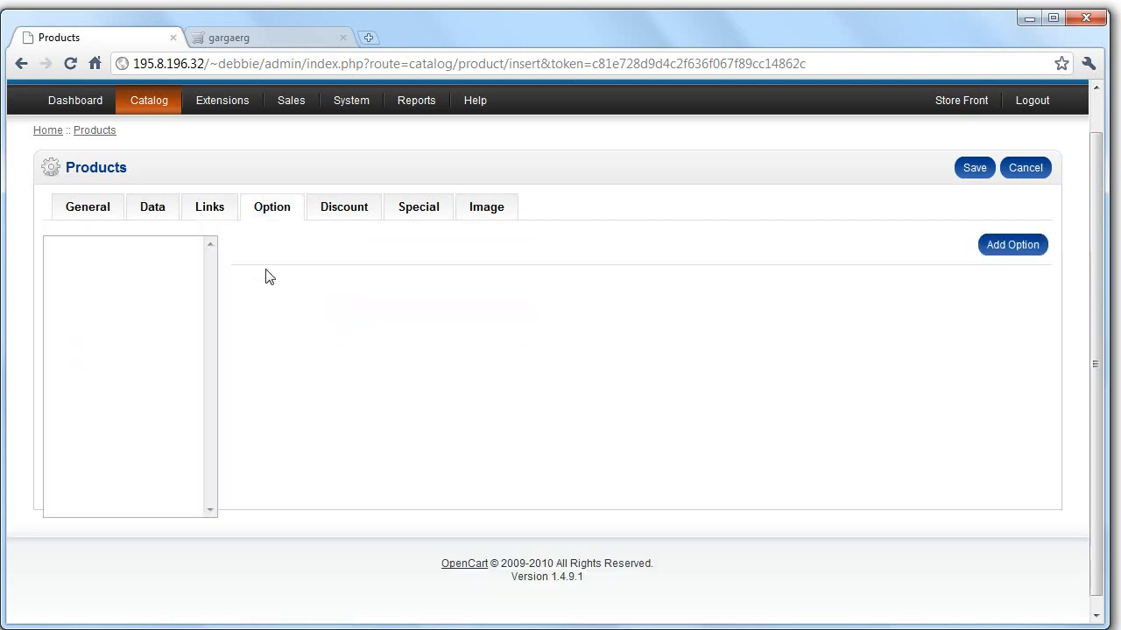
Step: Add a Wholesale customer-group discount row and open its start-date calendar
click(1012, 244)
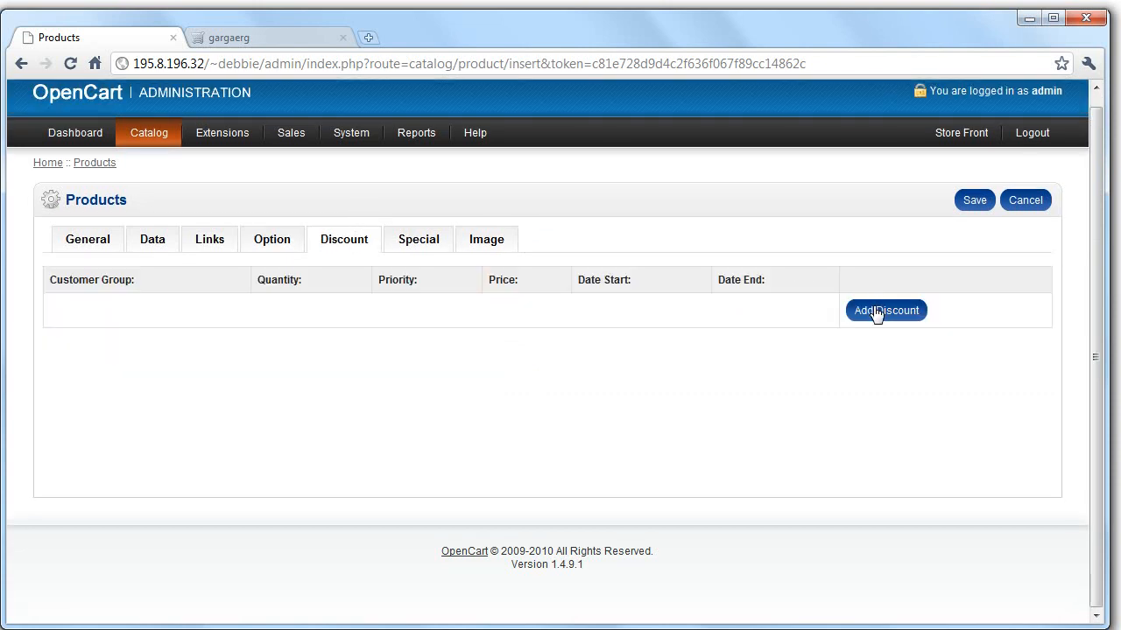
click(885, 310)
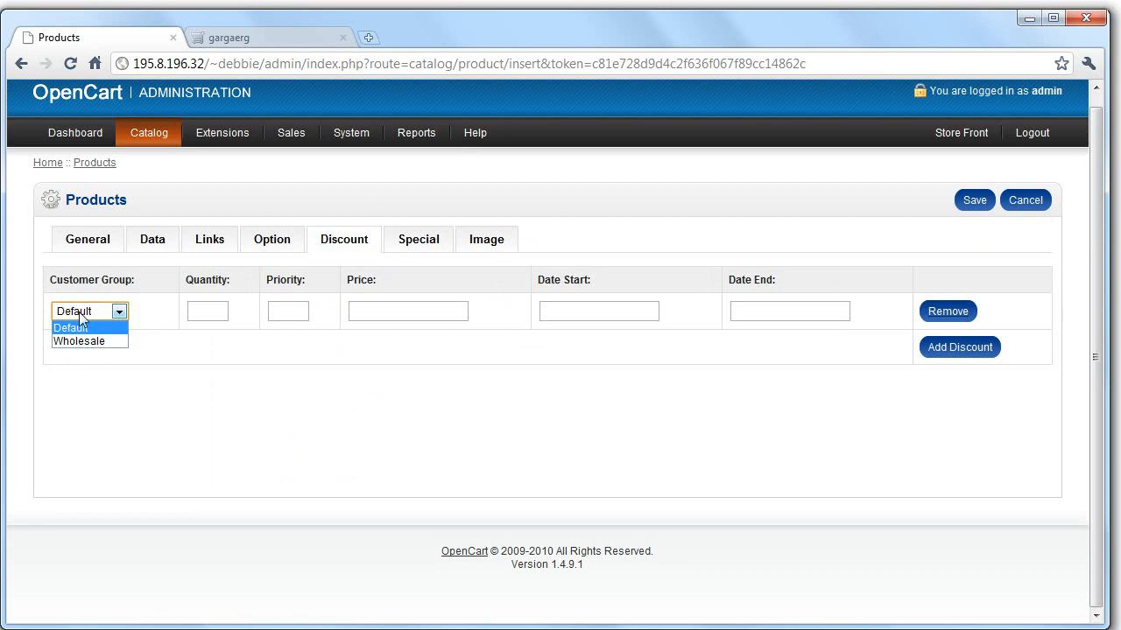
mouse_move(85, 313)
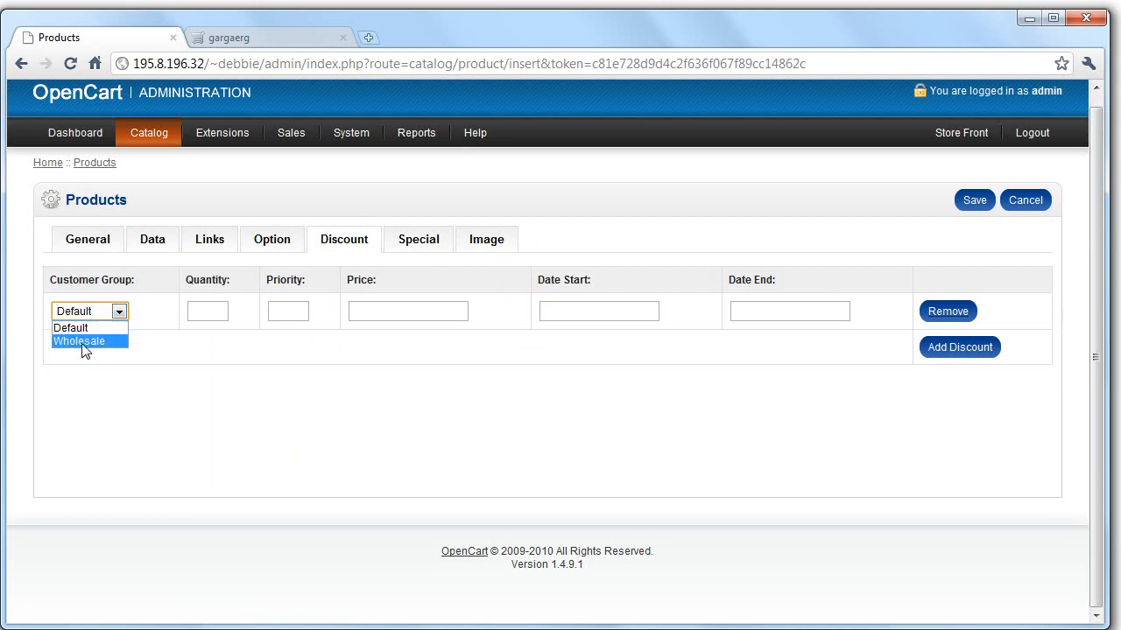
click(78, 341)
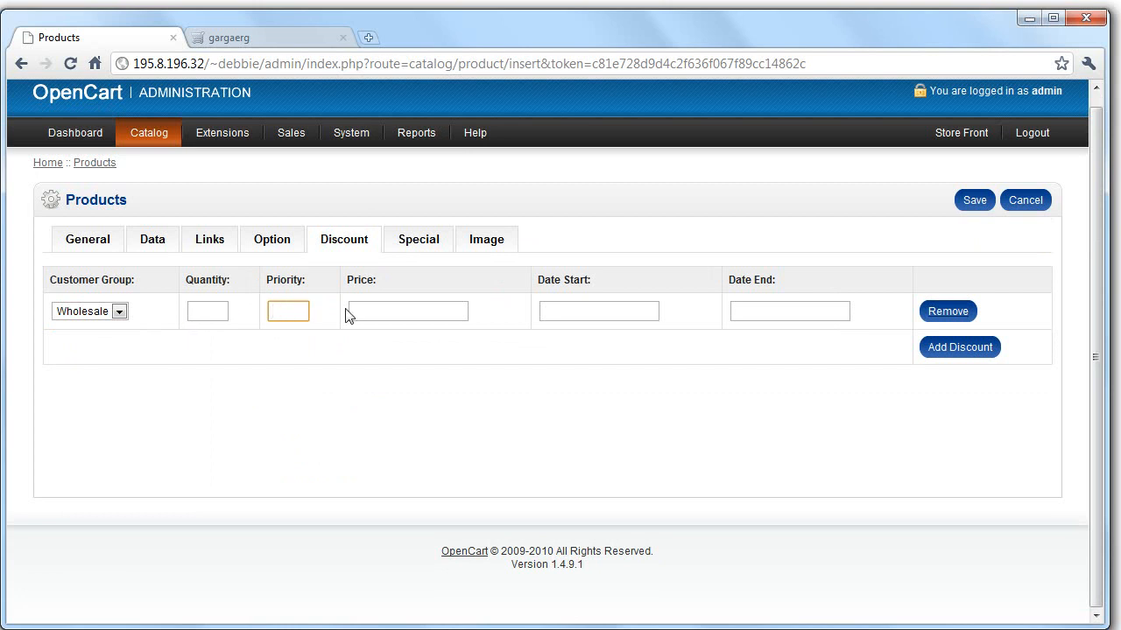
click(598, 311)
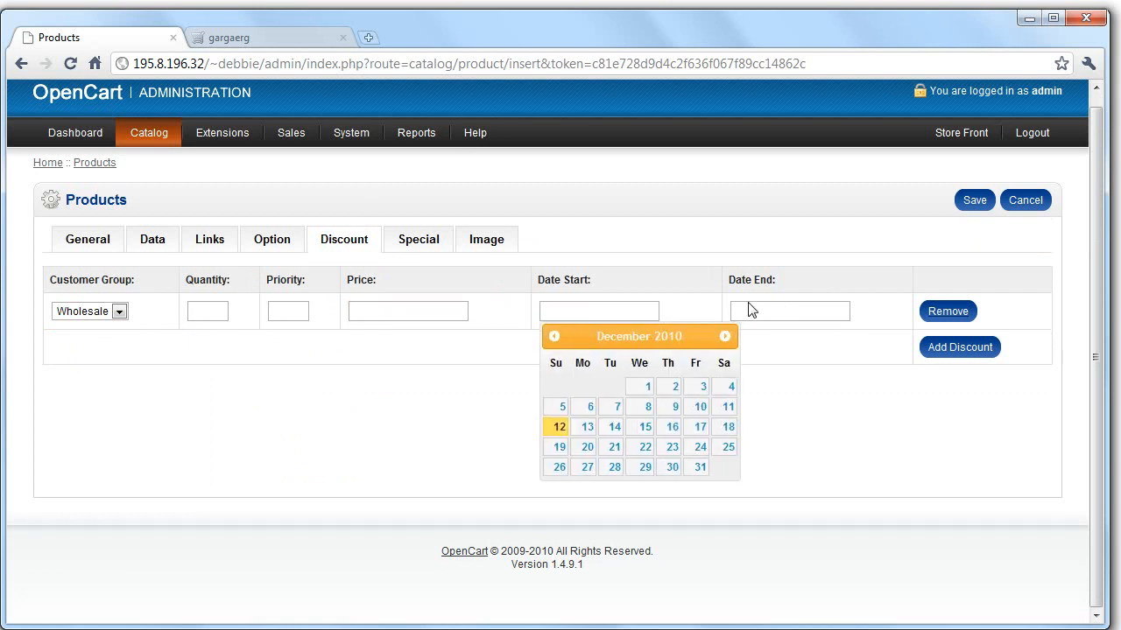
click(598, 311)
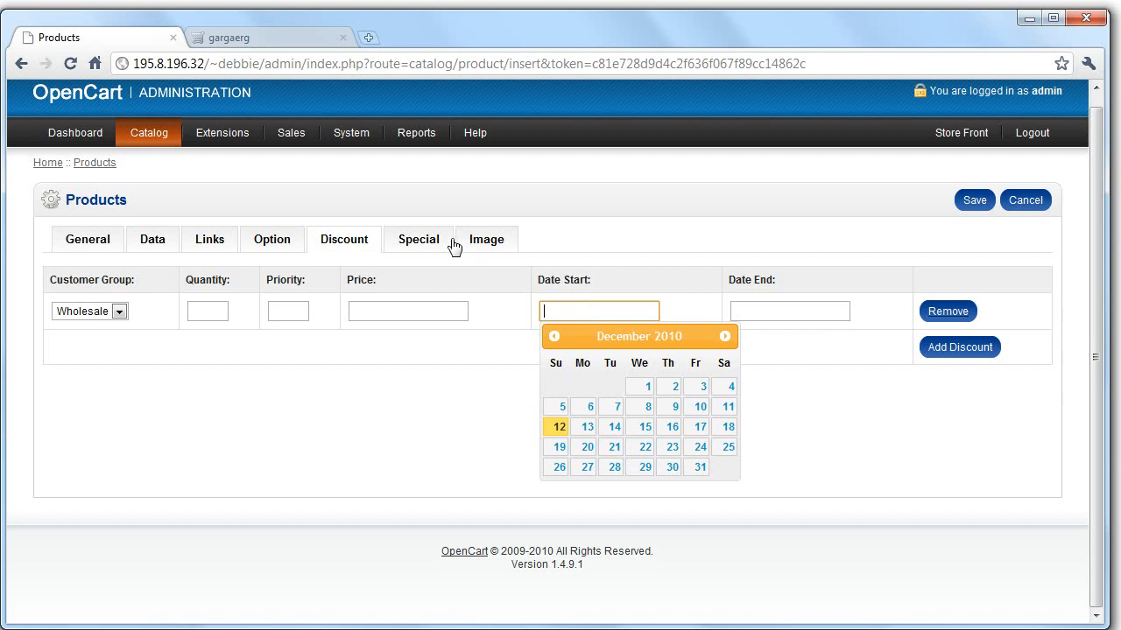
click(418, 239)
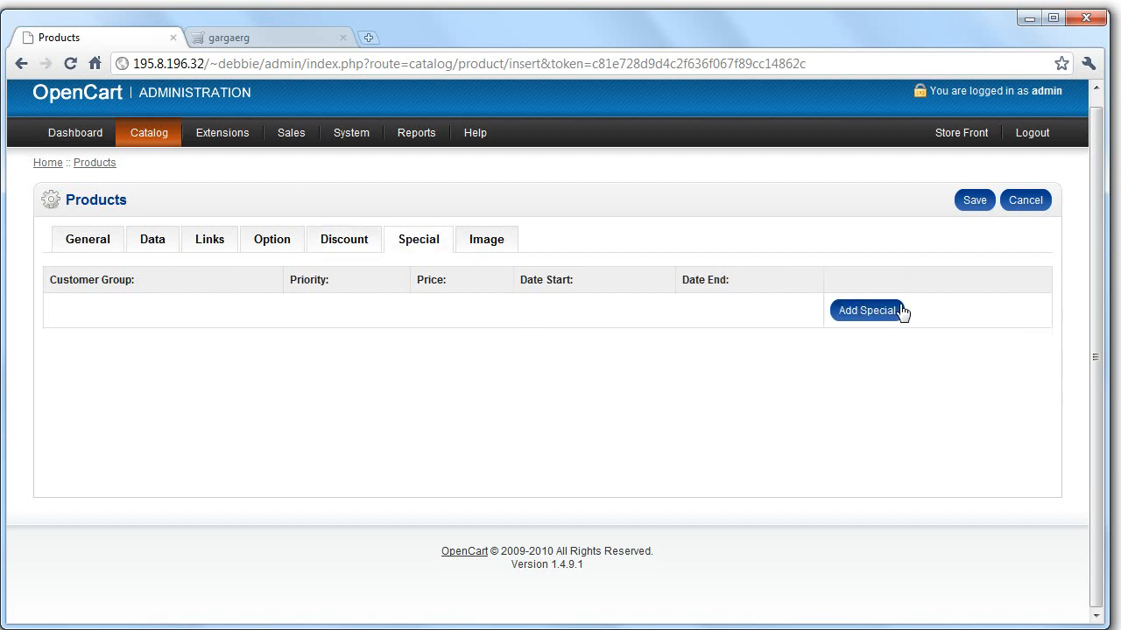
Step: Add an extra image row to the product and browse the image manager folders
click(486, 239)
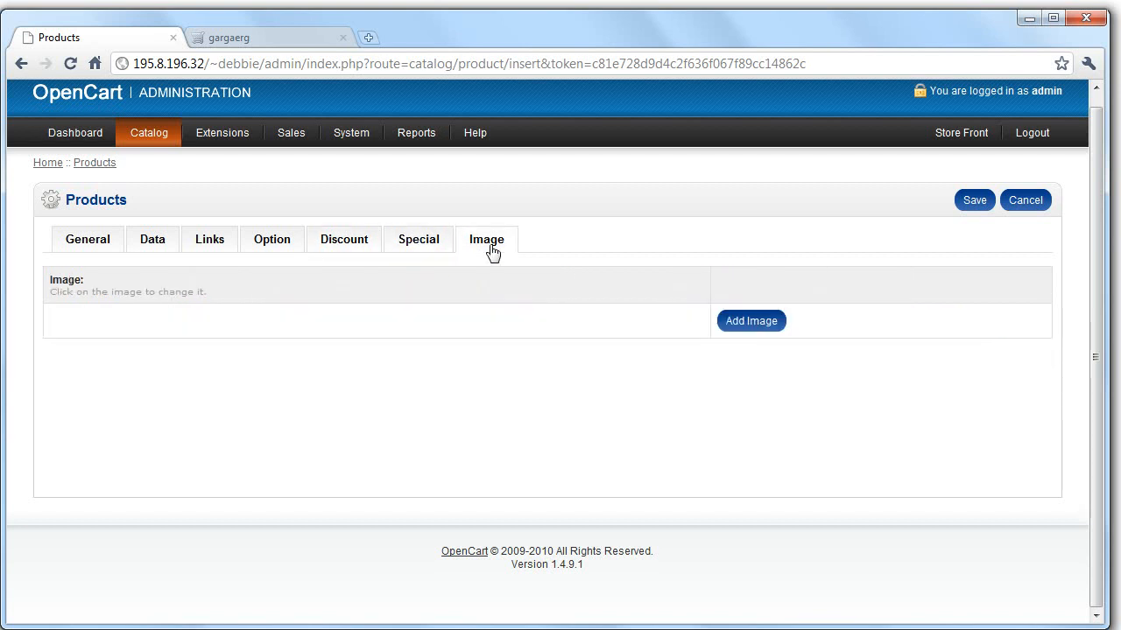
mouse_move(502, 264)
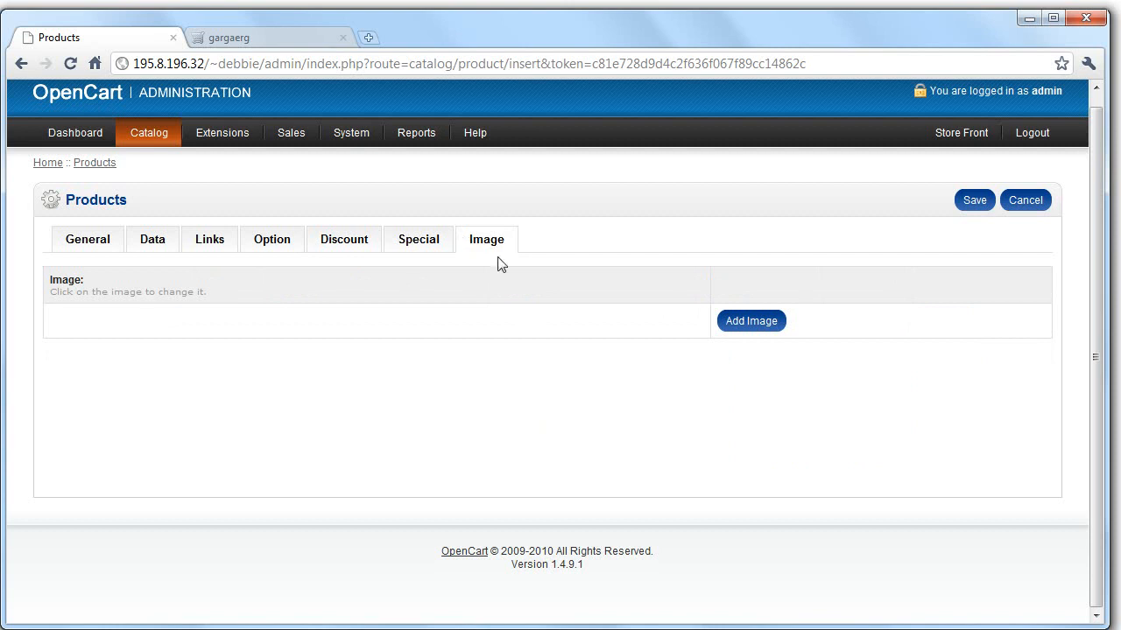
mouse_move(490, 266)
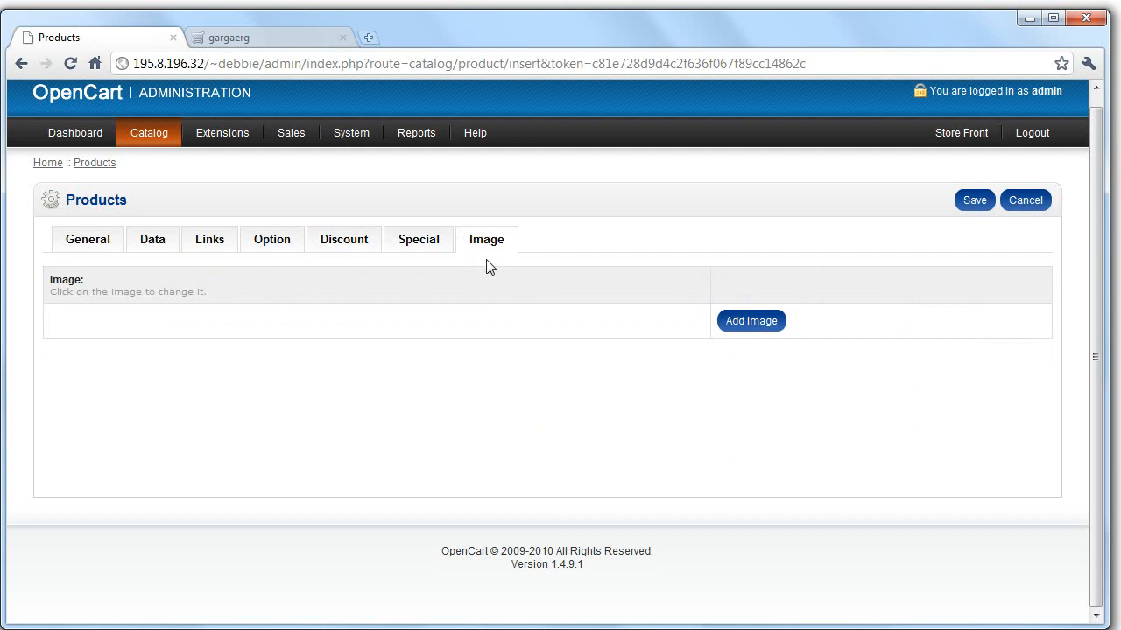
click(750, 321)
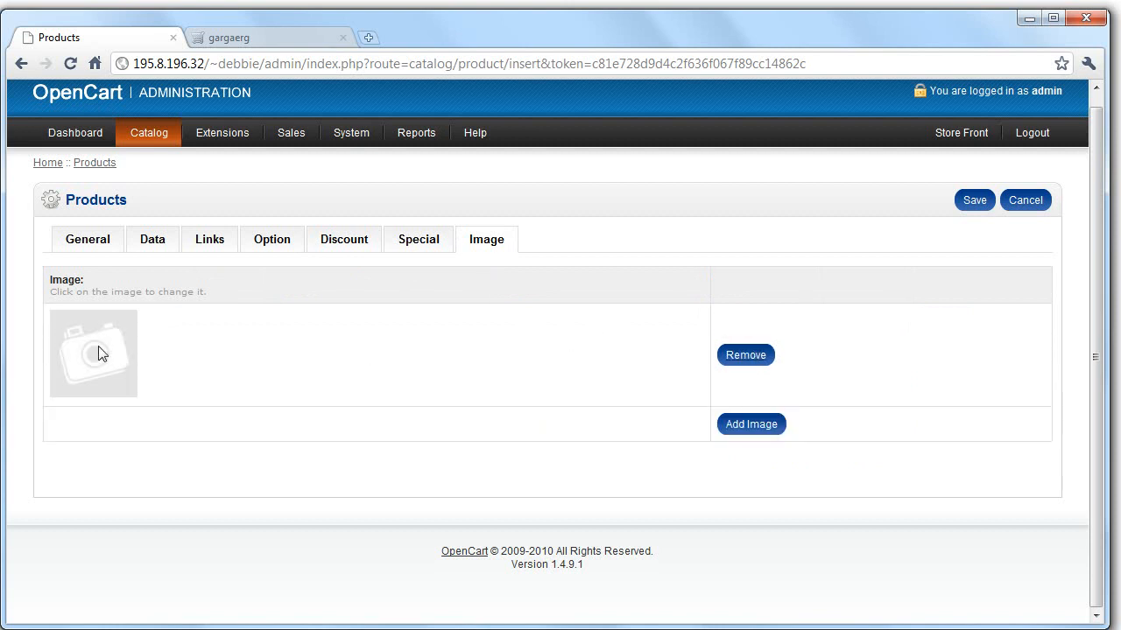
click(93, 353)
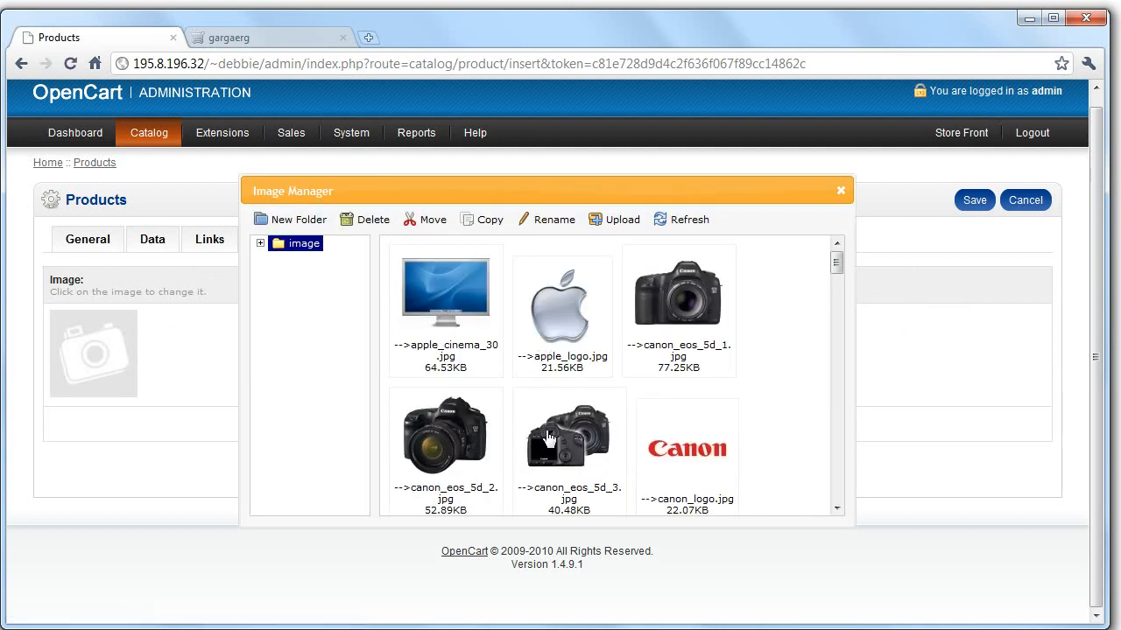
click(260, 242)
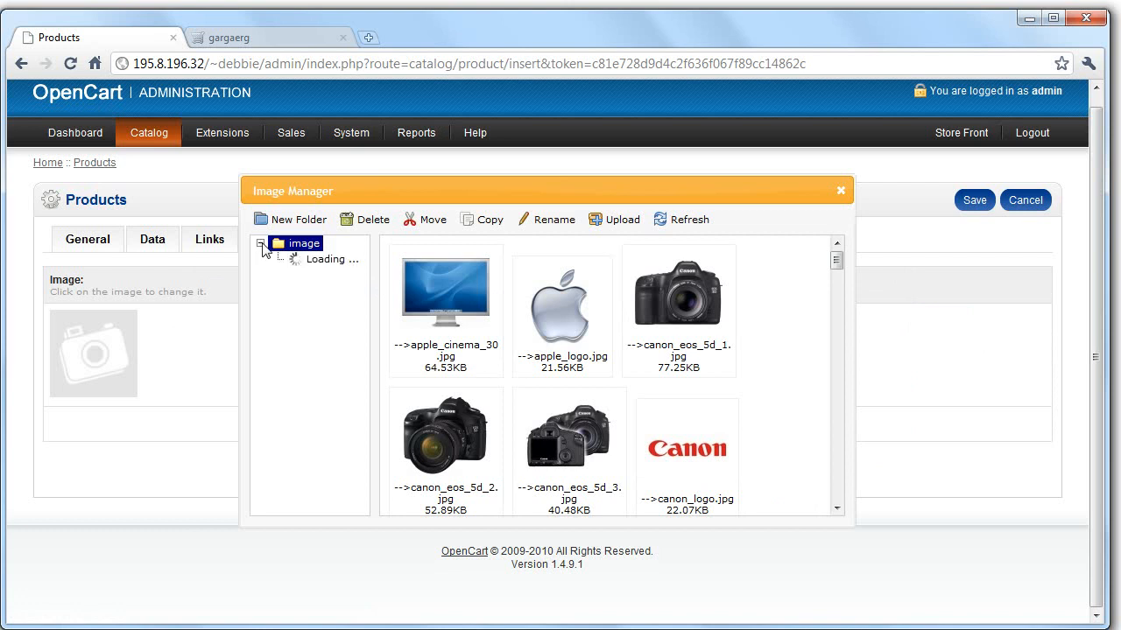
scroll(down, 3)
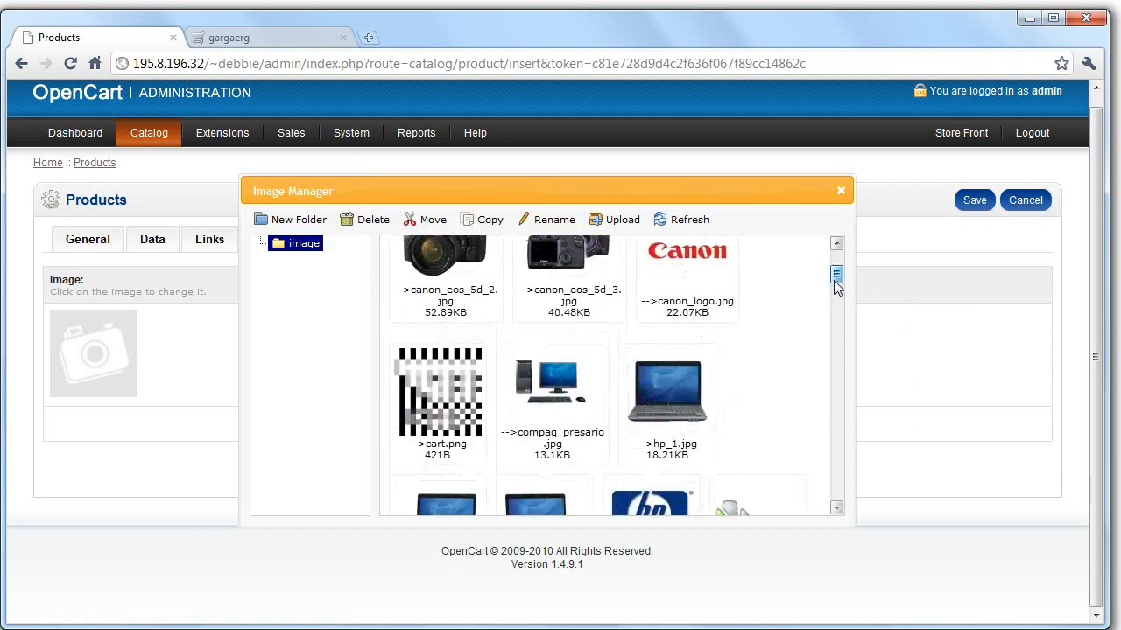
scroll(down, 3)
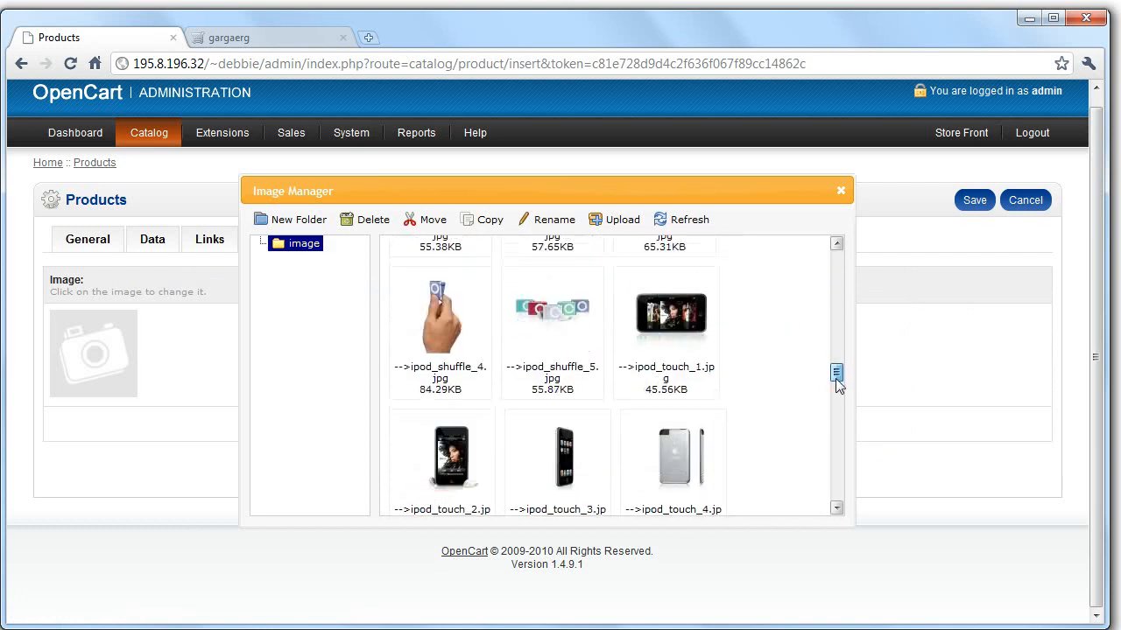
click(622, 219)
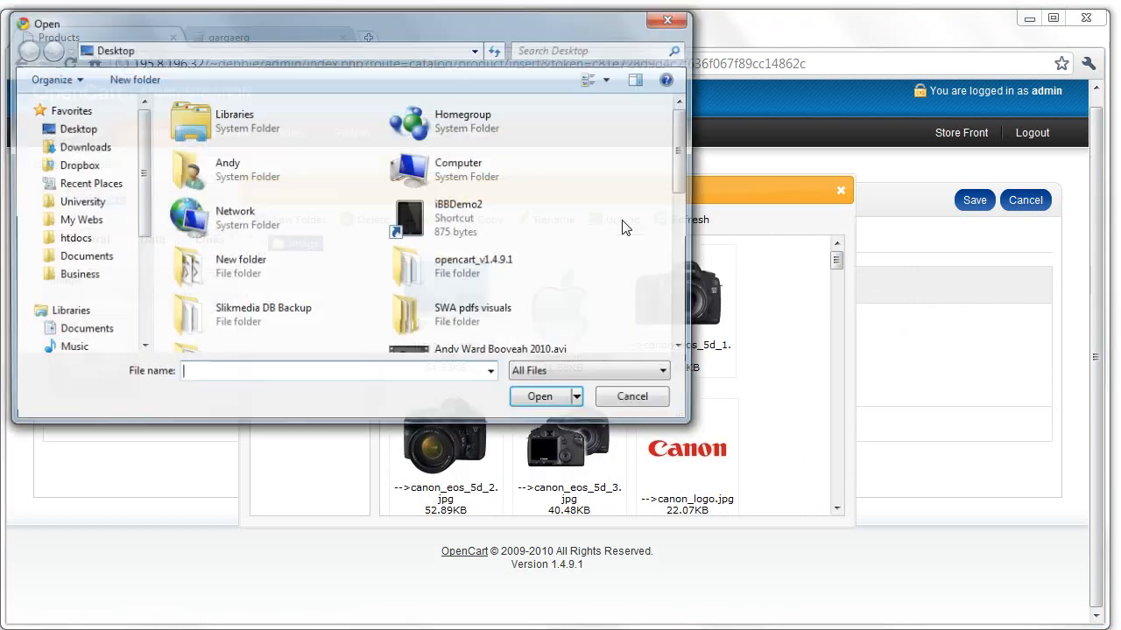
click(631, 395)
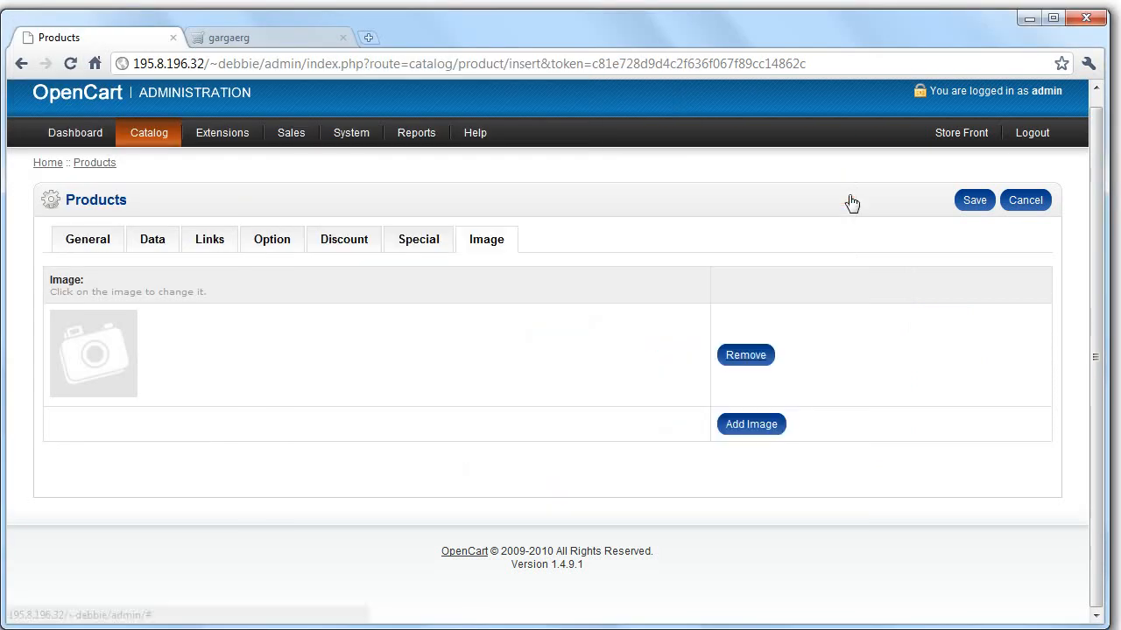
Step: Open the Catalog > Reviews list showing three enabled product reviews
click(149, 132)
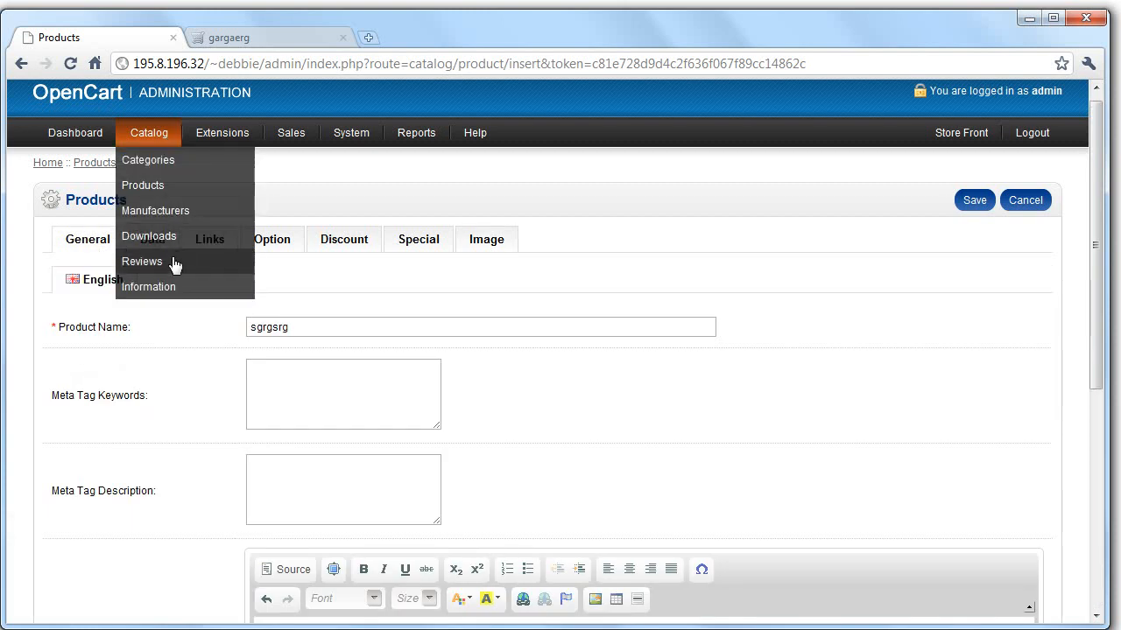
click(141, 261)
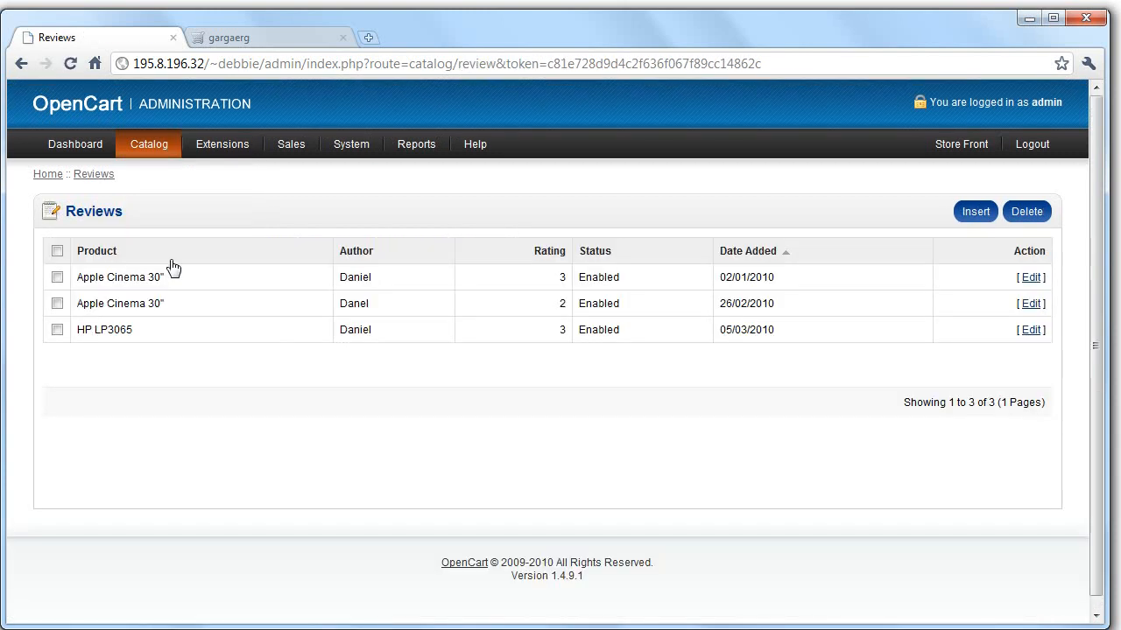
mouse_move(223, 144)
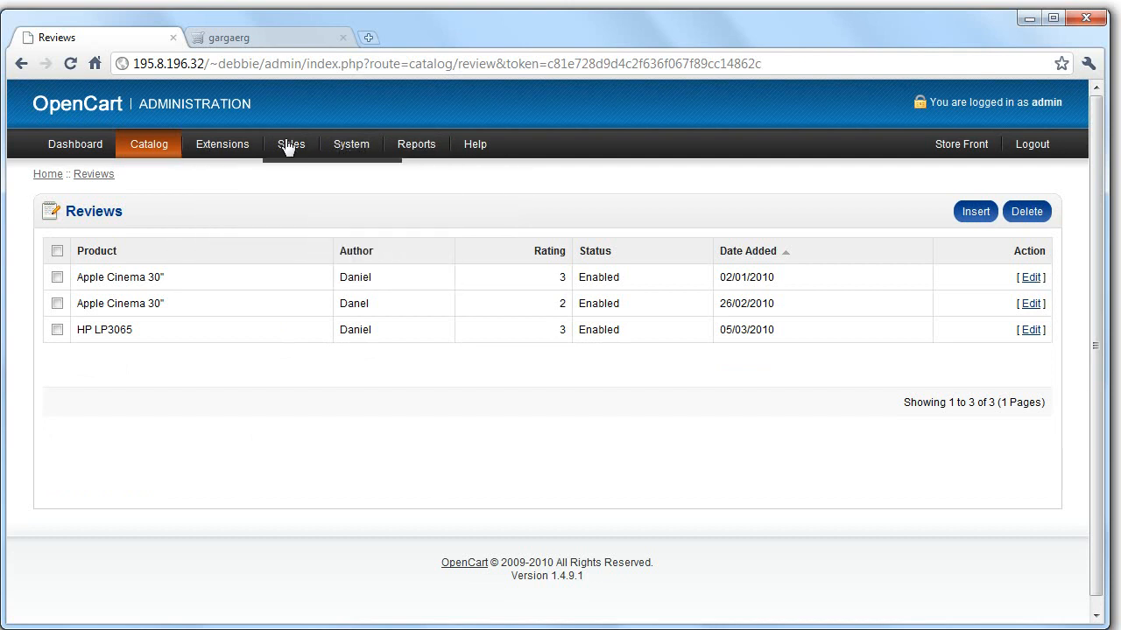
click(351, 144)
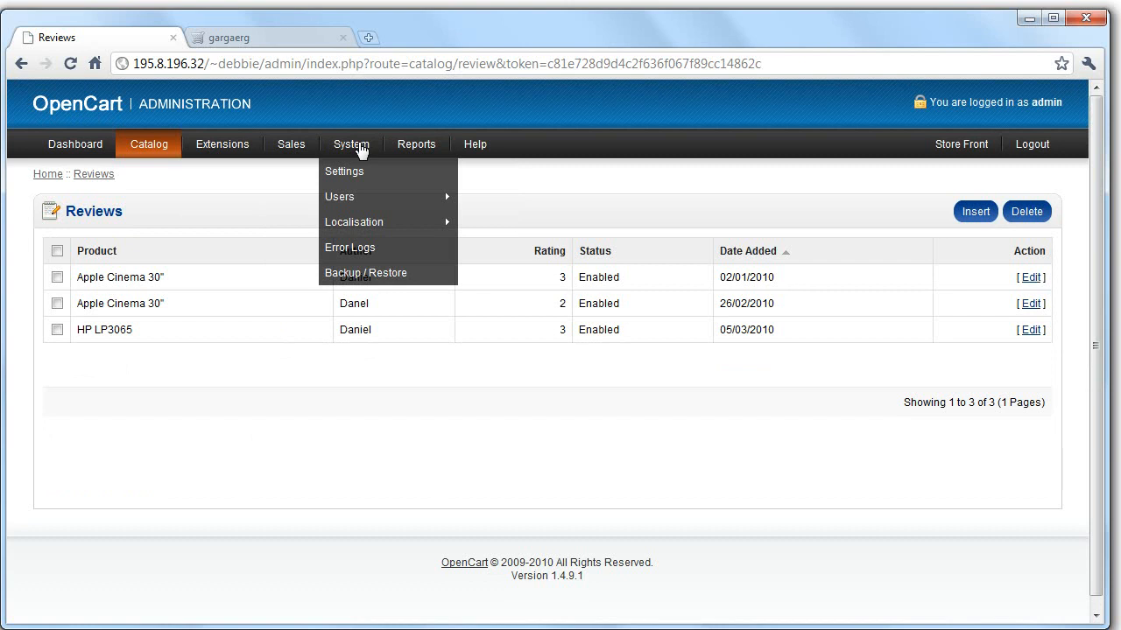
mouse_move(355, 198)
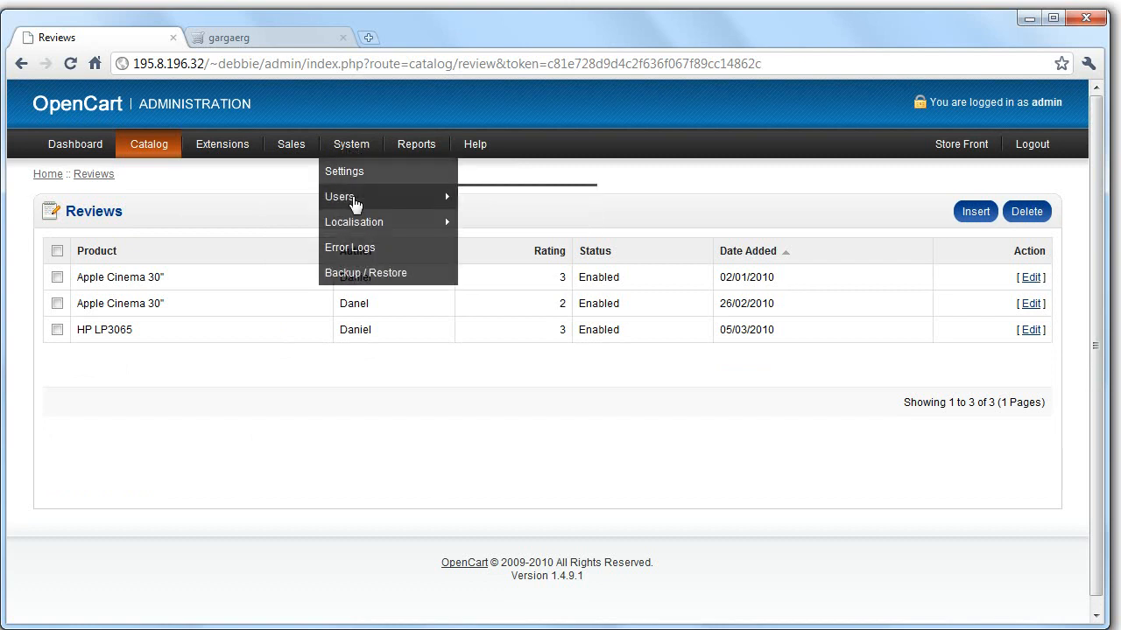
Step: View the admin-only user list and open a blank new-user form
click(340, 196)
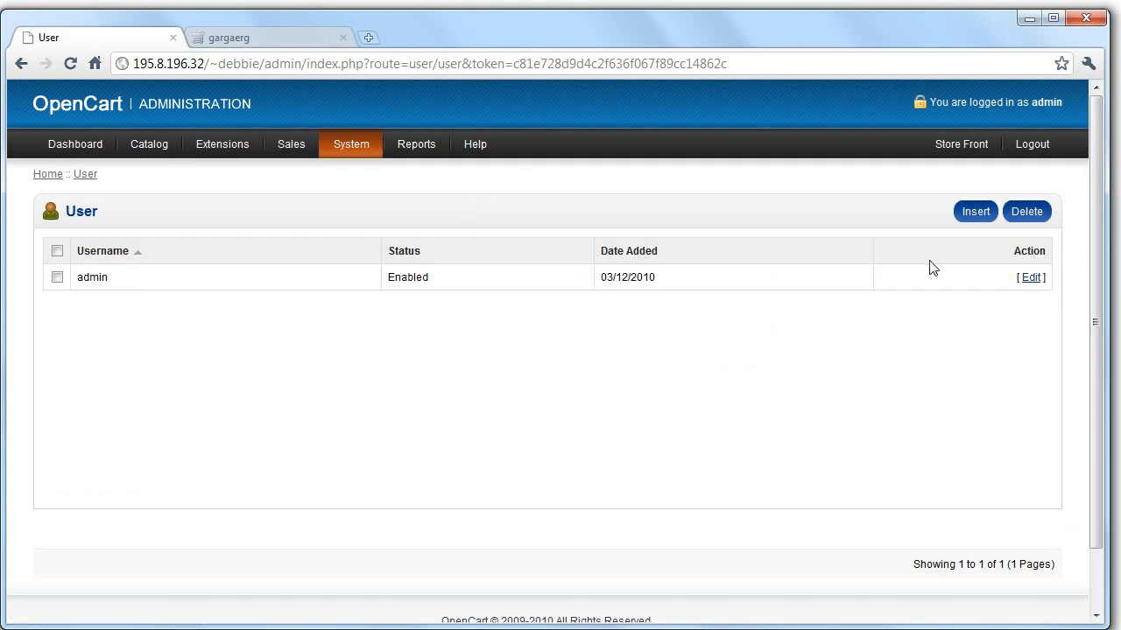
mouse_move(975, 211)
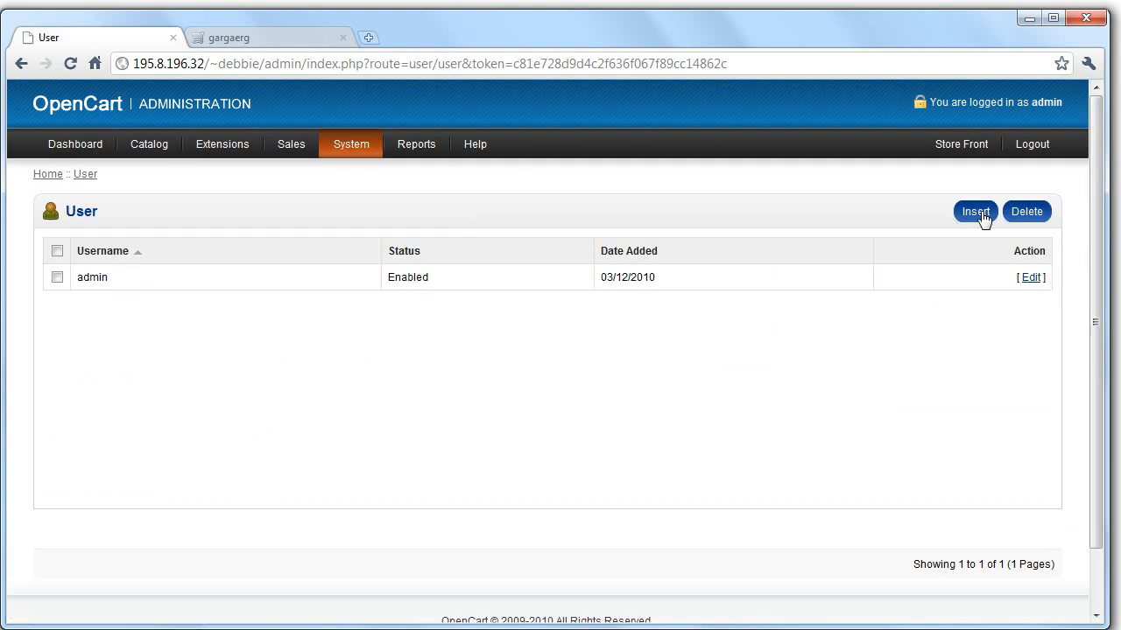
click(975, 211)
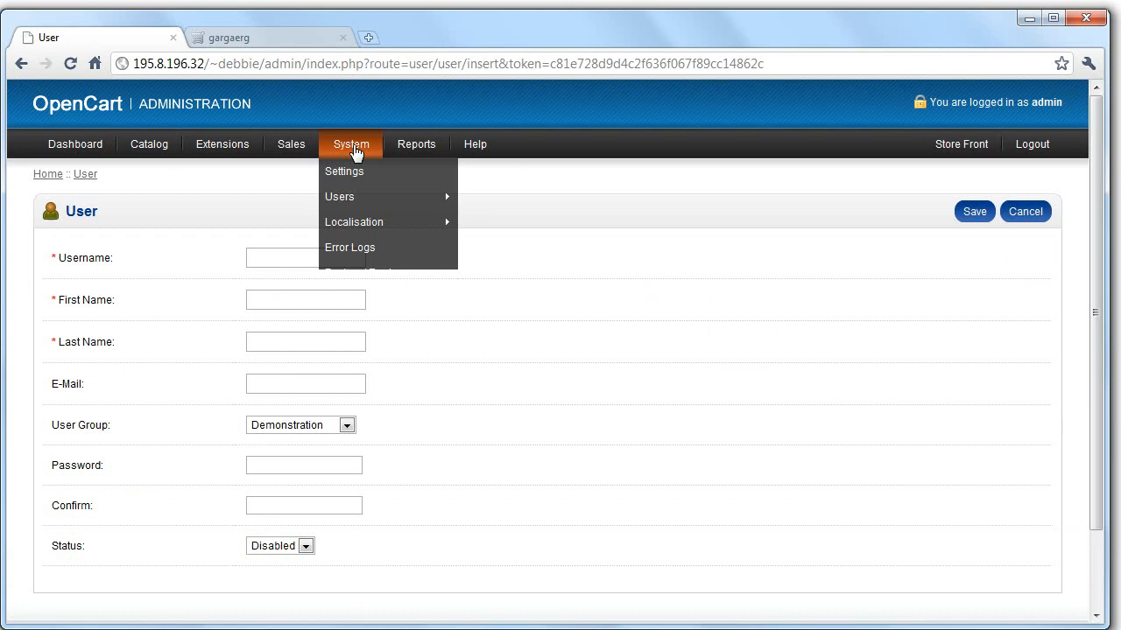
mouse_move(585, 340)
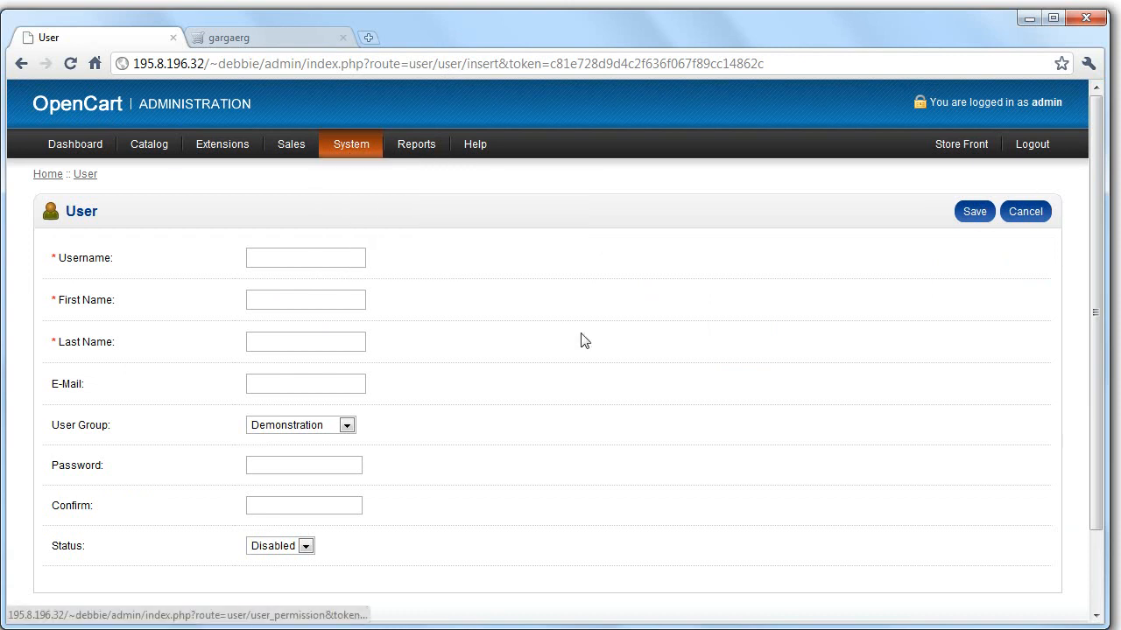
click(347, 425)
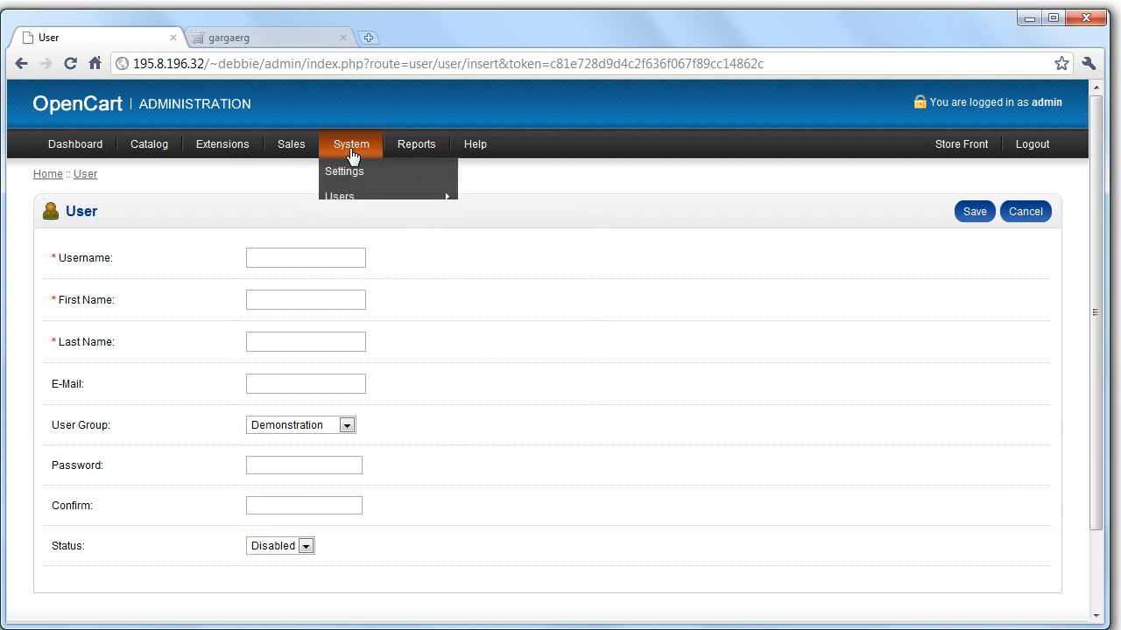
Step: Browse the user groups and a new group's permission lists, then return to the users list
click(339, 196)
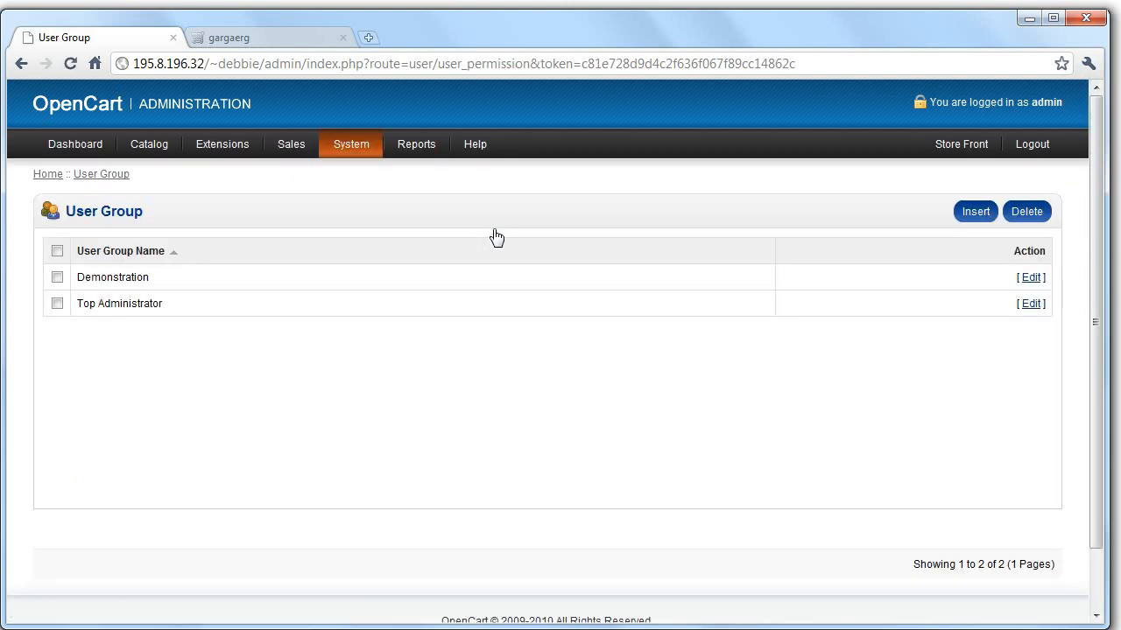
mouse_move(975, 212)
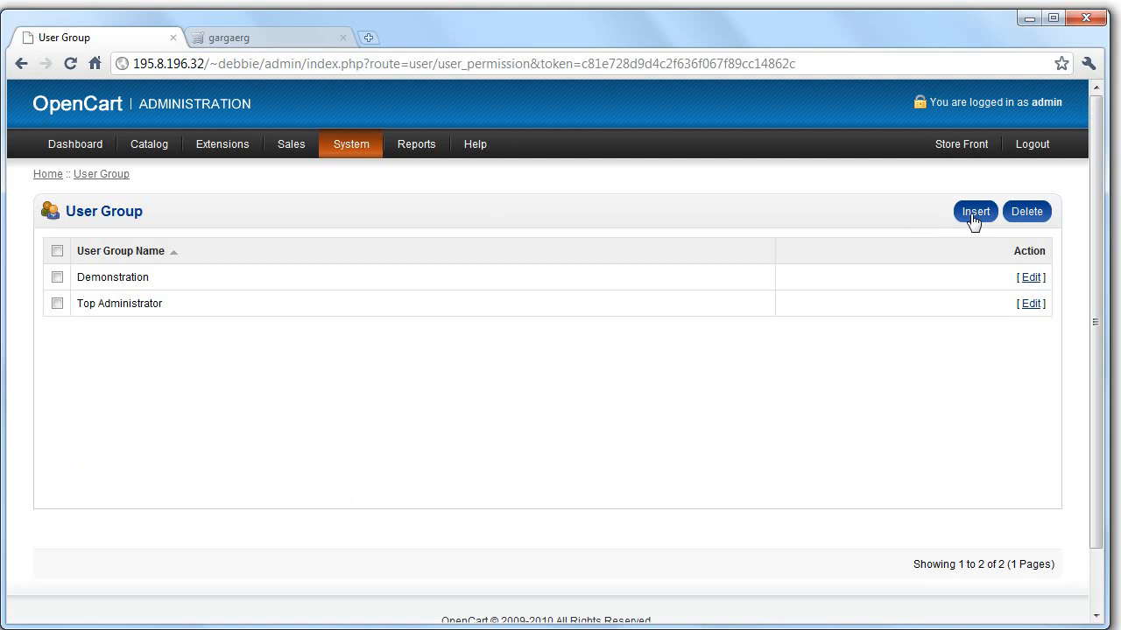
click(975, 211)
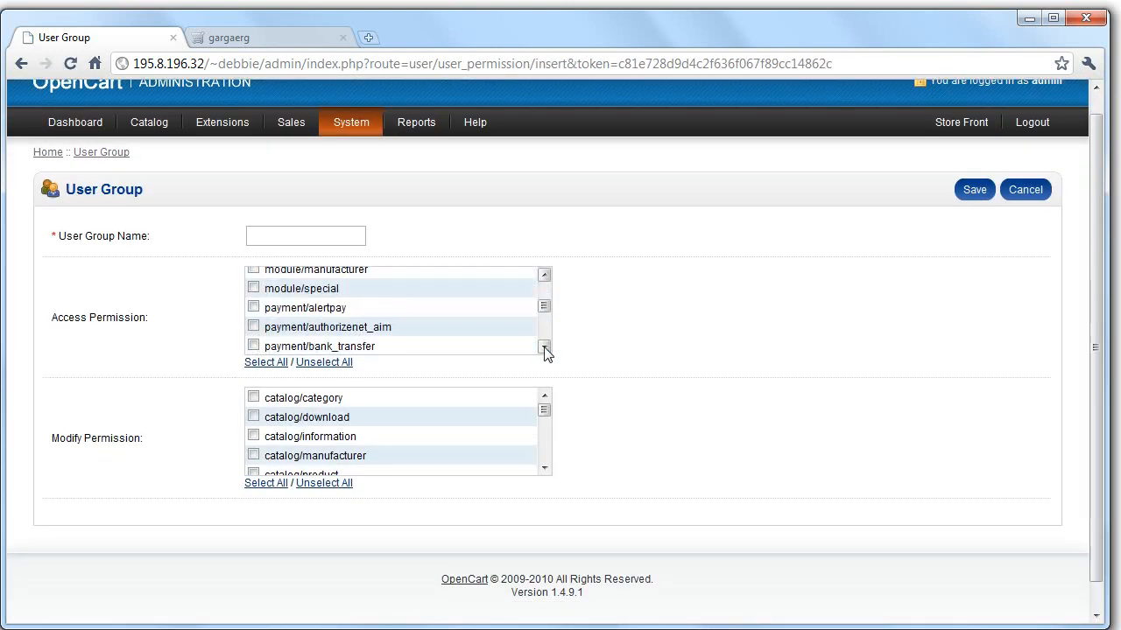
scroll(down, 3)
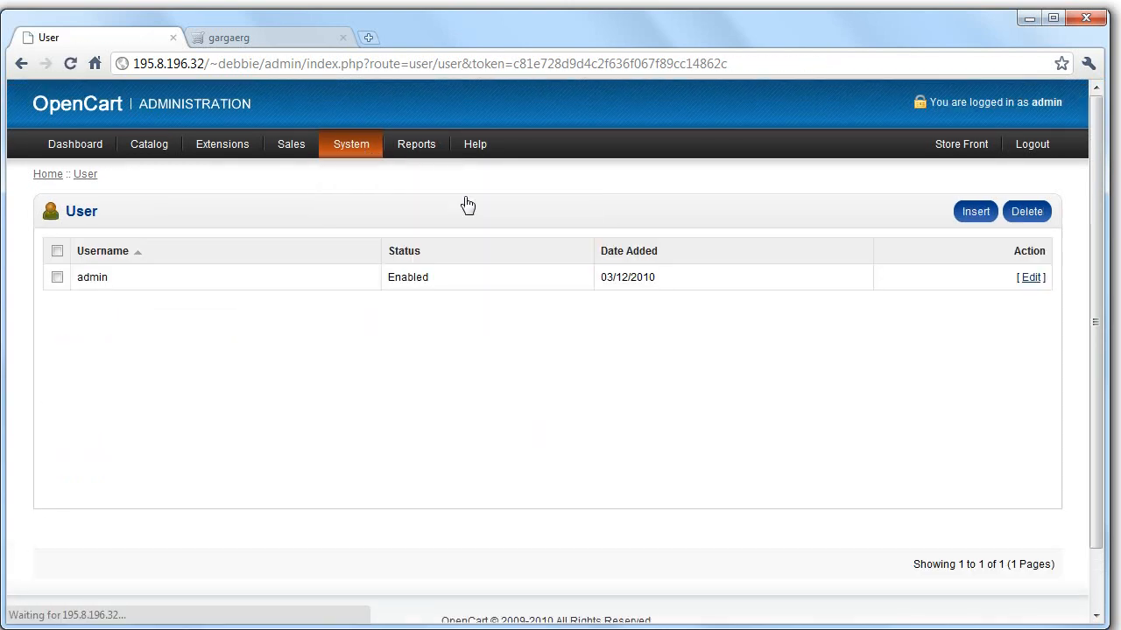
click(351, 144)
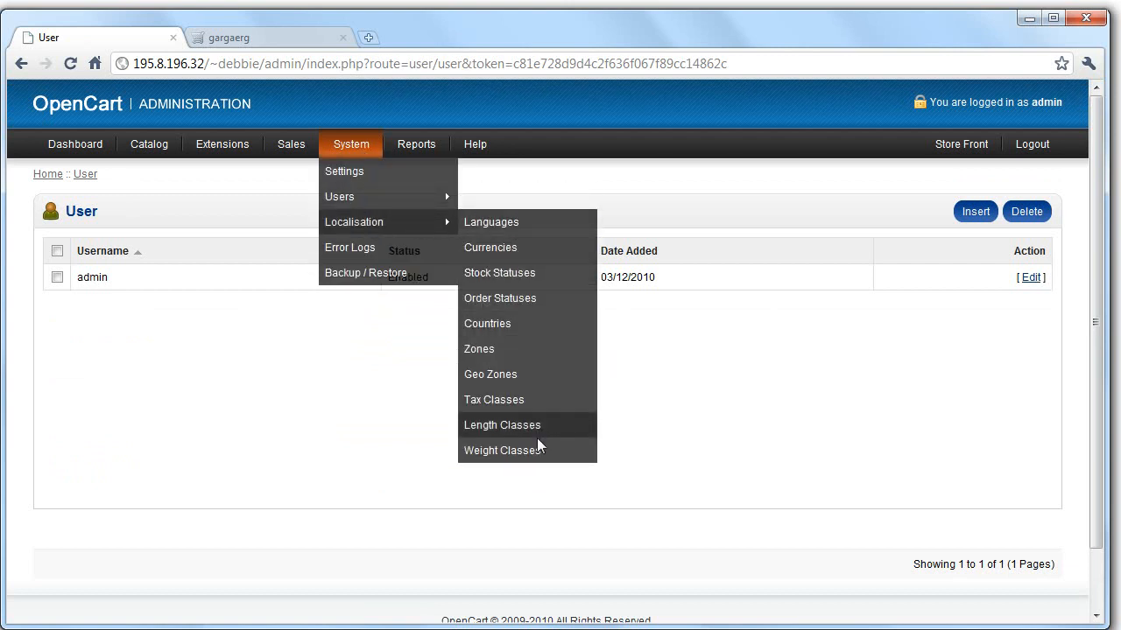
mouse_move(488, 323)
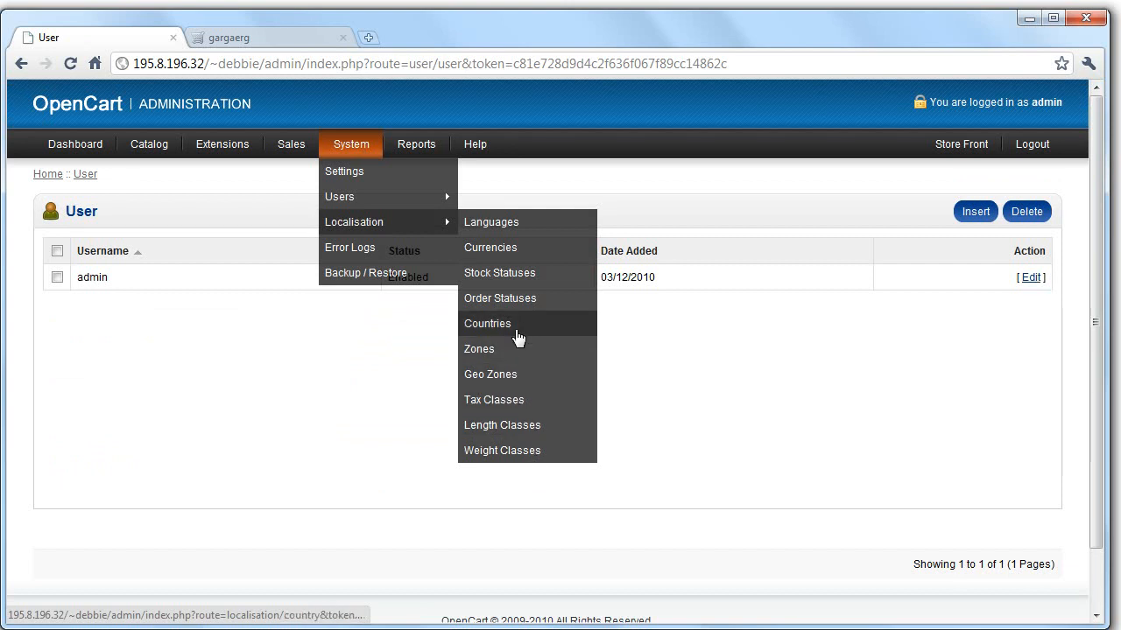
mouse_move(516, 253)
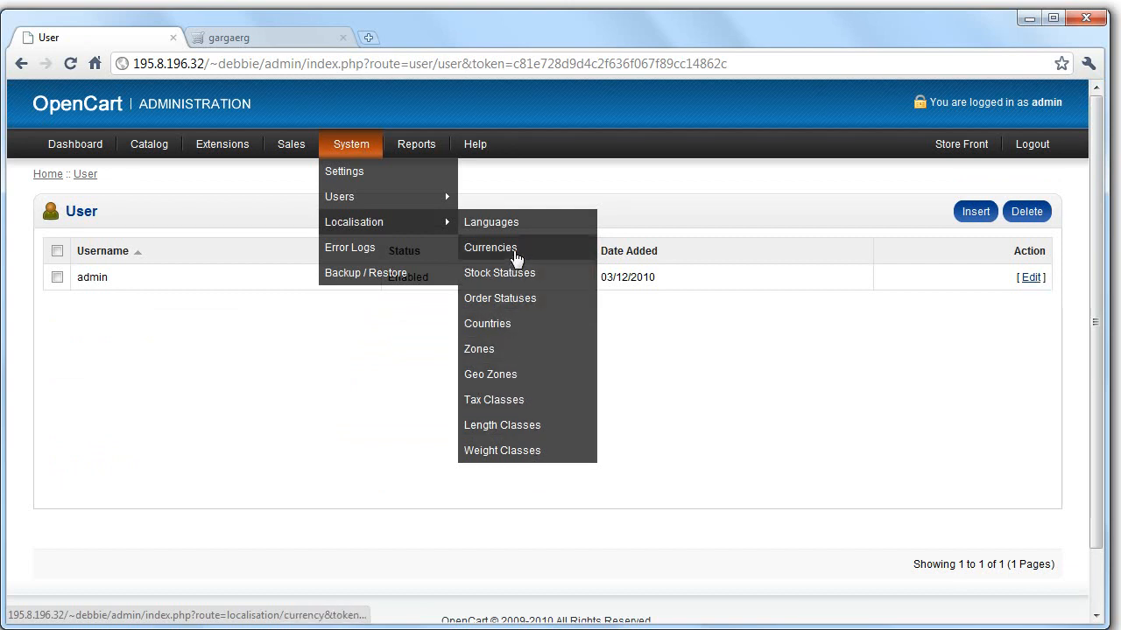
mouse_move(499, 272)
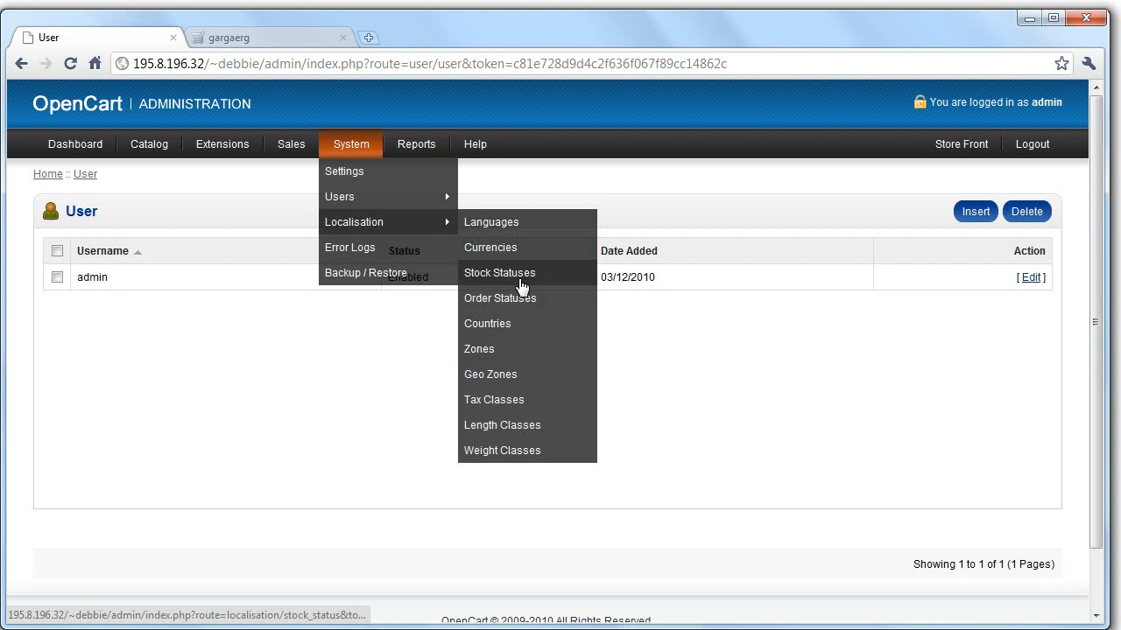
Step: Open Stock Statuses to list 2 - 3 Days, In Stock, Out Of Stock and Pre-Order
click(499, 272)
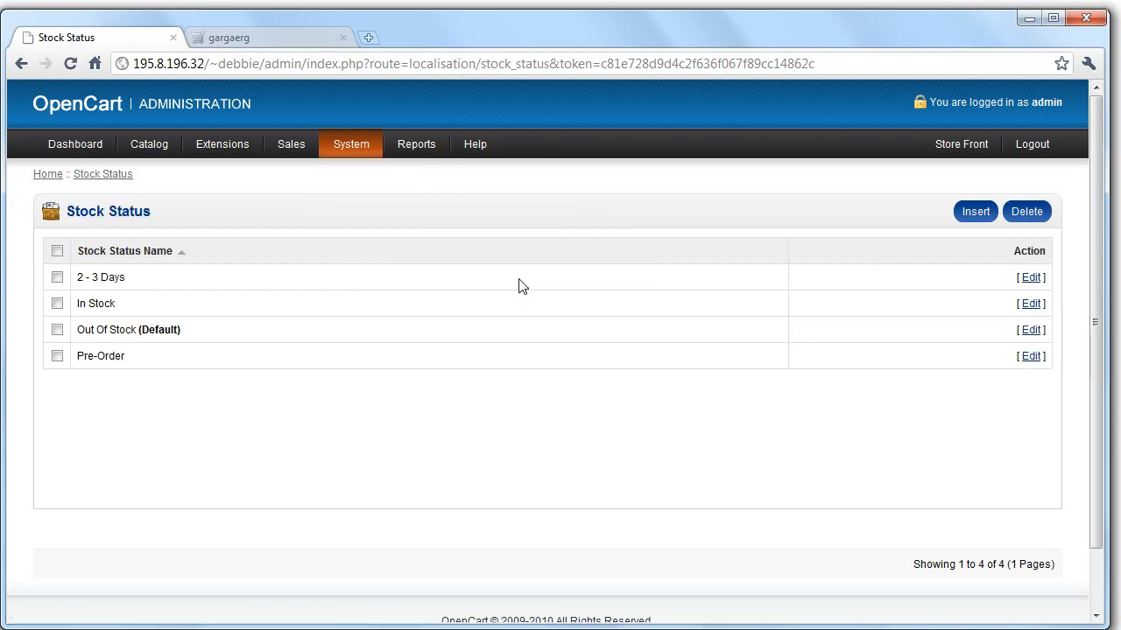
mouse_move(438, 288)
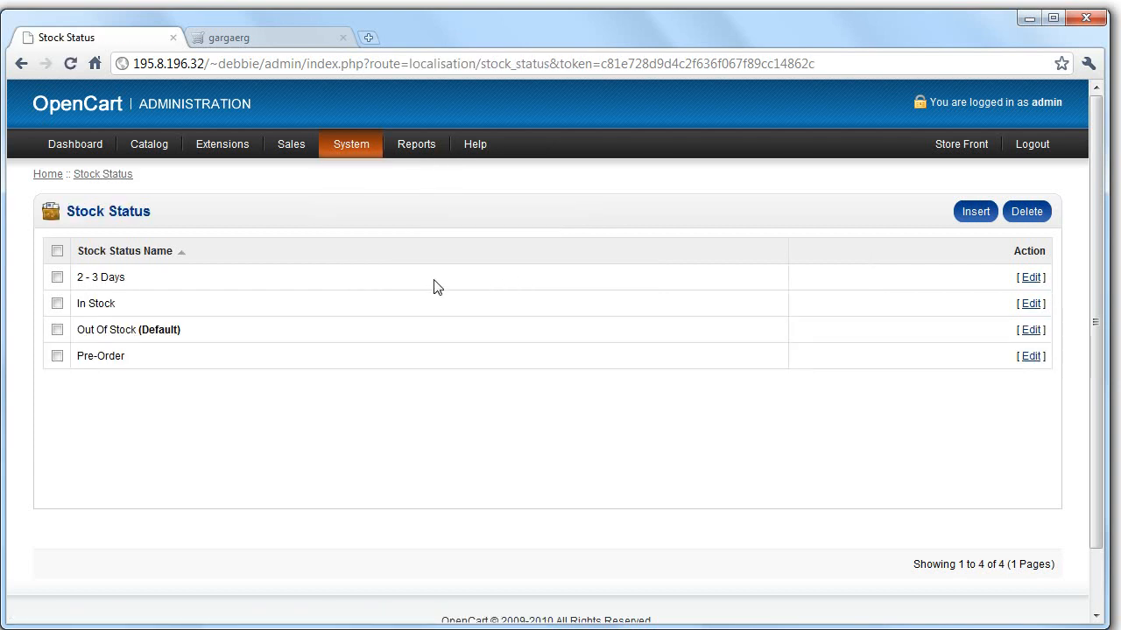
mouse_move(307, 277)
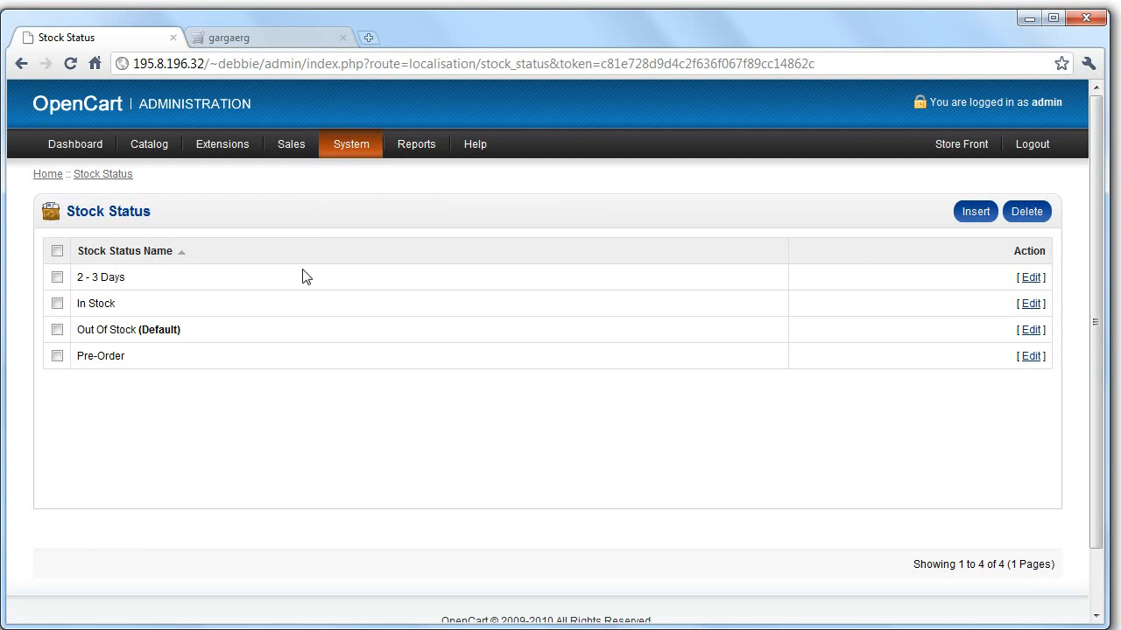
mouse_move(131, 286)
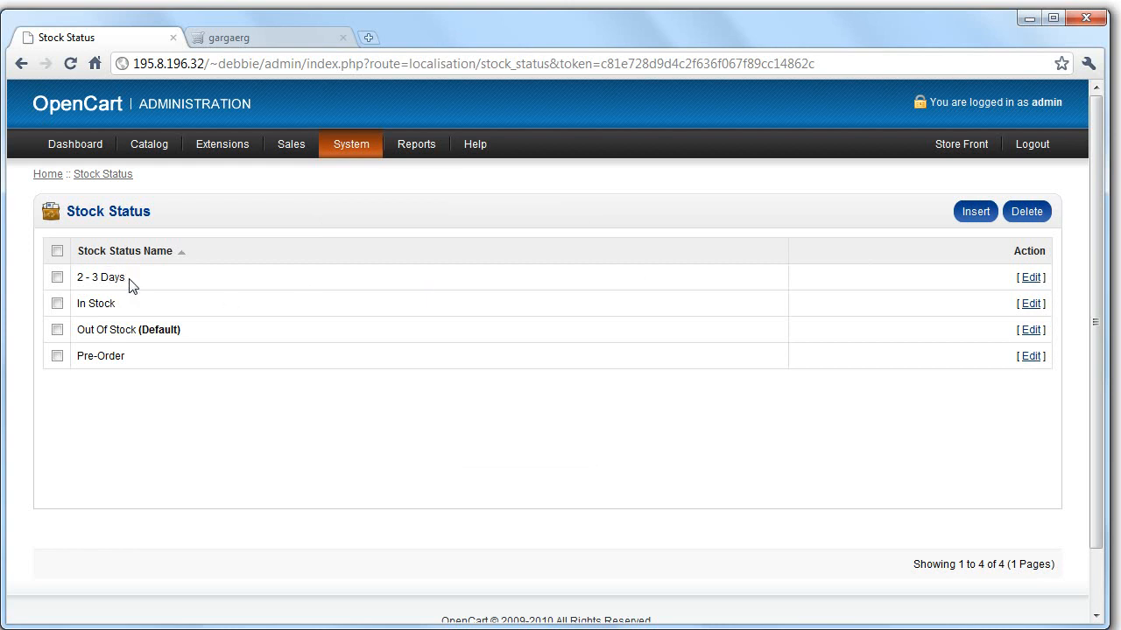
double_click(100, 277)
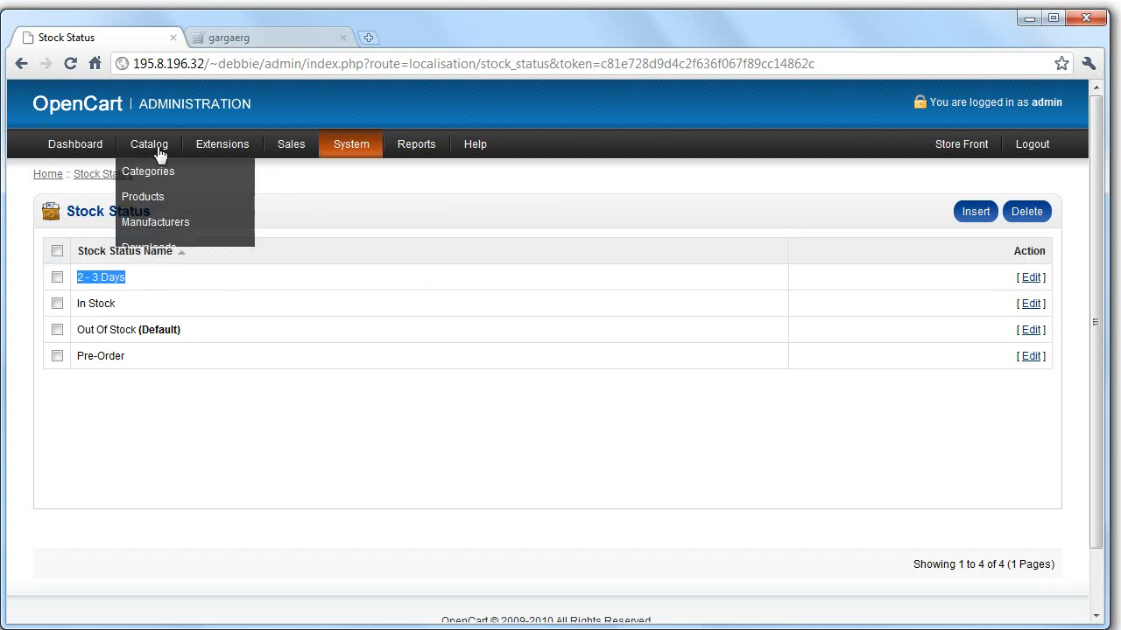
Step: Open the Apple Cinema 30" product and scroll through its stock and pricing data
click(141, 196)
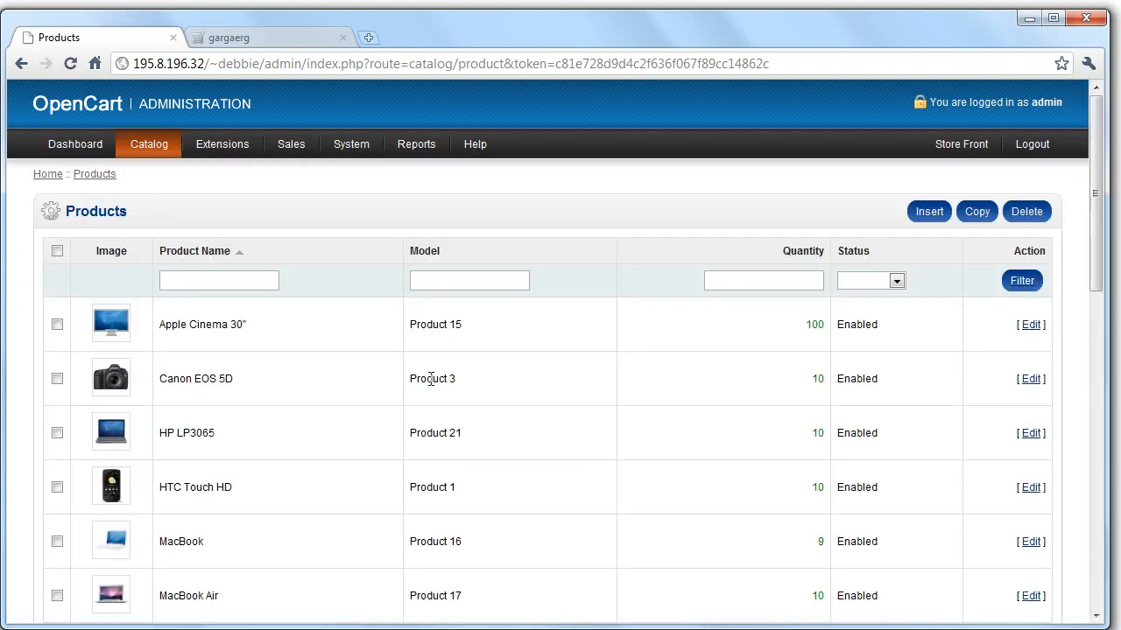
click(1030, 325)
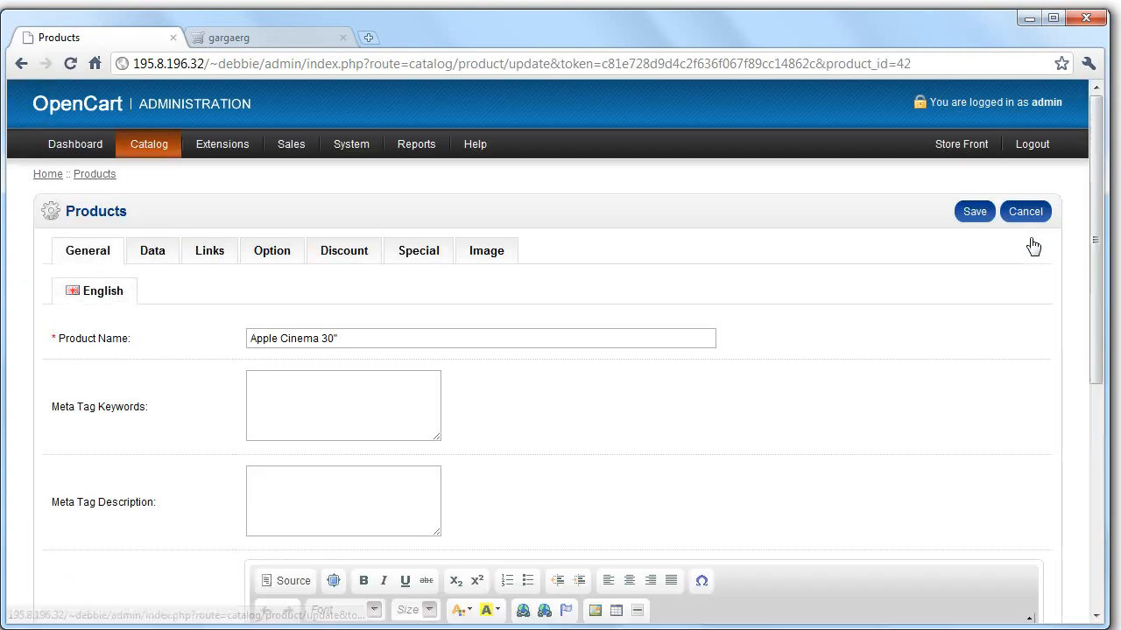
mouse_move(479, 342)
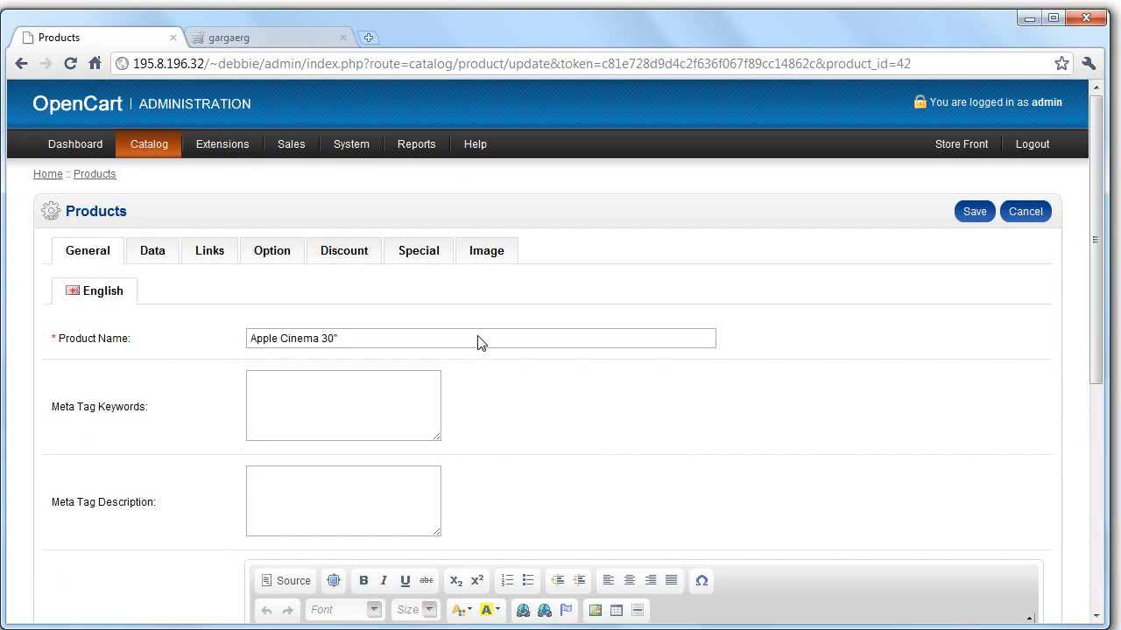
click(153, 250)
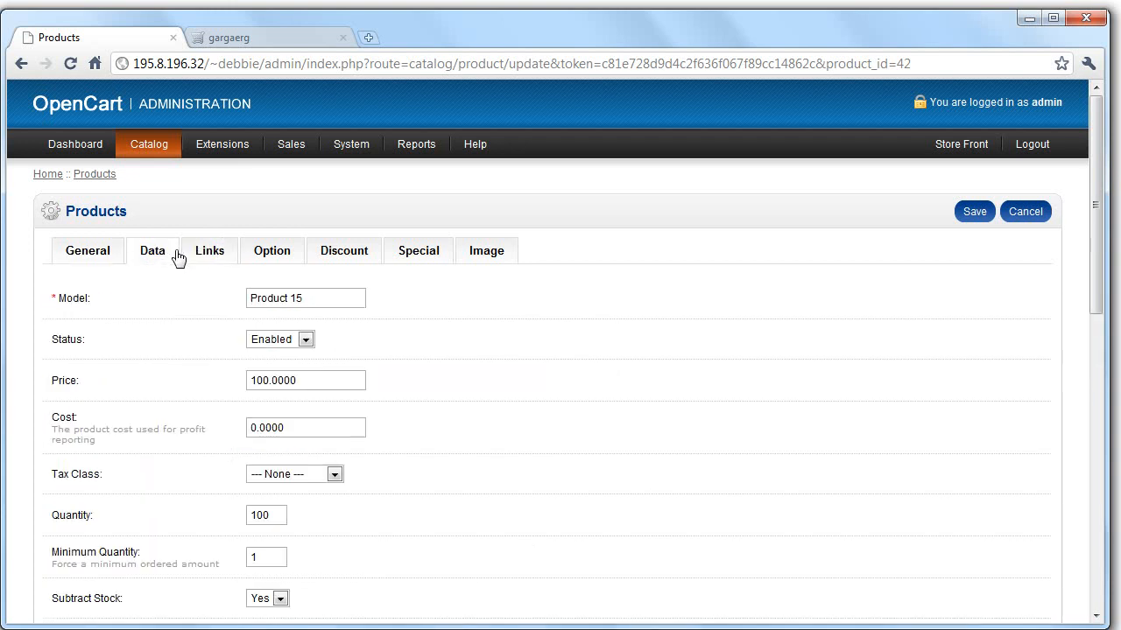
scroll(down, 3)
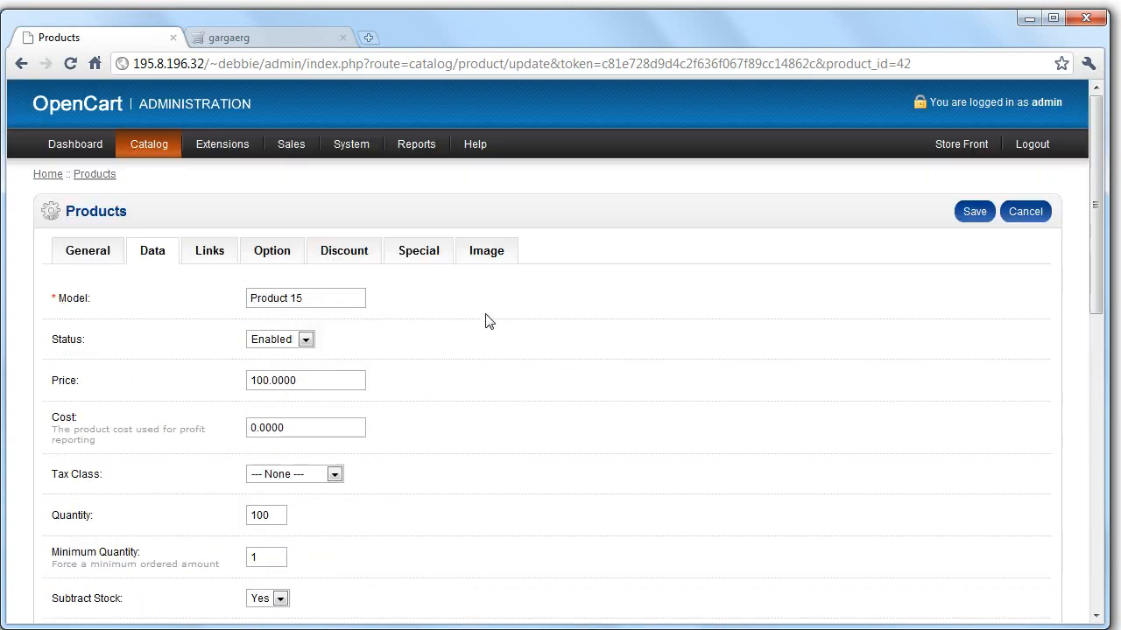
scroll(down, 3)
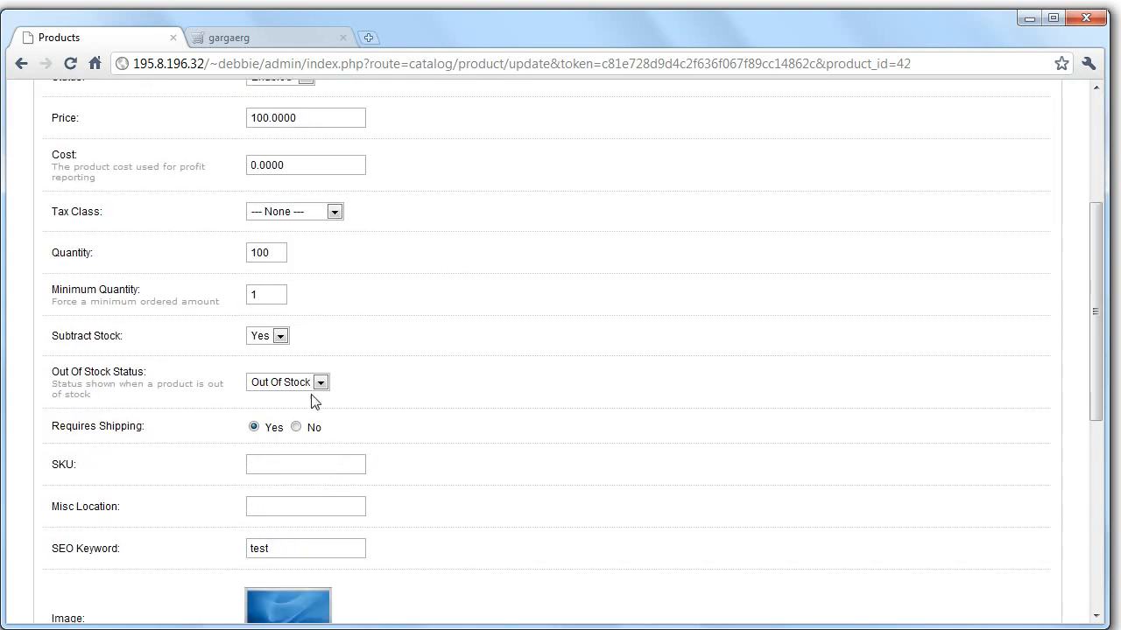
scroll(down, 3)
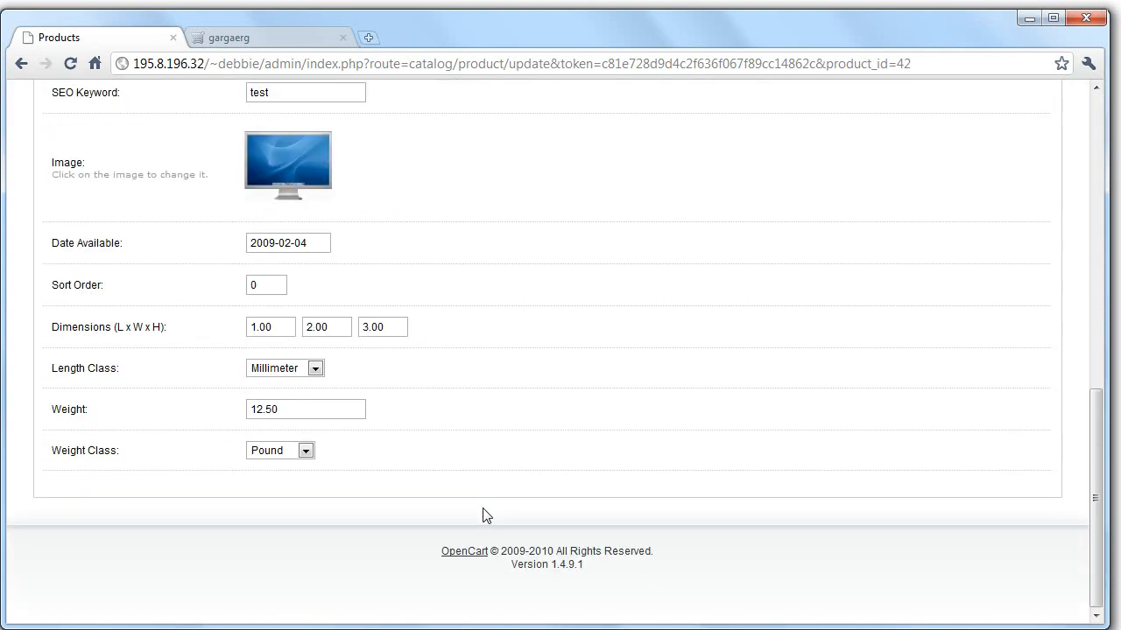
Step: Save the Apple Cinema 30" product and return to the products list
click(974, 211)
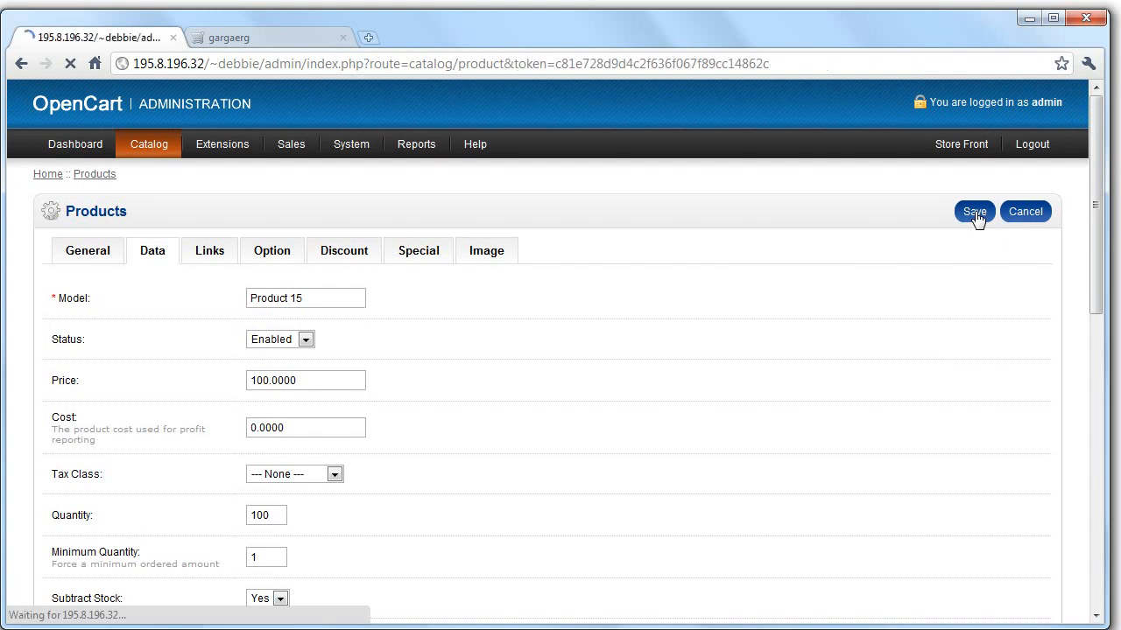
click(974, 211)
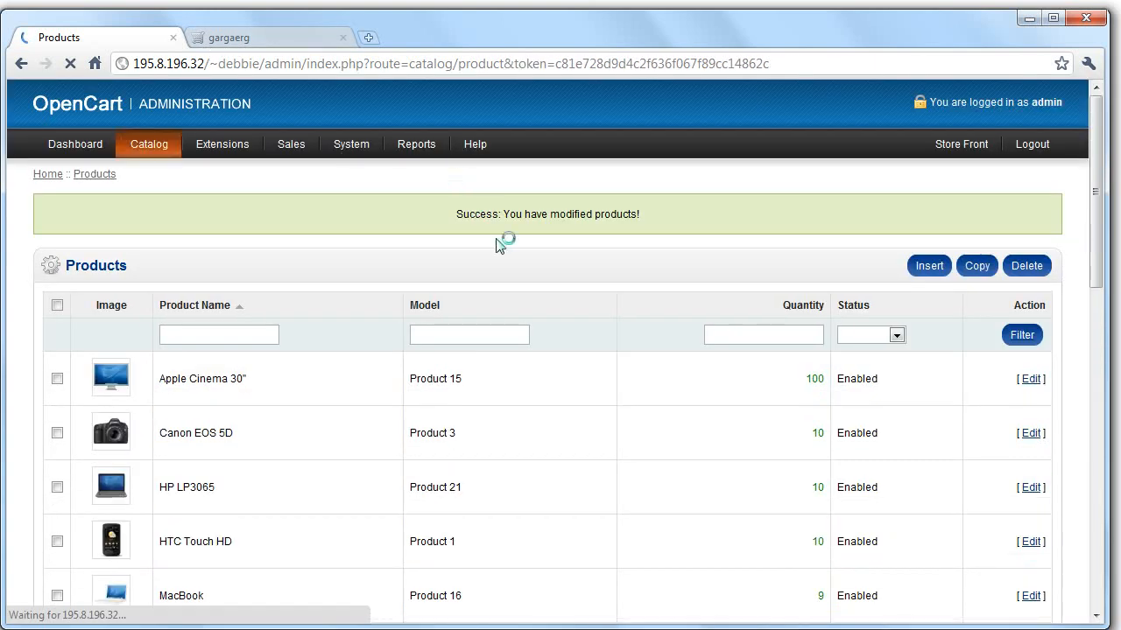
click(221, 143)
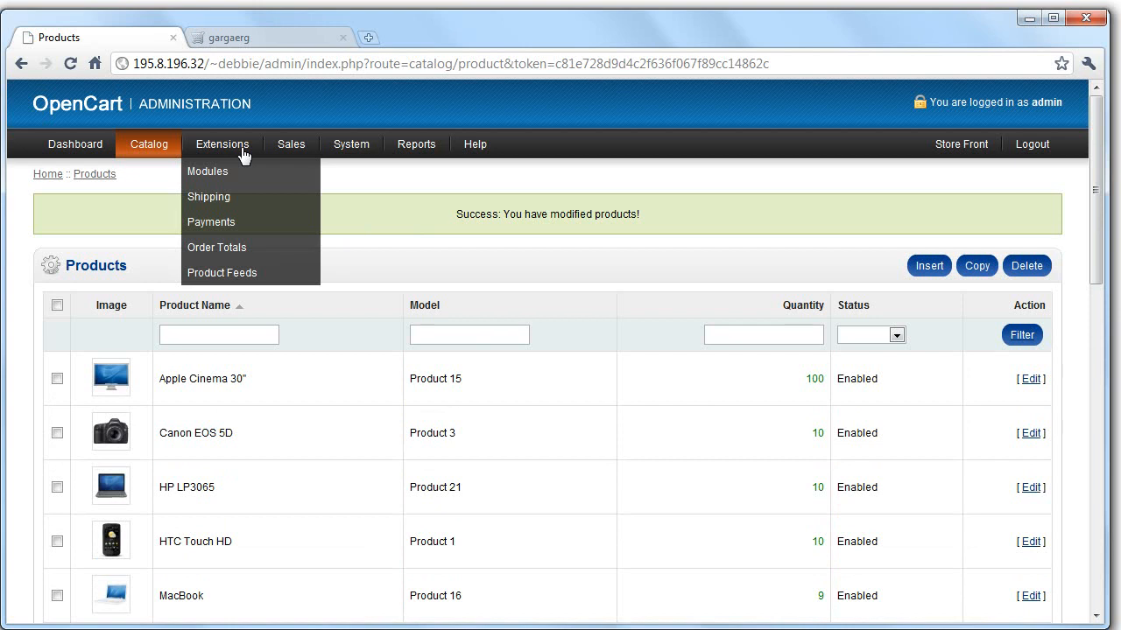
mouse_move(217, 247)
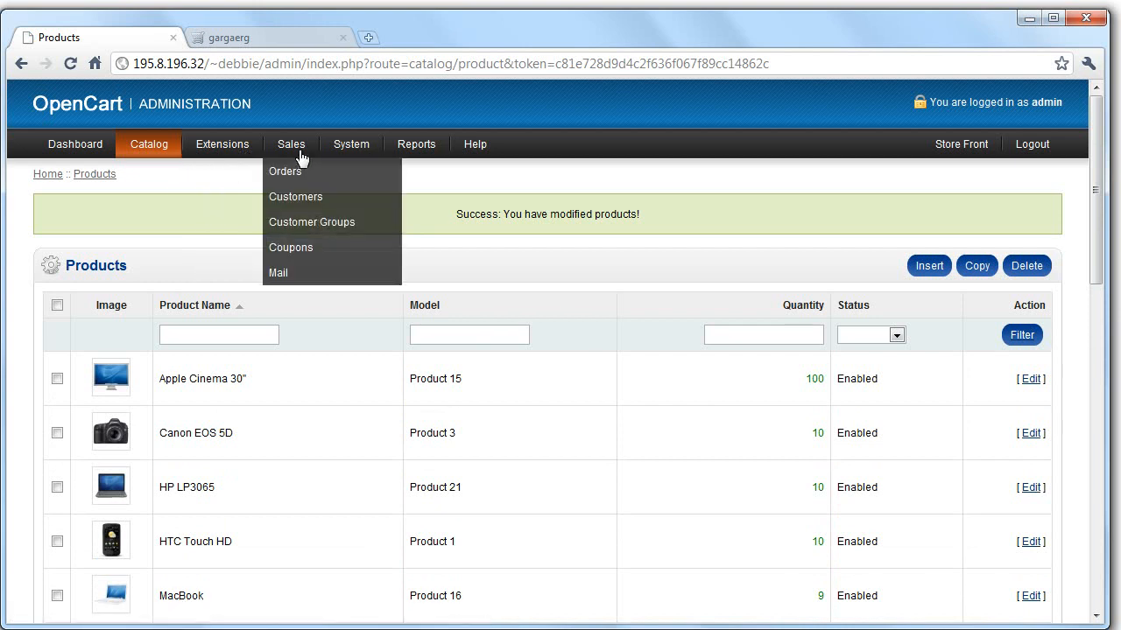
Step: View the empty orders and customers lists and the Default and Wholesale customer groups
click(285, 171)
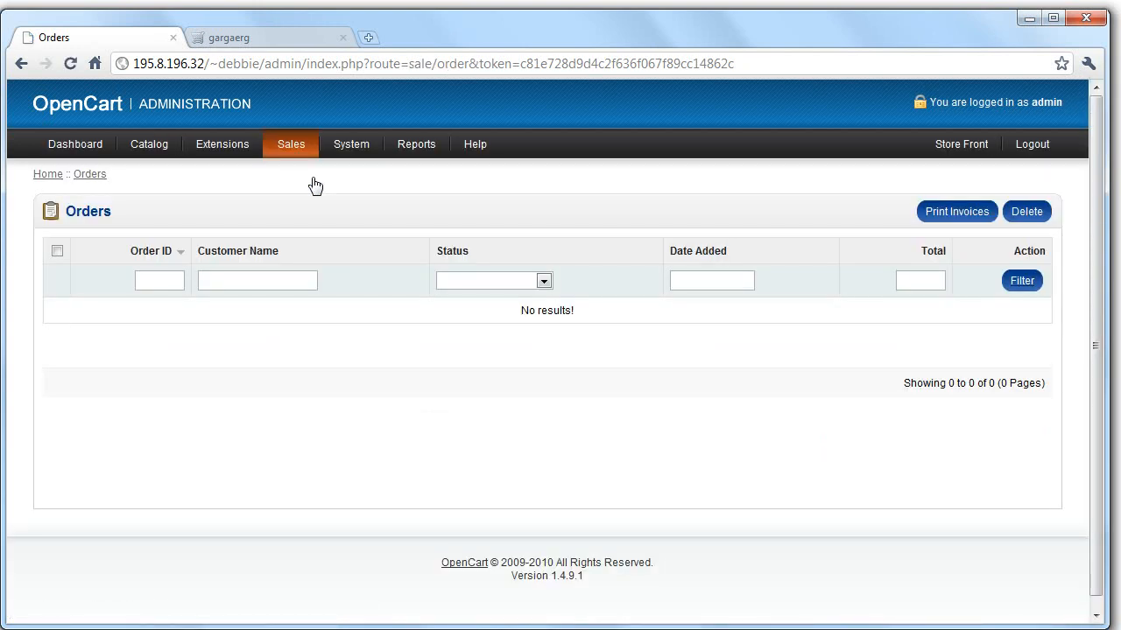
mouse_move(298, 153)
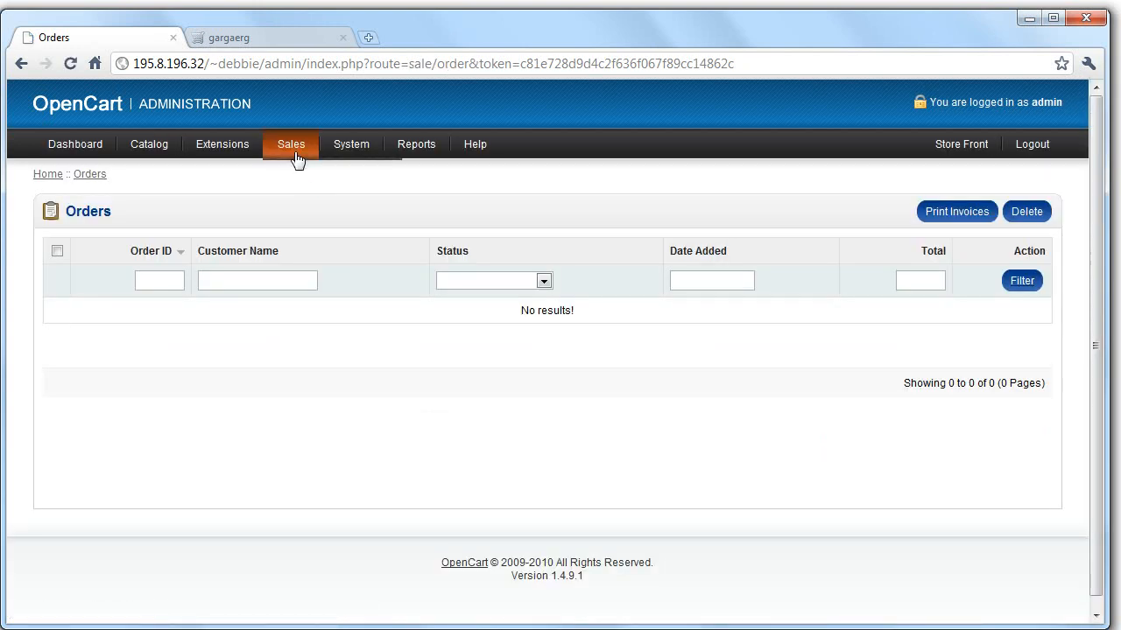
click(291, 143)
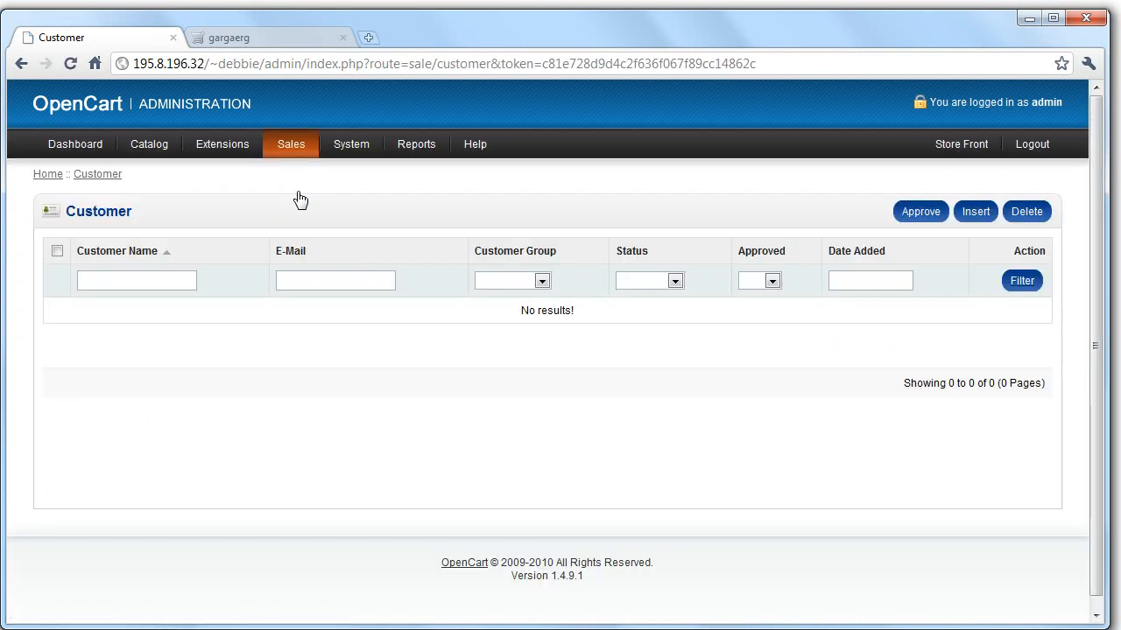
click(291, 143)
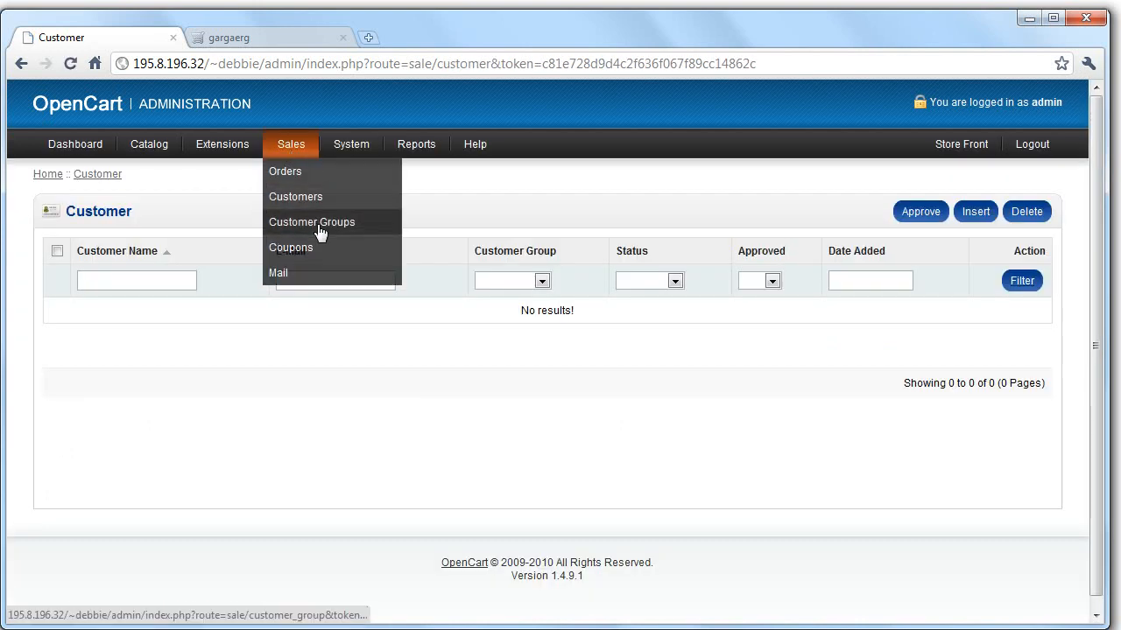
click(312, 222)
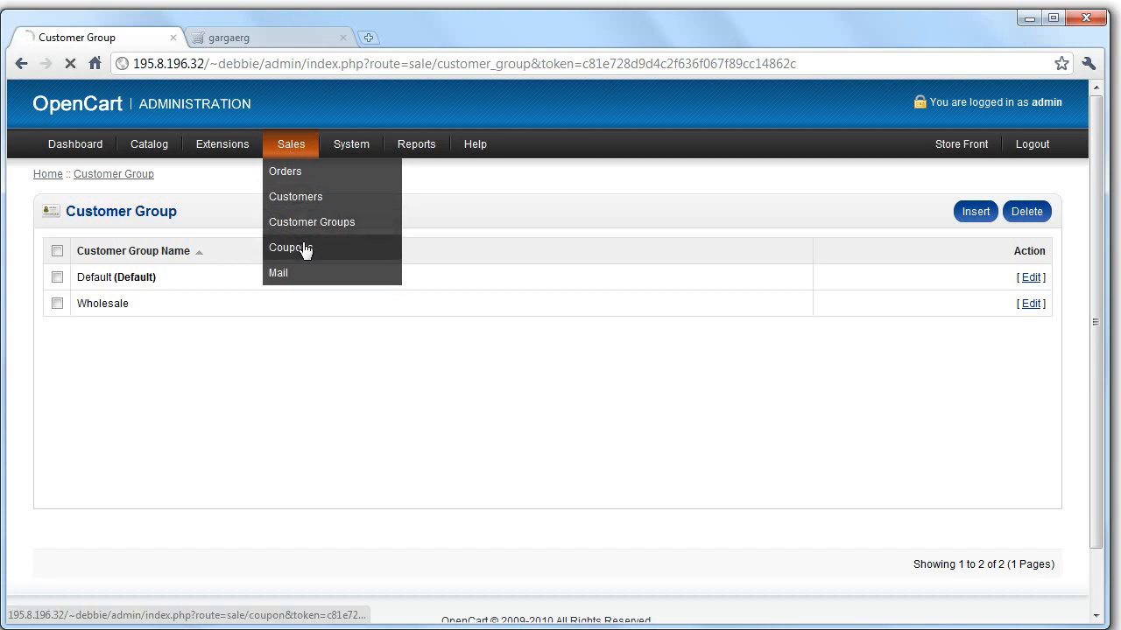
Step: View the three enabled coupons, then return to the empty orders list
click(289, 247)
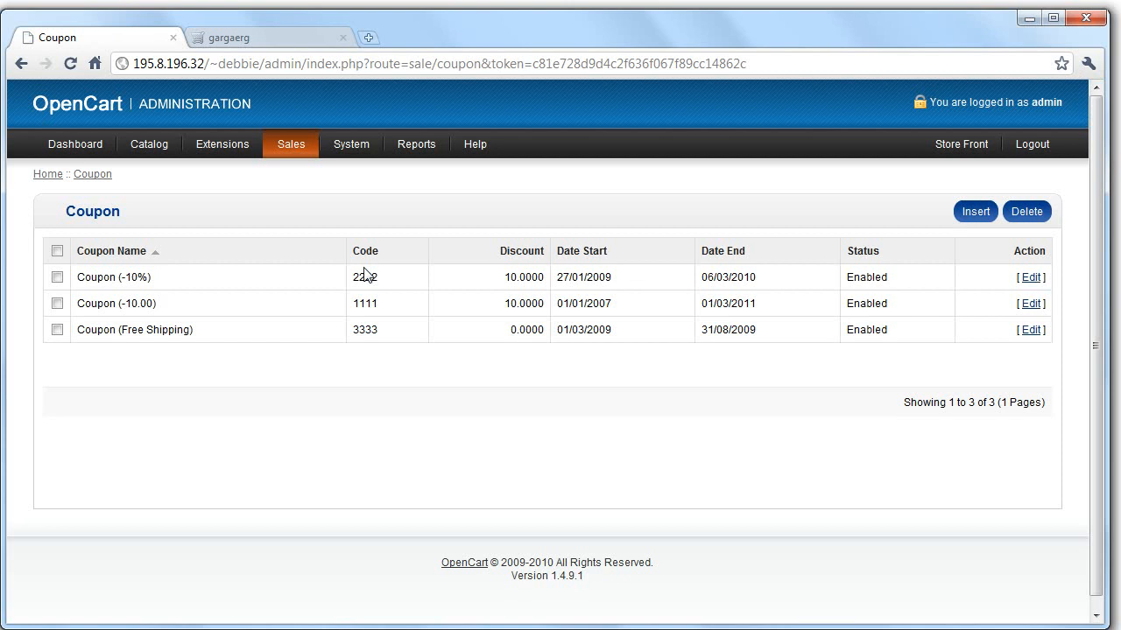
click(290, 144)
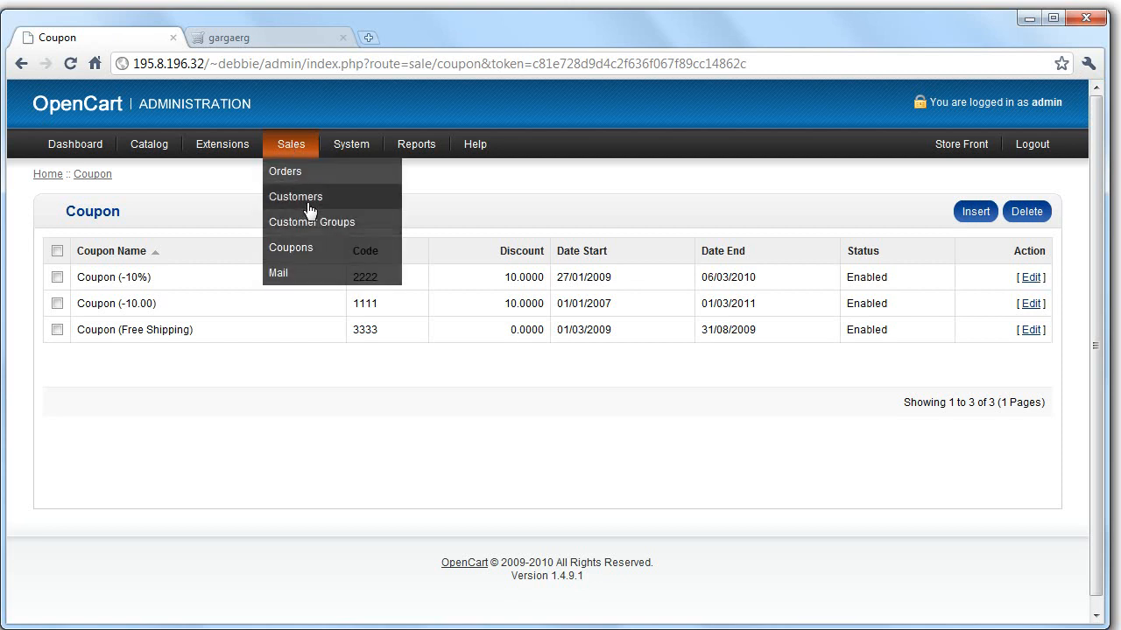
click(286, 171)
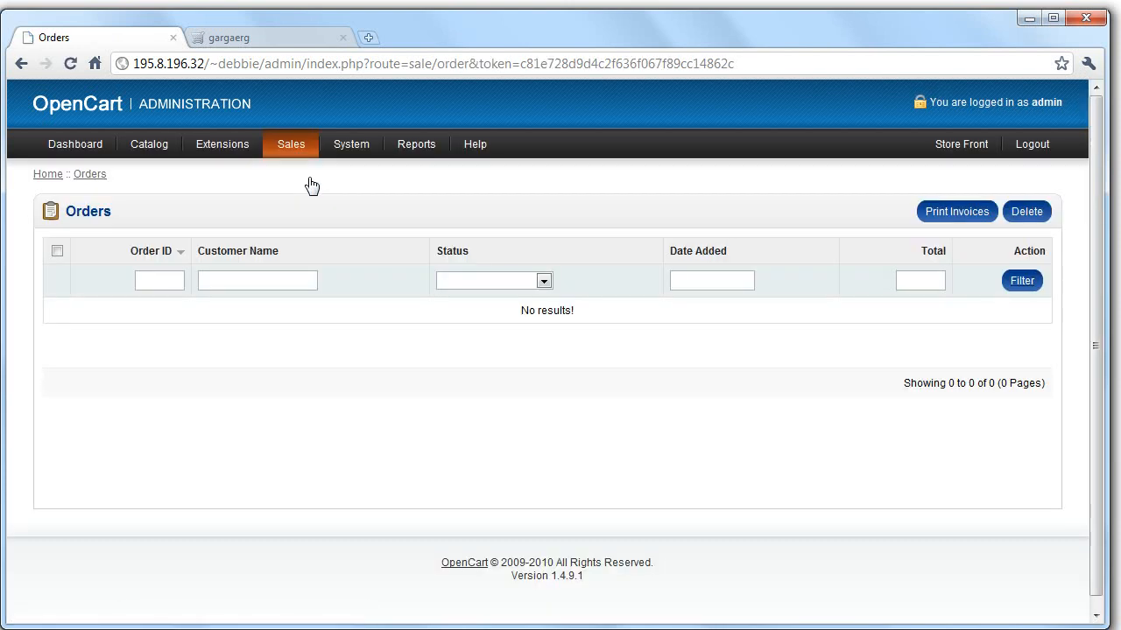
mouse_move(257, 280)
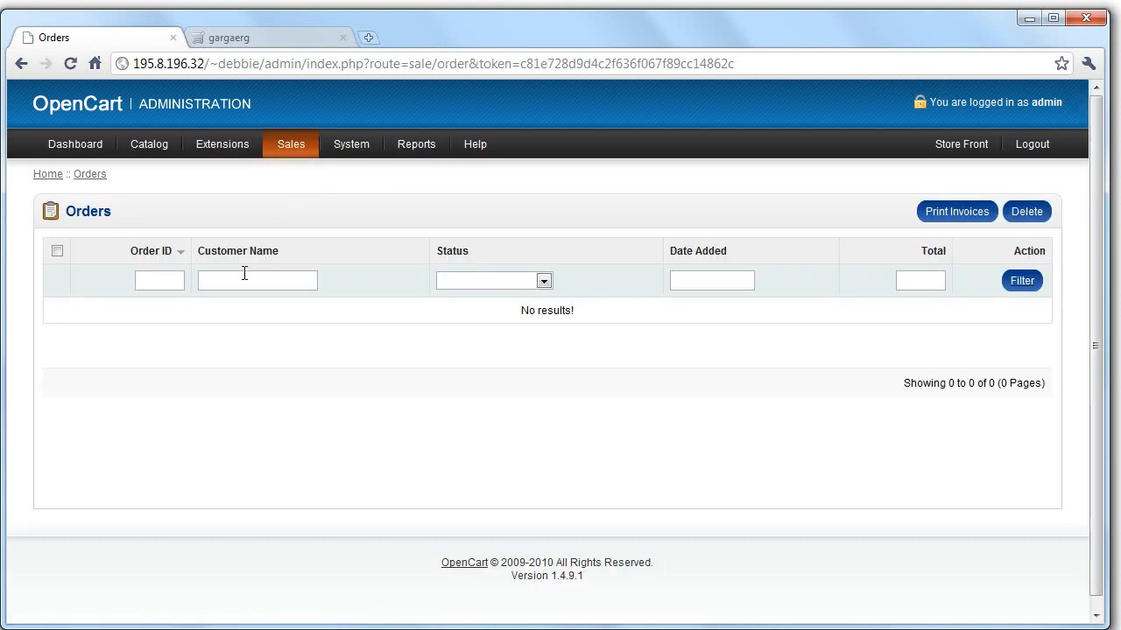
mouse_move(351, 83)
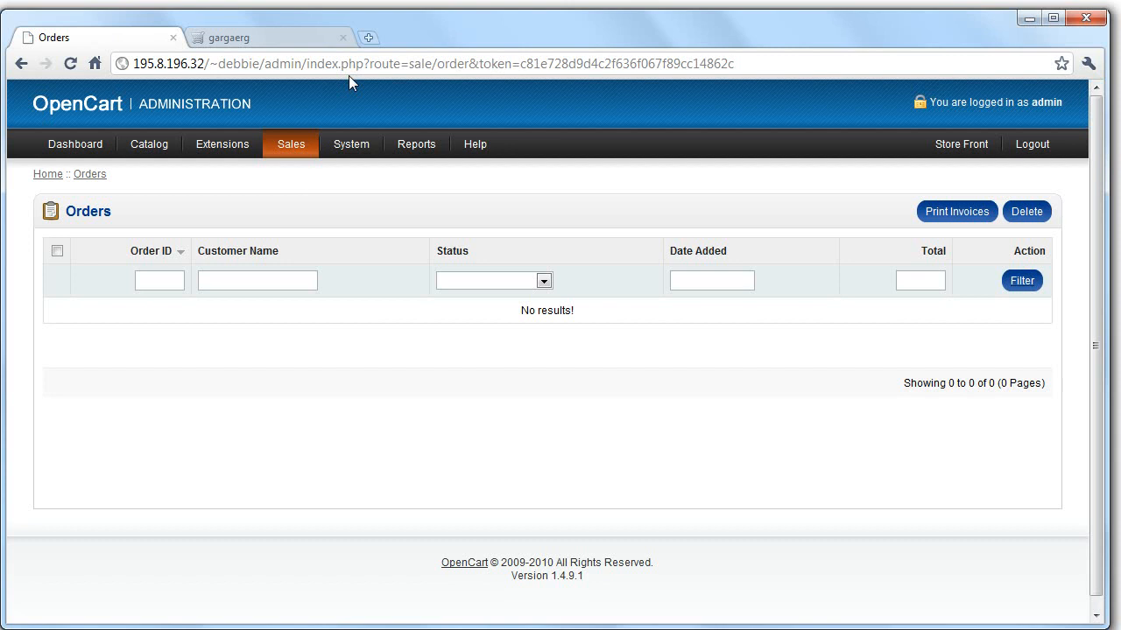
click(291, 143)
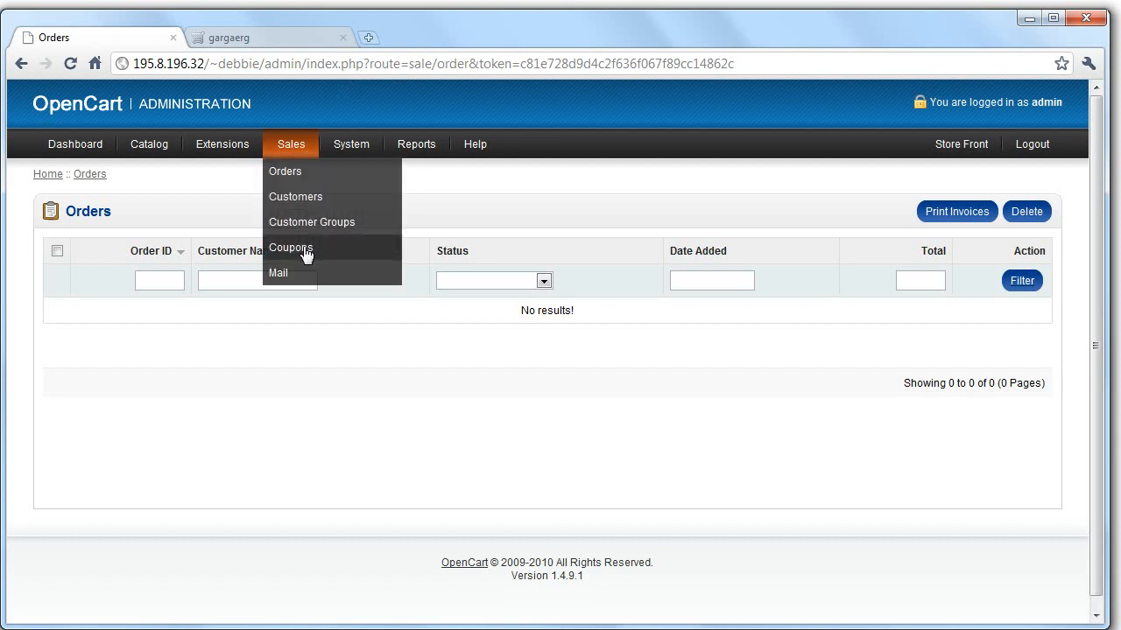
mouse_move(295, 197)
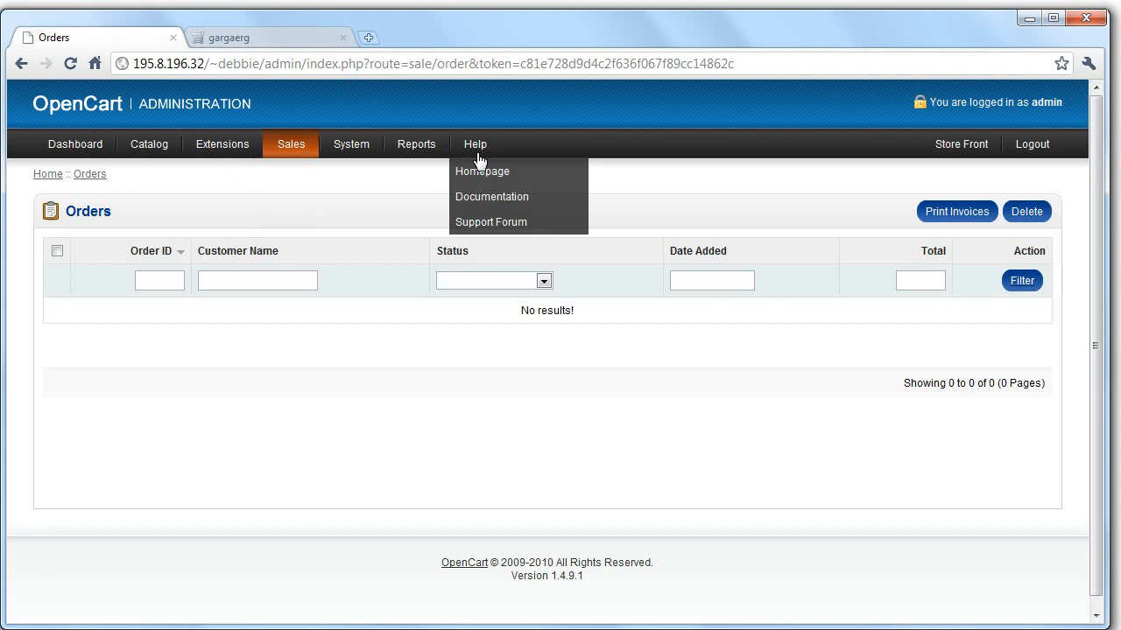
Step: Read the OpenCart documentation introduction, then go to the Community Forums on opencart.com
click(491, 196)
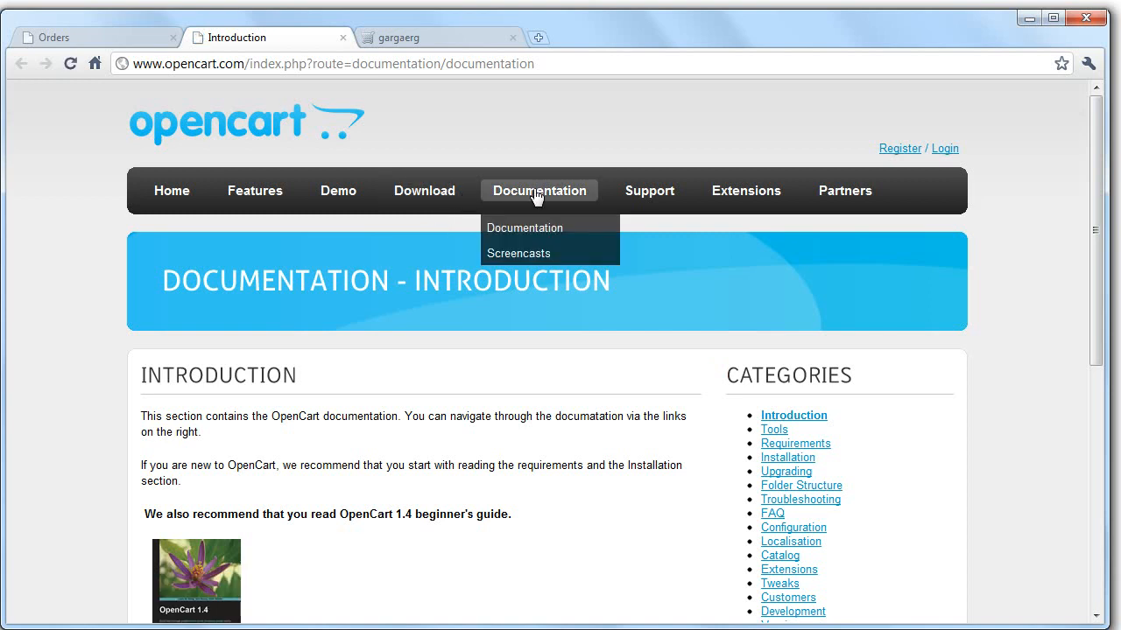
scroll(down, 3)
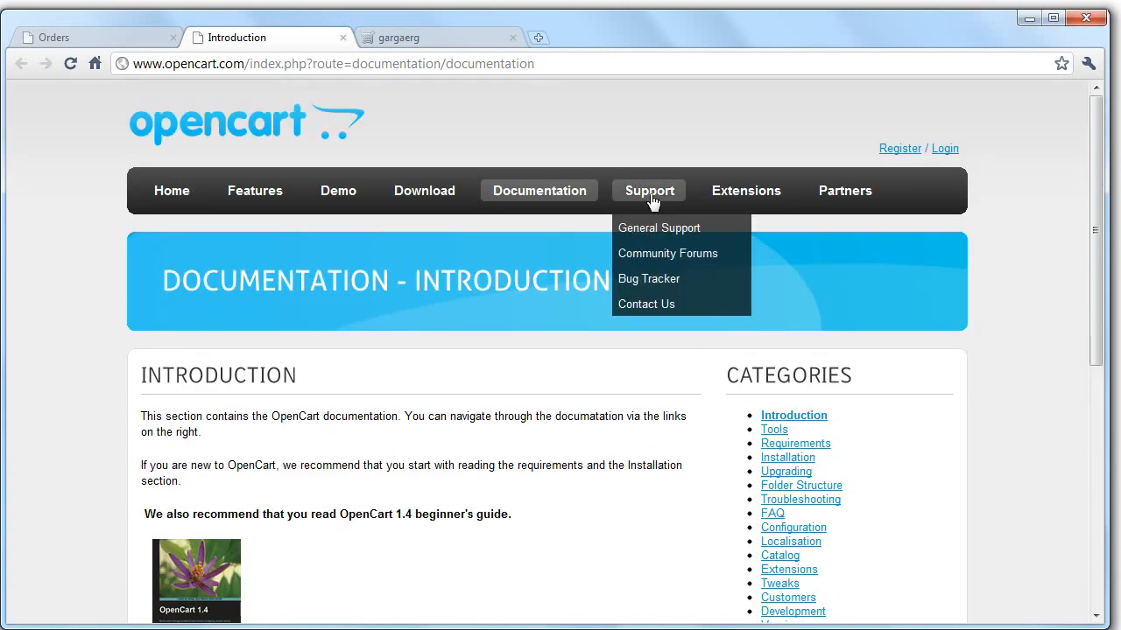
mouse_move(668, 239)
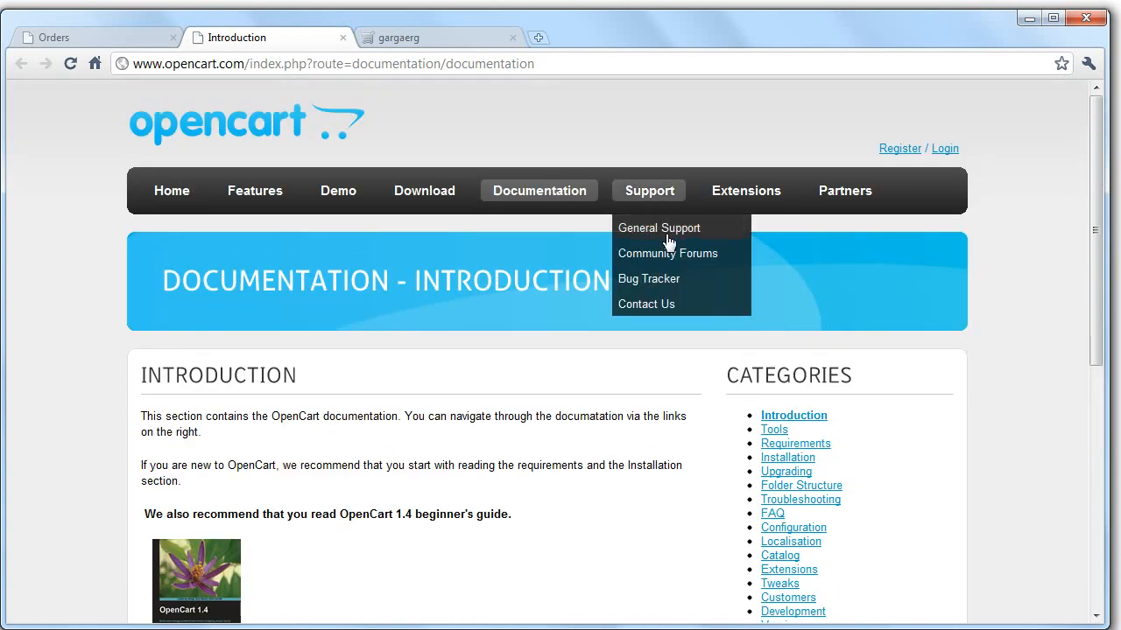
click(667, 253)
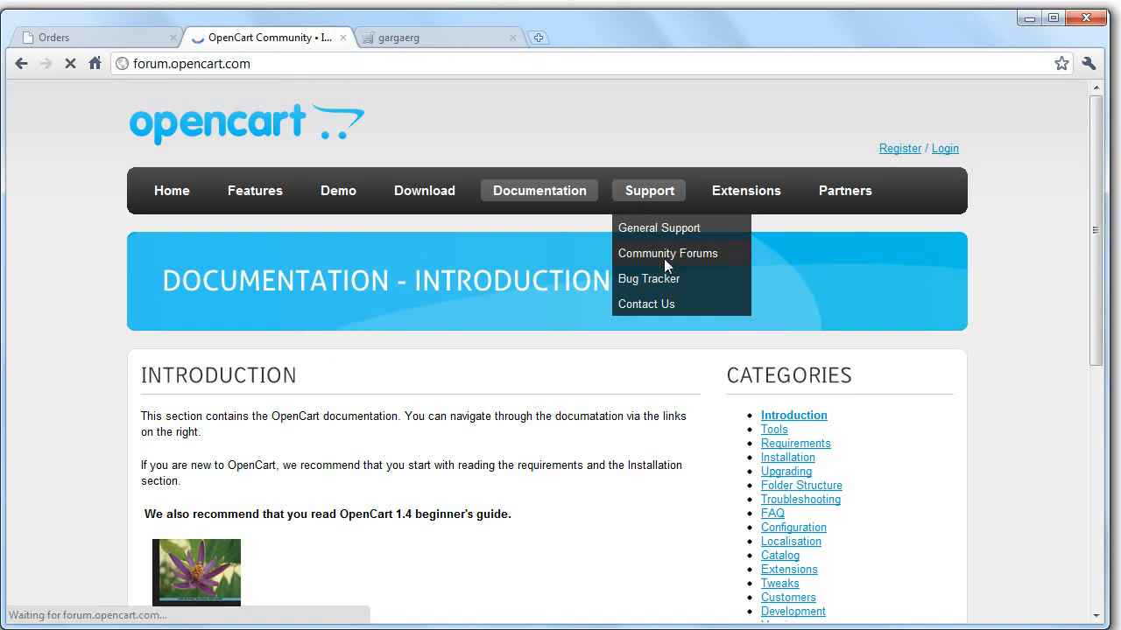
Step: Scroll through every forum board section, then switch back to the admin Orders tab
click(667, 253)
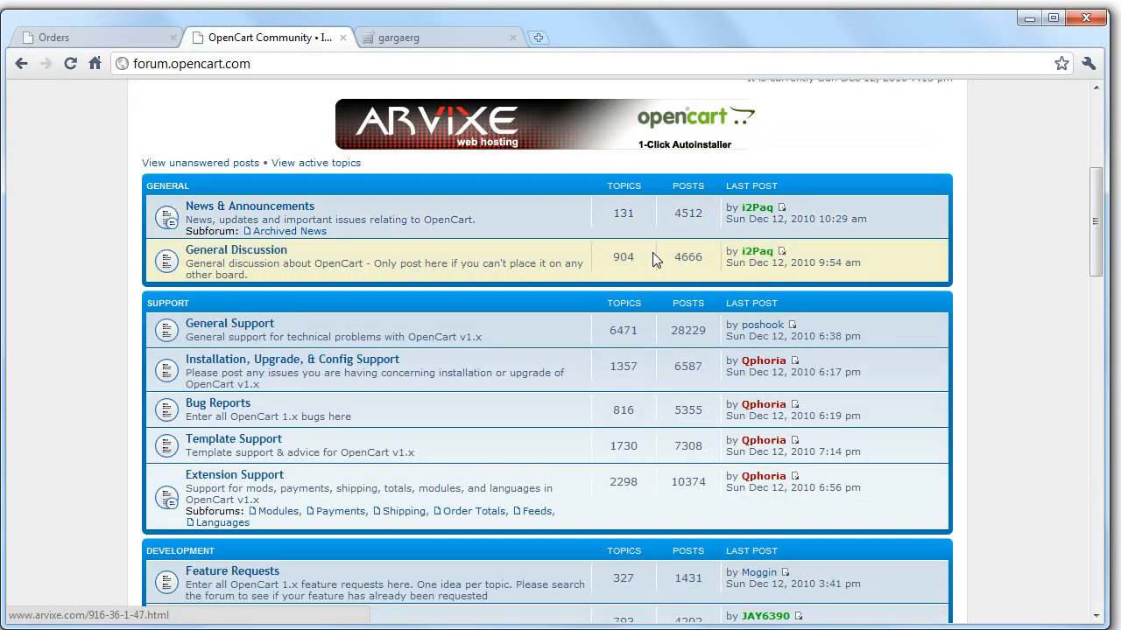
scroll(down, 3)
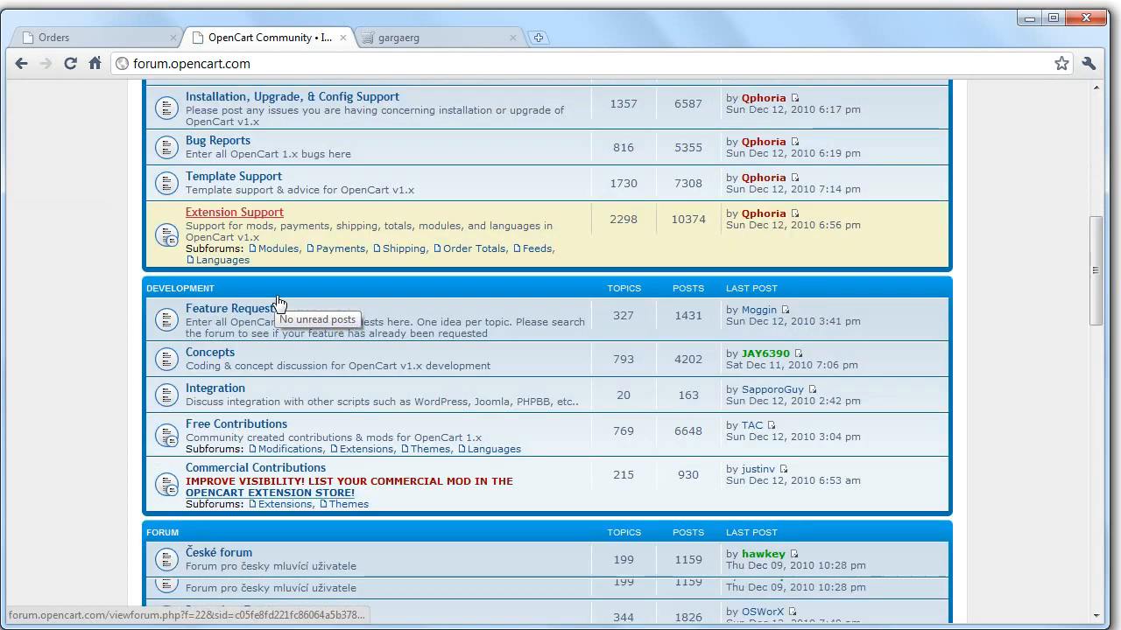
scroll(down, 3)
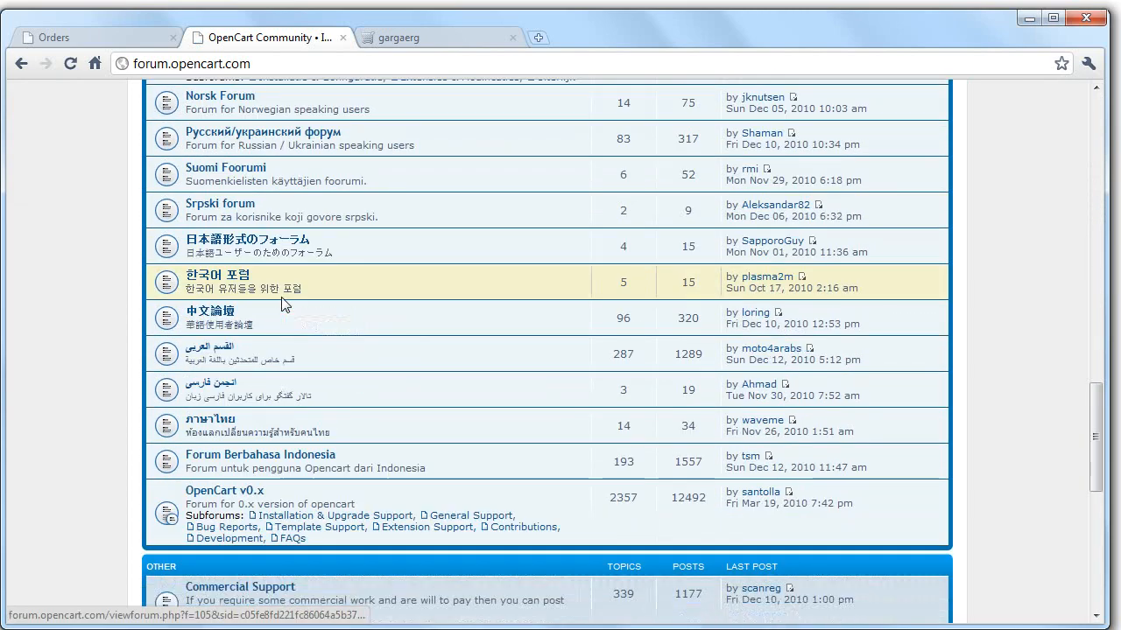
scroll(down, 3)
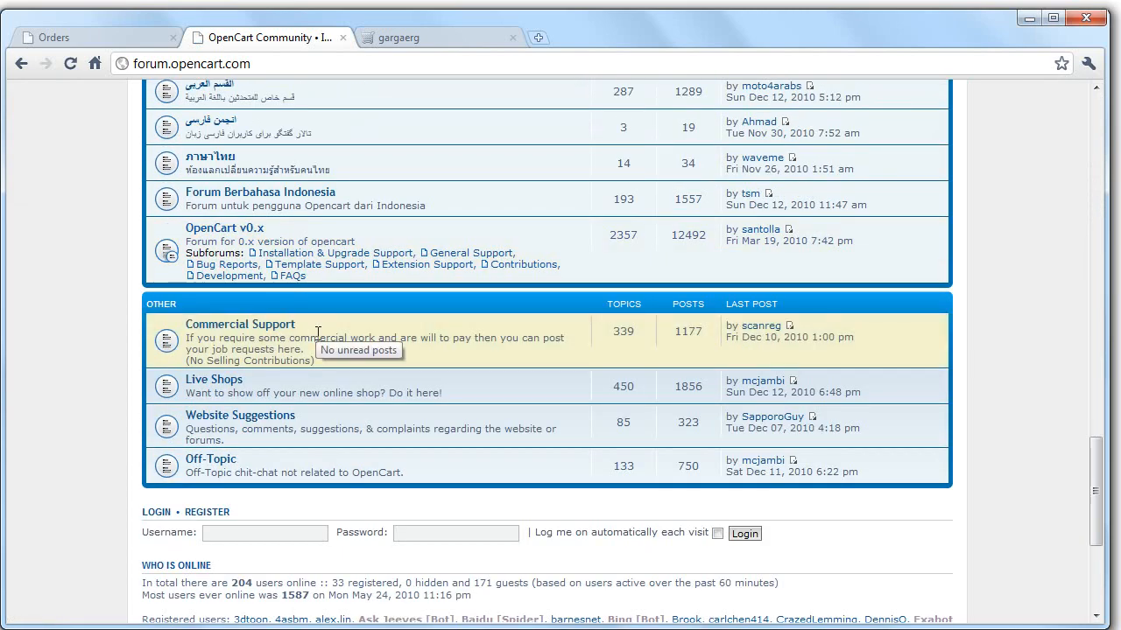
scroll(up, 3)
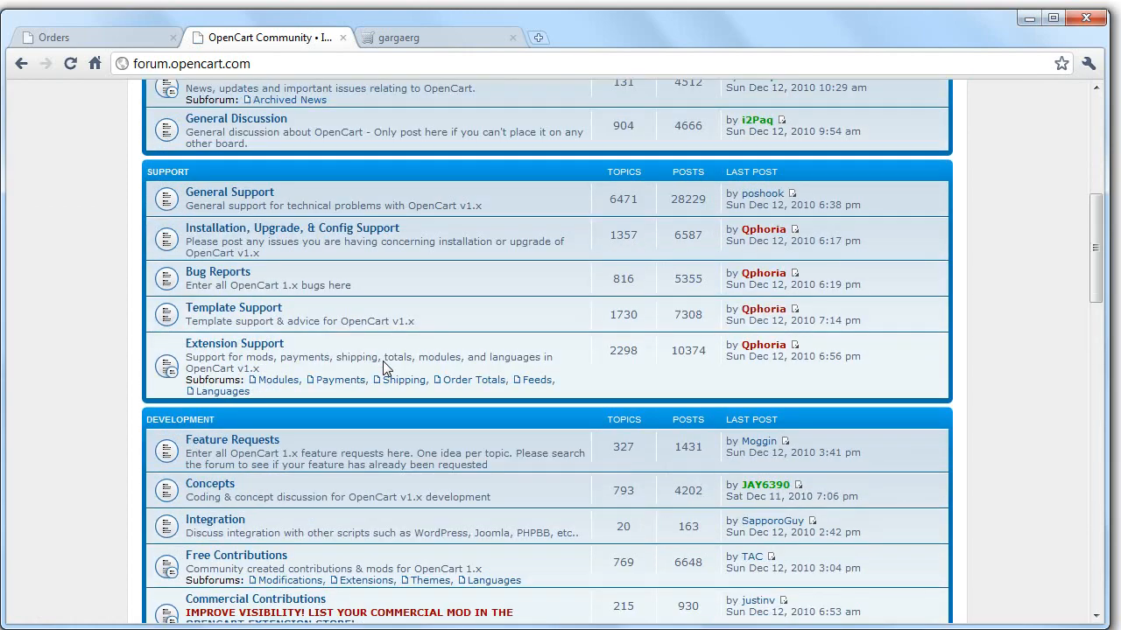
scroll(up, 3)
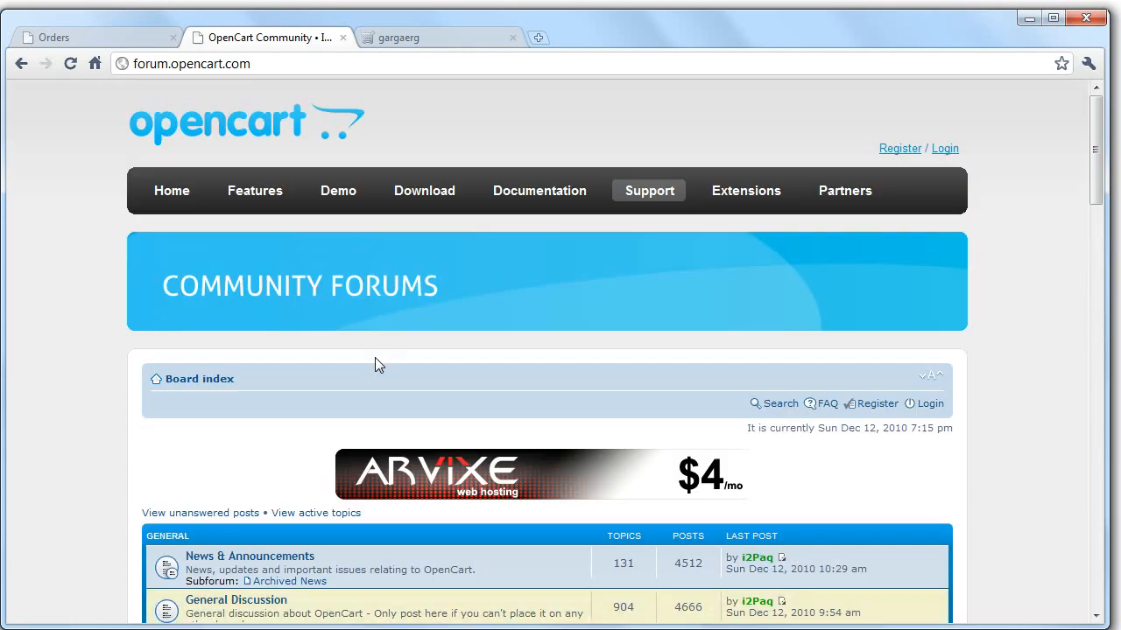
scroll(down, 3)
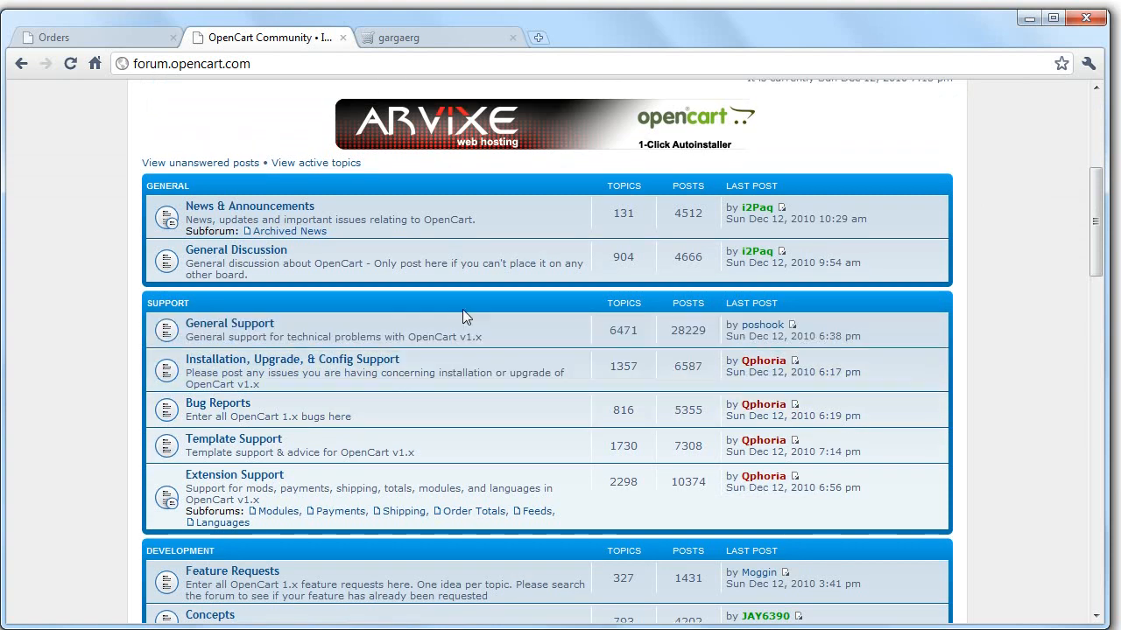
click(96, 37)
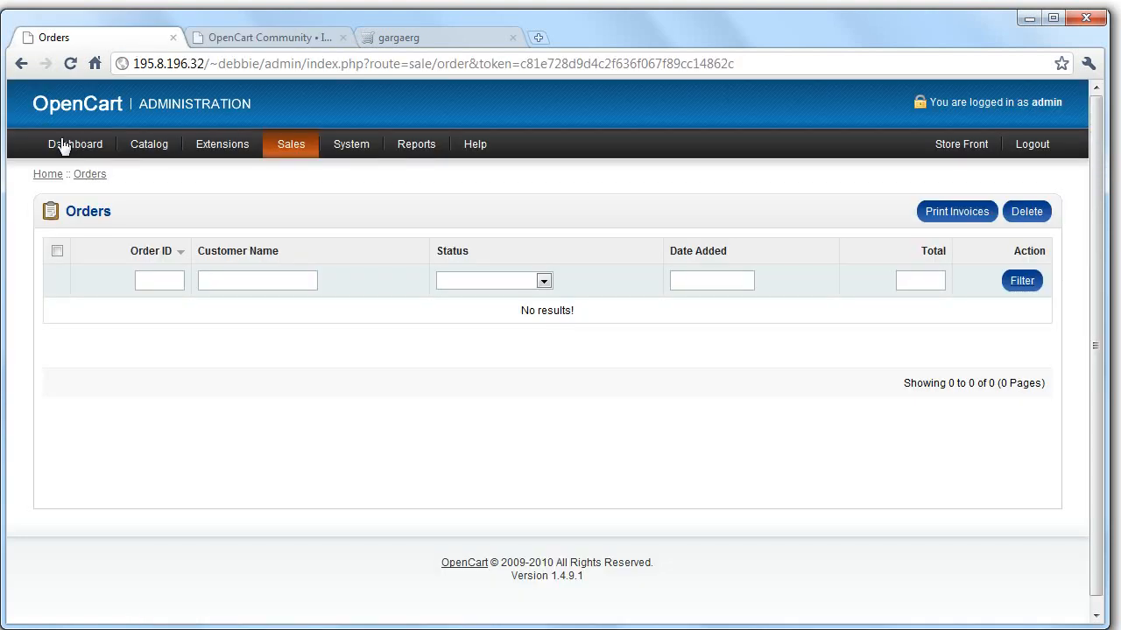
Step: Open the Dashboard showing zero sales, orders and customers, 18 products and 3 reviews
click(74, 144)
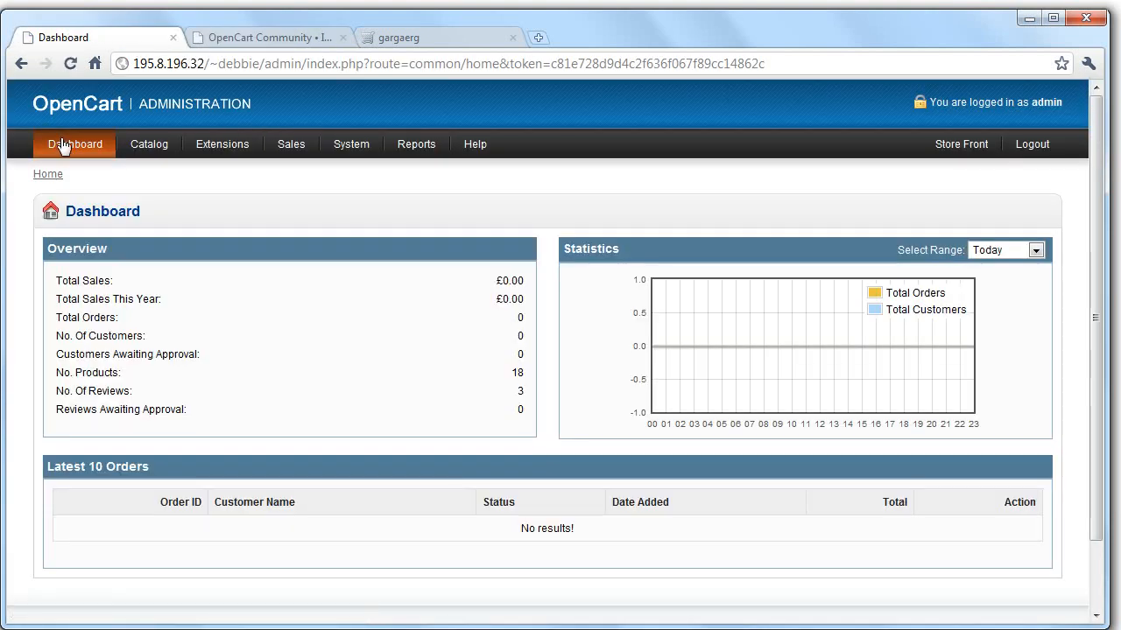
click(221, 144)
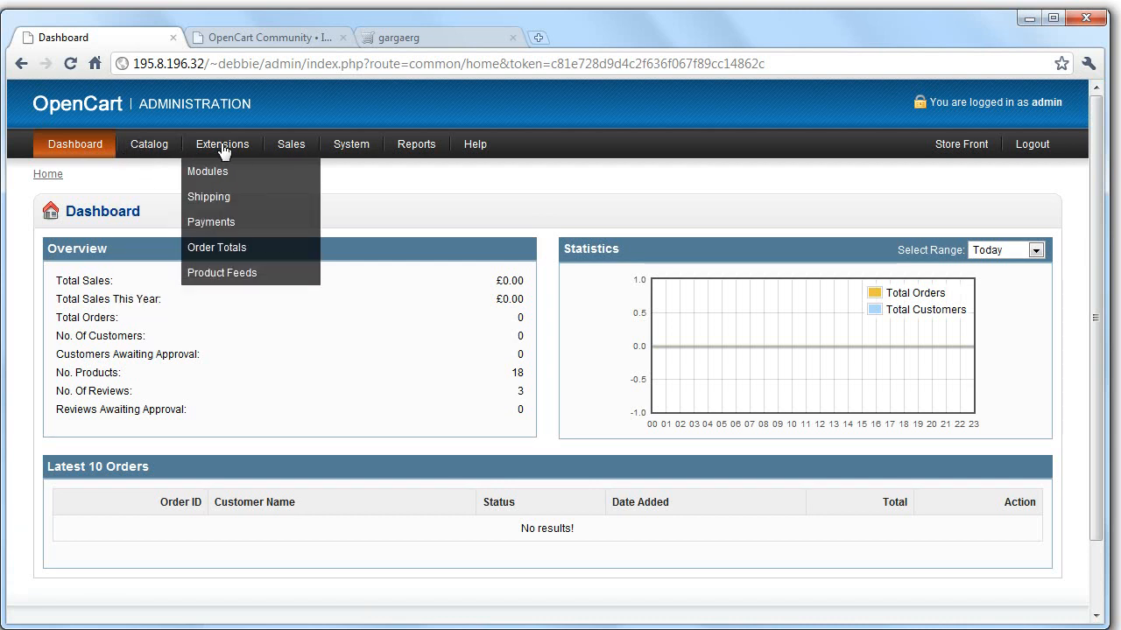
mouse_move(246, 153)
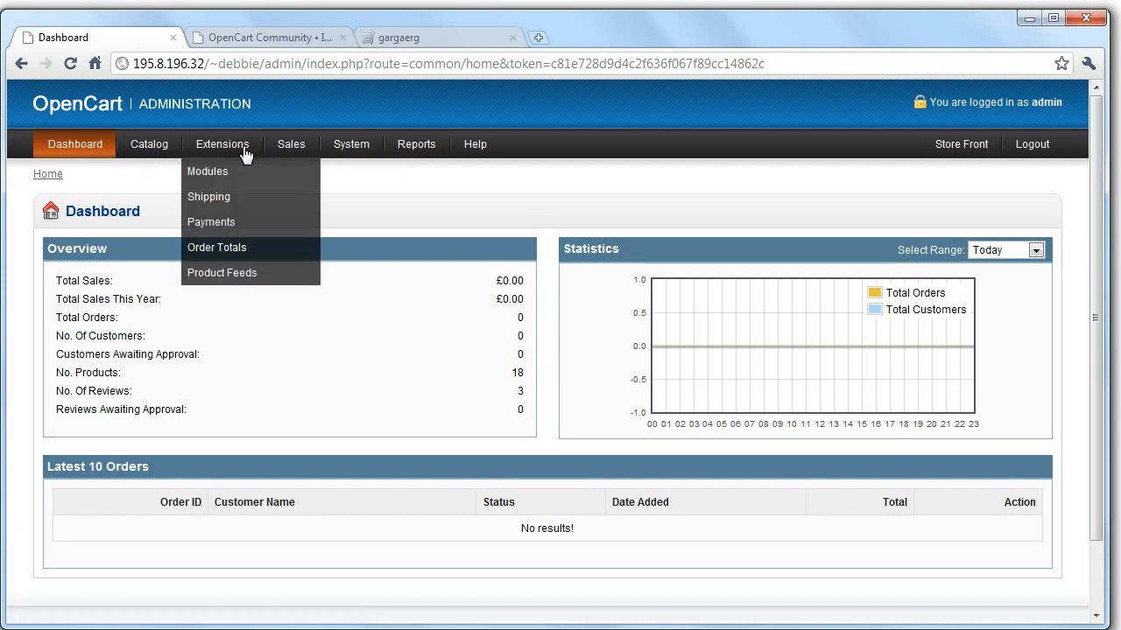
mouse_move(291, 143)
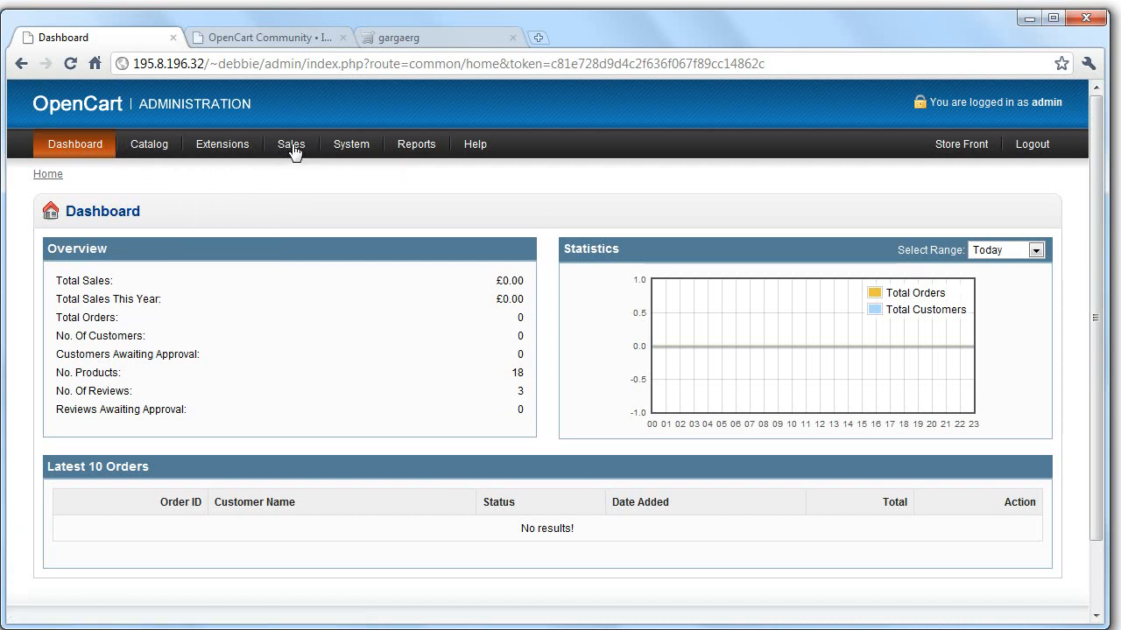